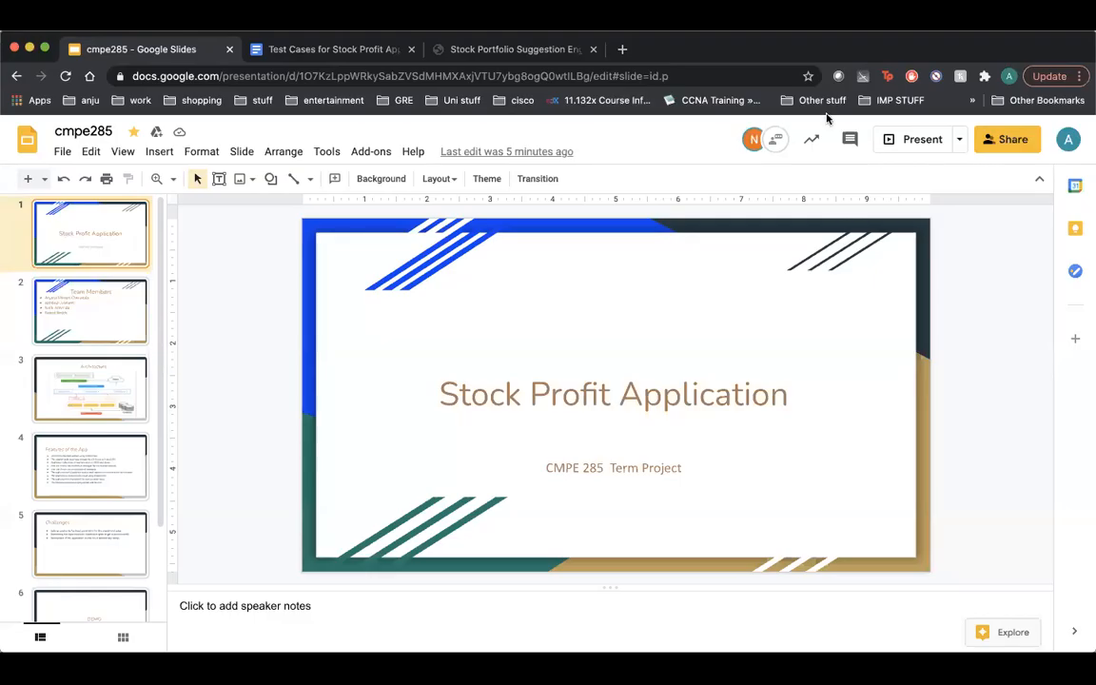
pyautogui.moveTo(679, 269)
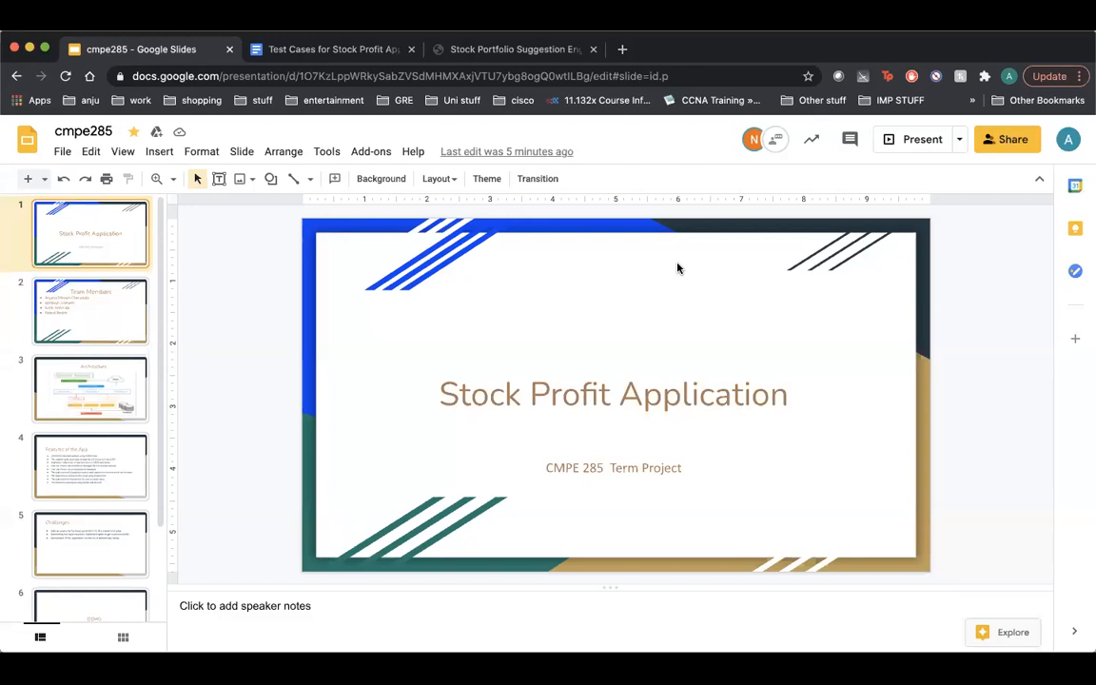
pyautogui.moveTo(654, 274)
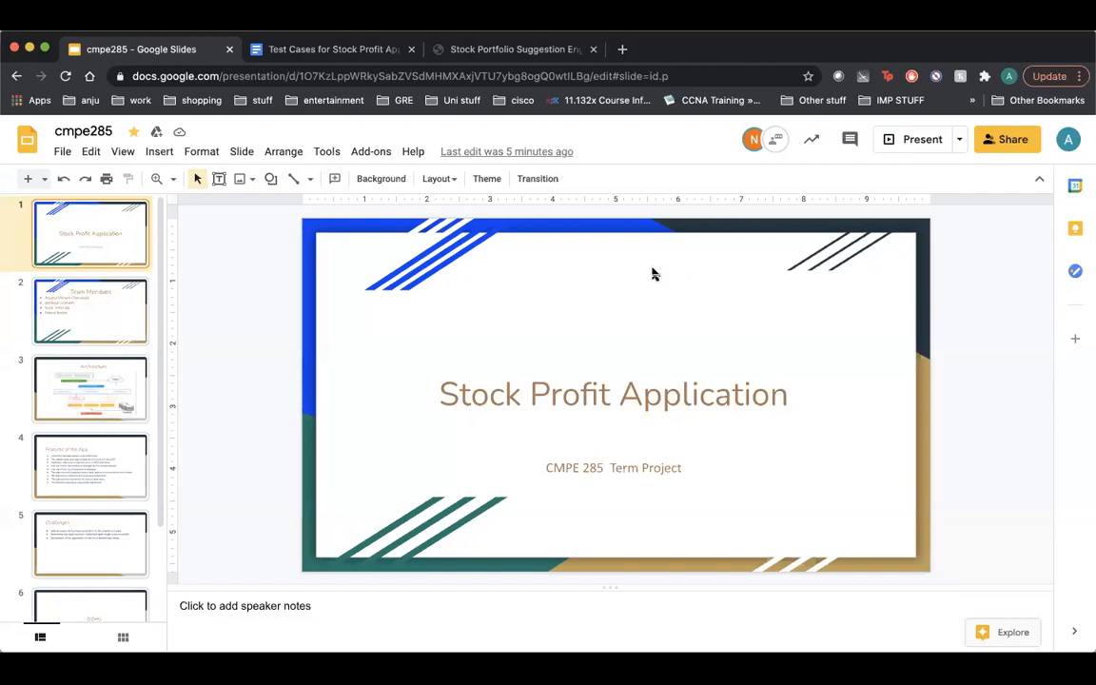
pyautogui.moveTo(116, 325)
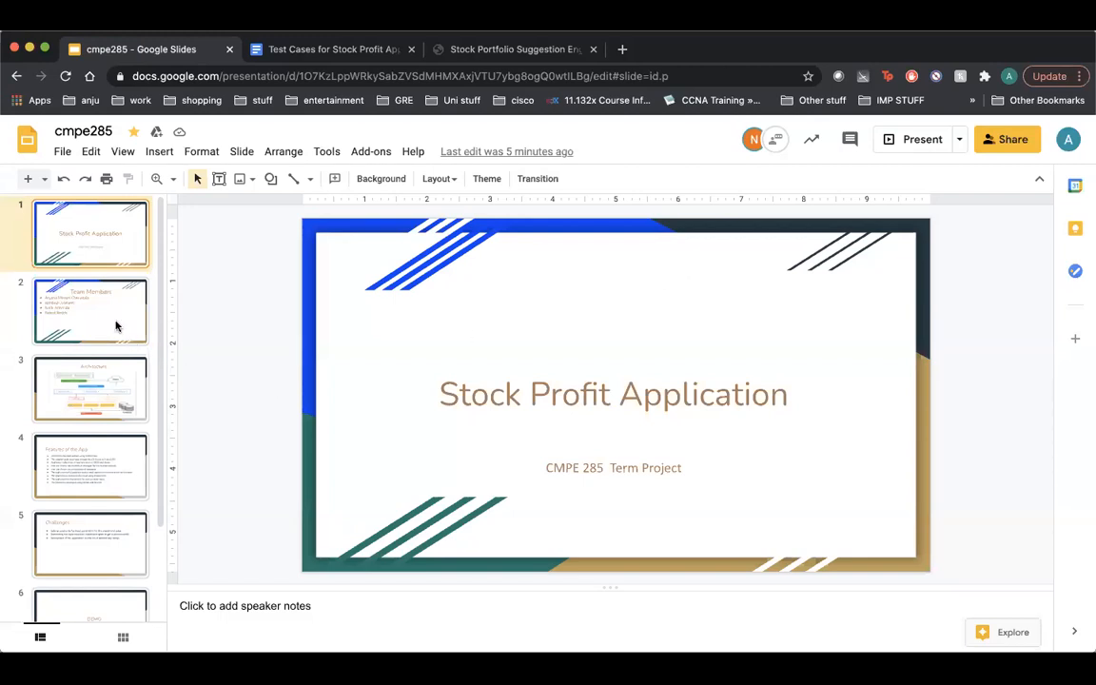
# Open slide 2, the Team Members slide naming the four project members.
pyautogui.click(91, 311)
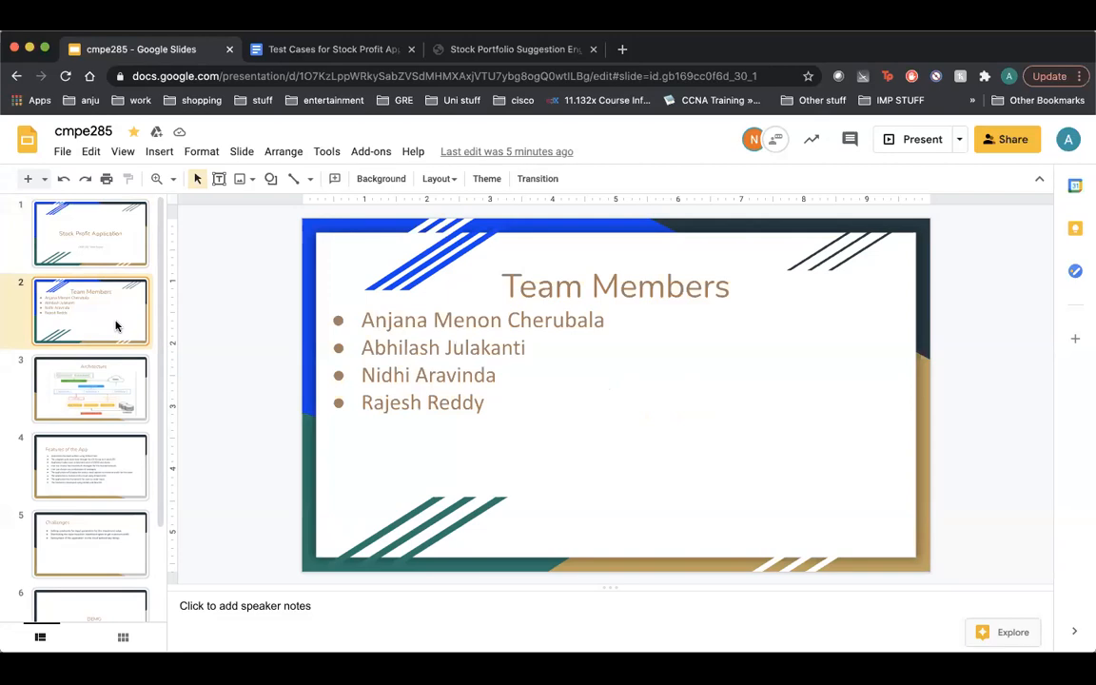
pyautogui.moveTo(540, 230)
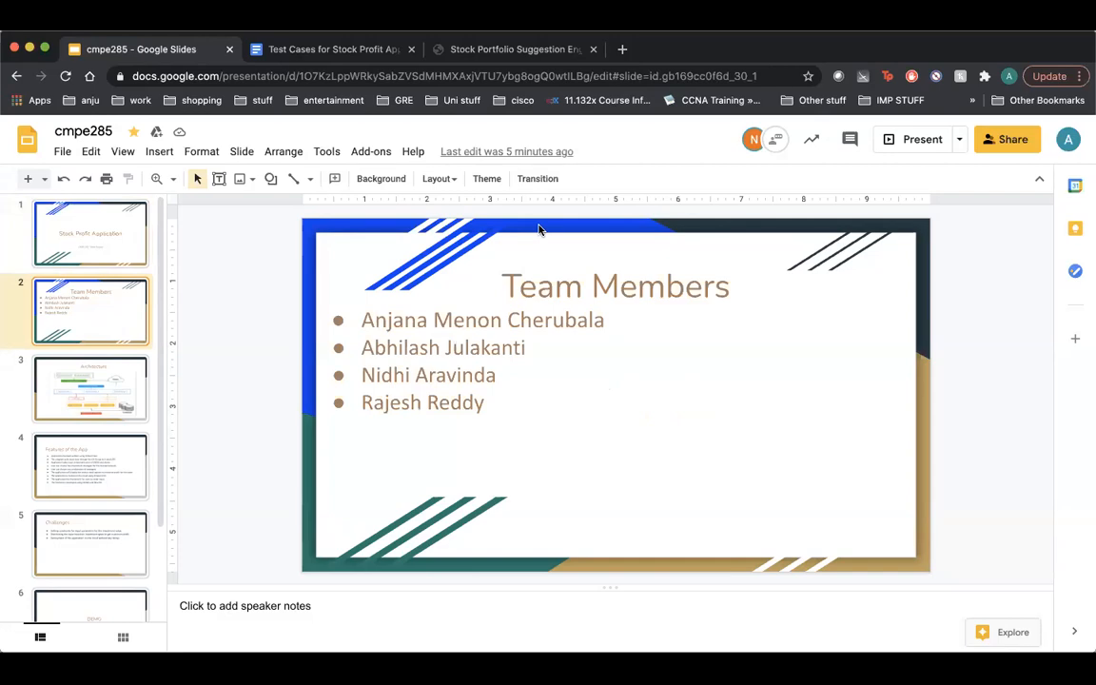
pyautogui.moveTo(474, 239)
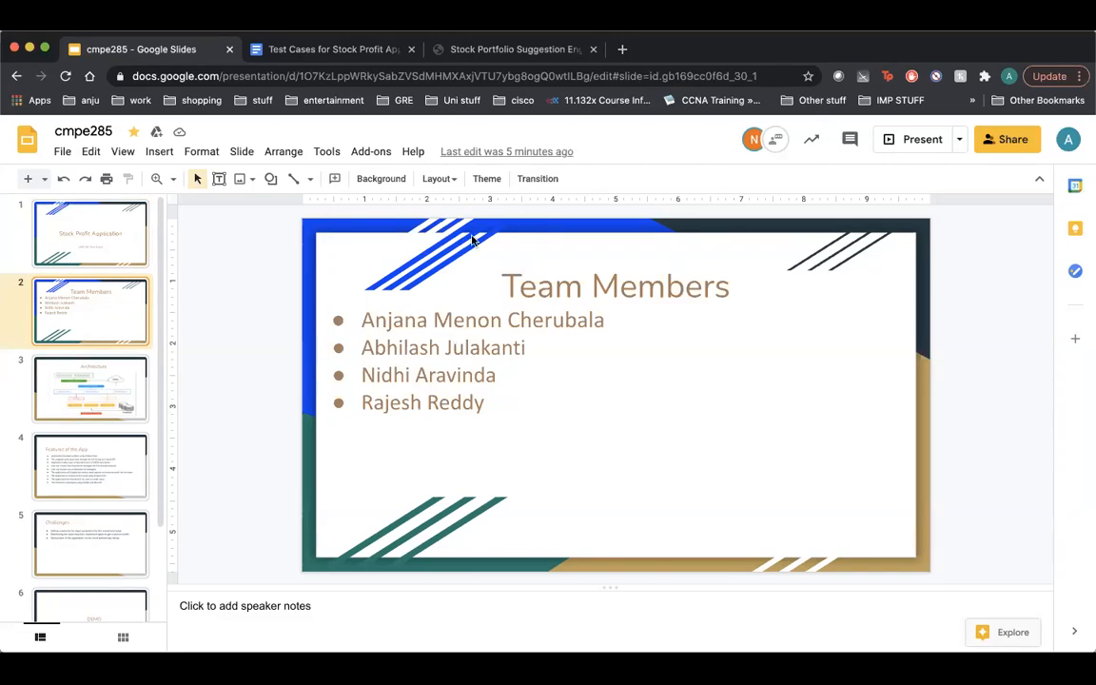
# Open slide 3, the Architecture slide with load balancers, service servers, Kafka and database.
pyautogui.click(90, 388)
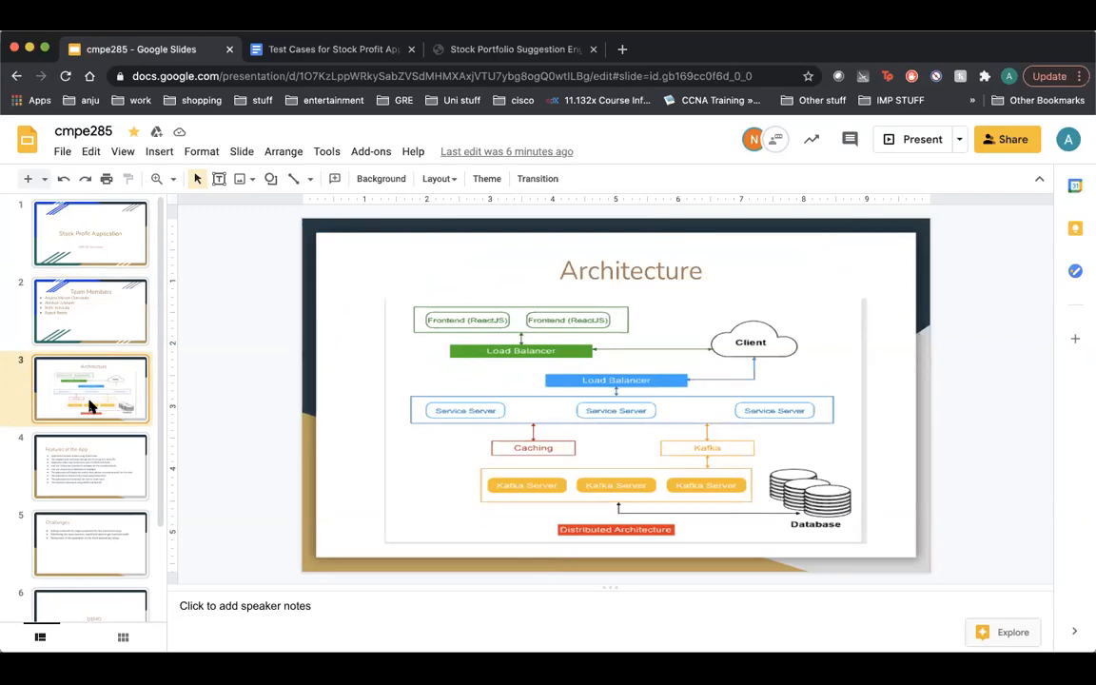
pyautogui.moveTo(90, 417)
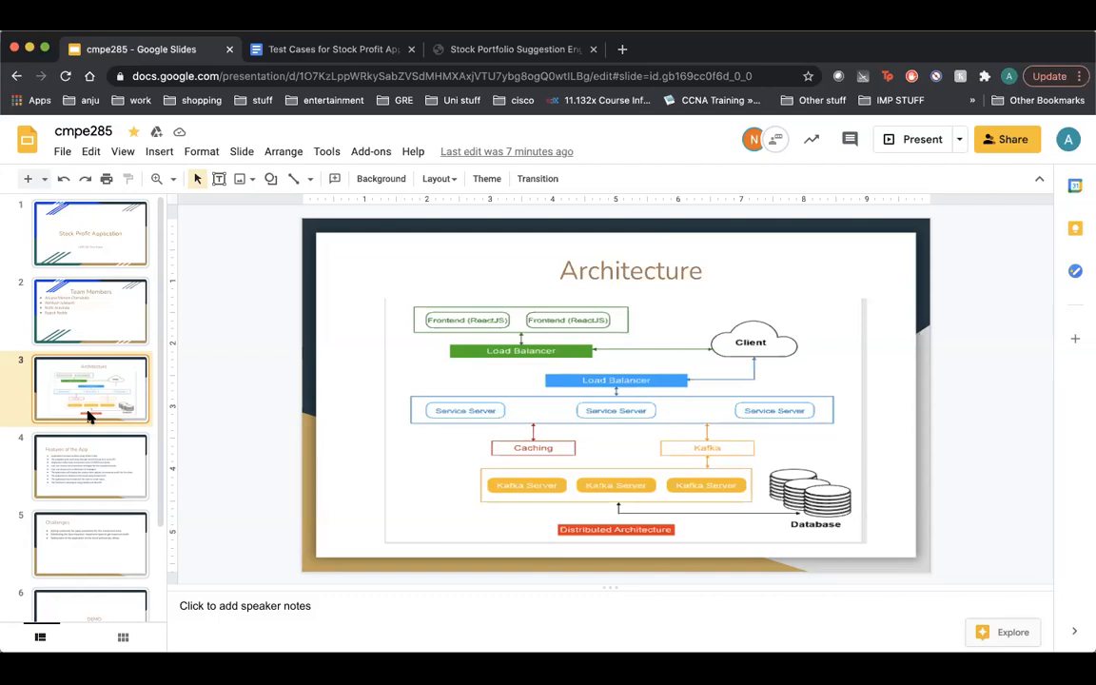
pyautogui.moveTo(91, 468)
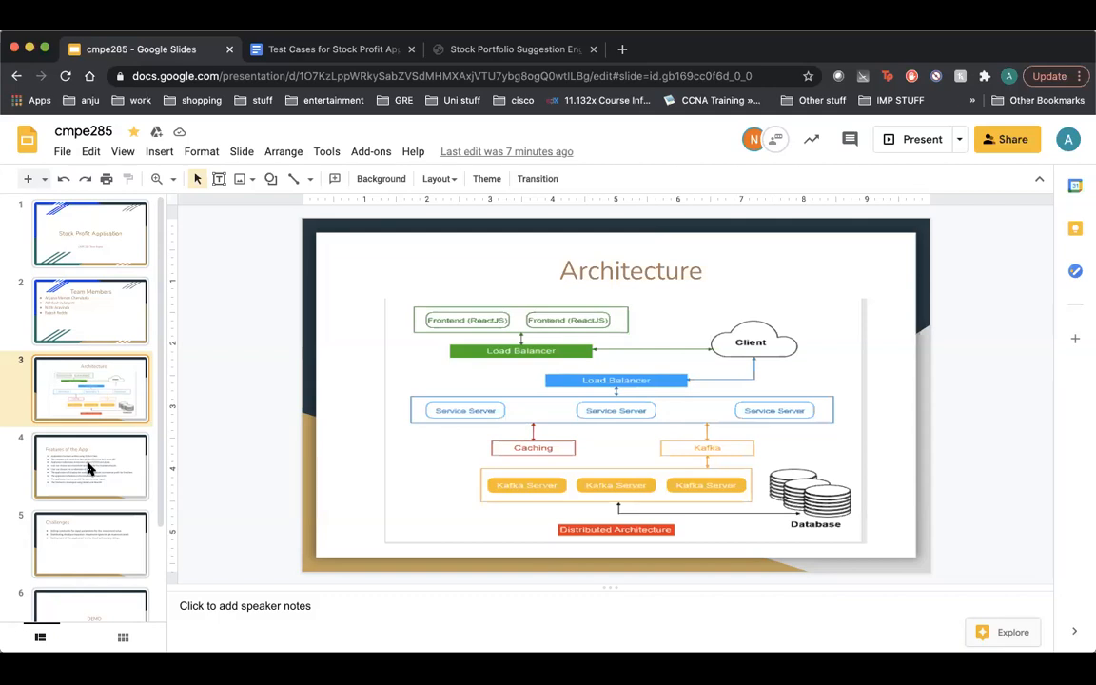
# Open slide 4, listing the Flask backend, IEX stock API, strategies and EC2 hosting.
pyautogui.click(91, 466)
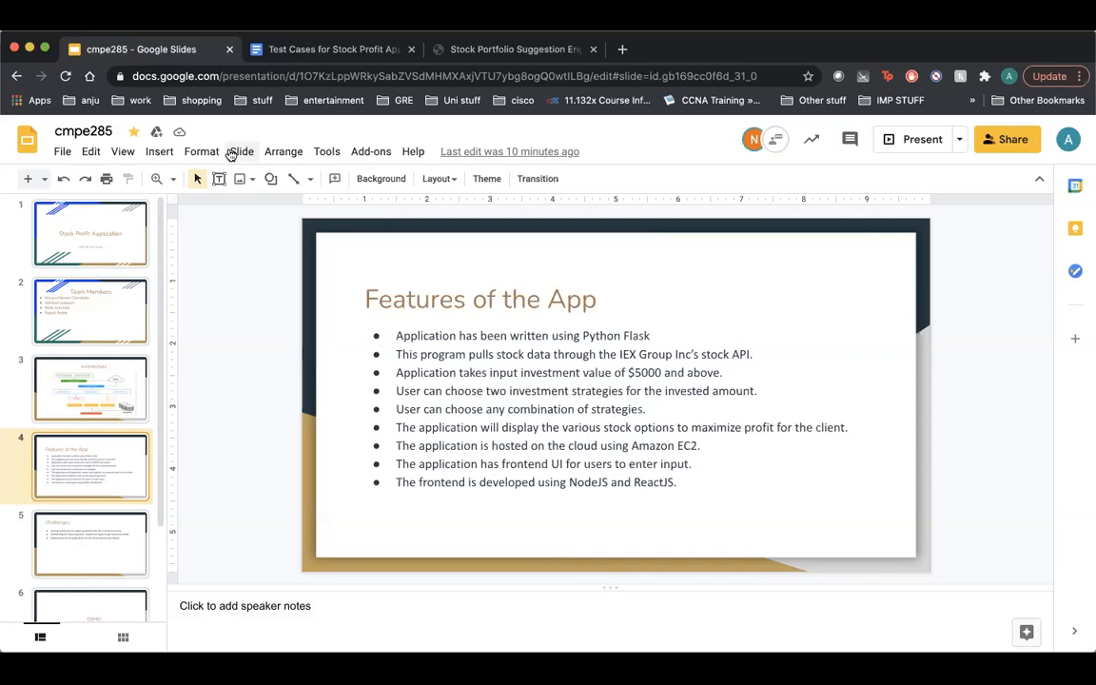
pyautogui.moveTo(226, 178)
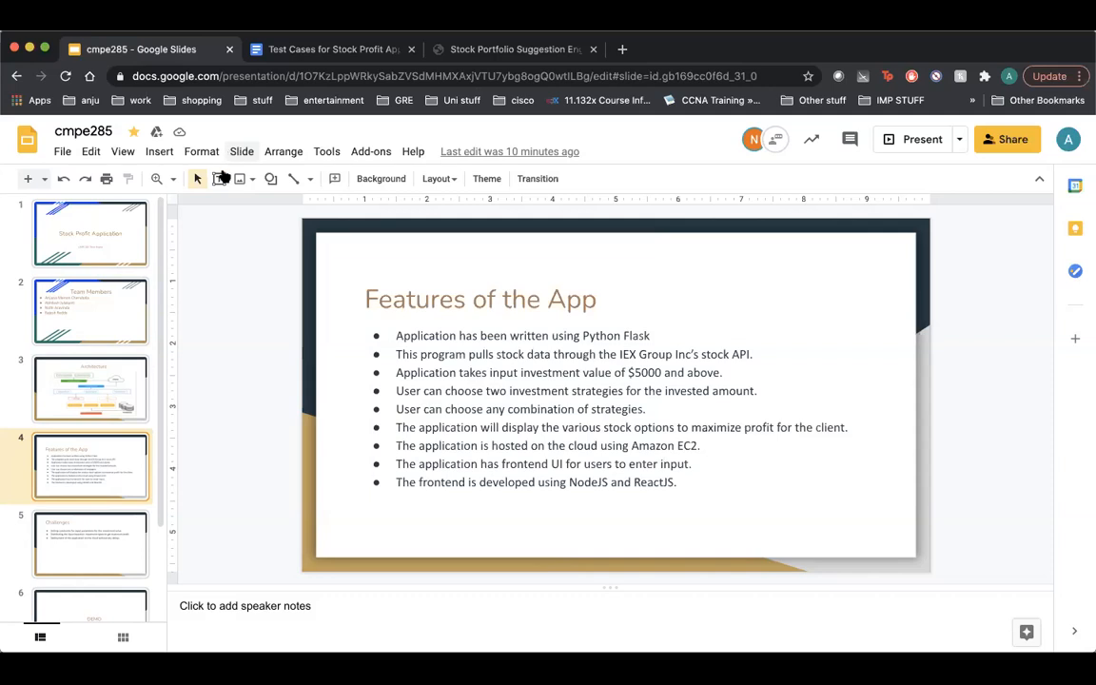
# Open slide 5, Challenges, and scroll the filmstrip down.
pyautogui.click(90, 542)
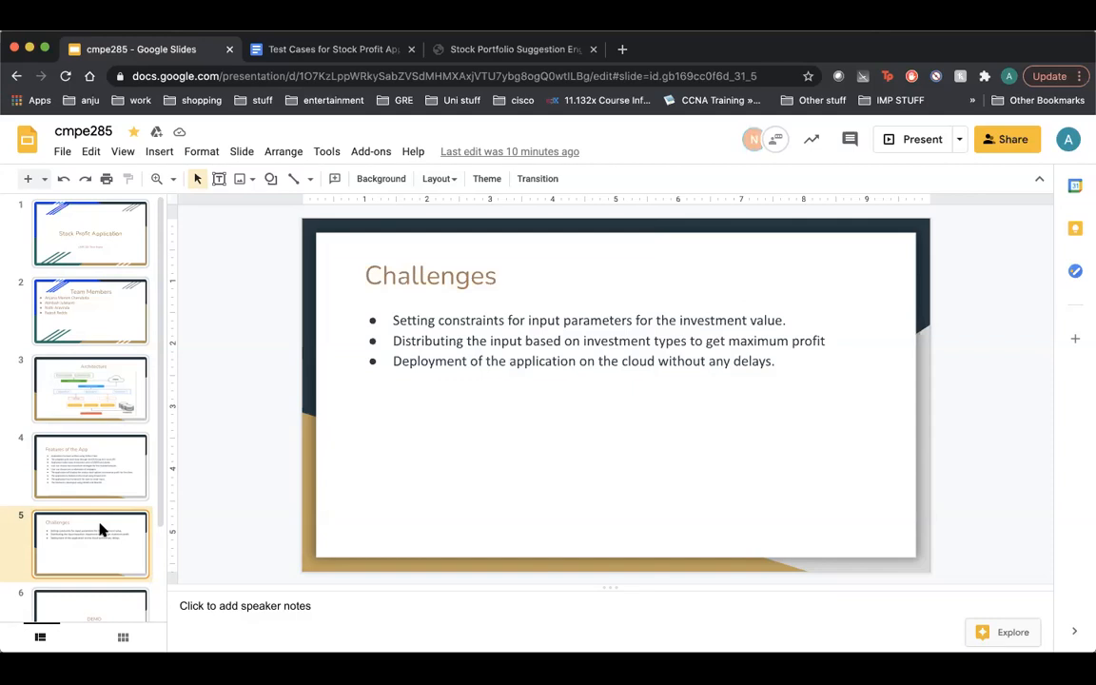
pyautogui.moveTo(186, 514)
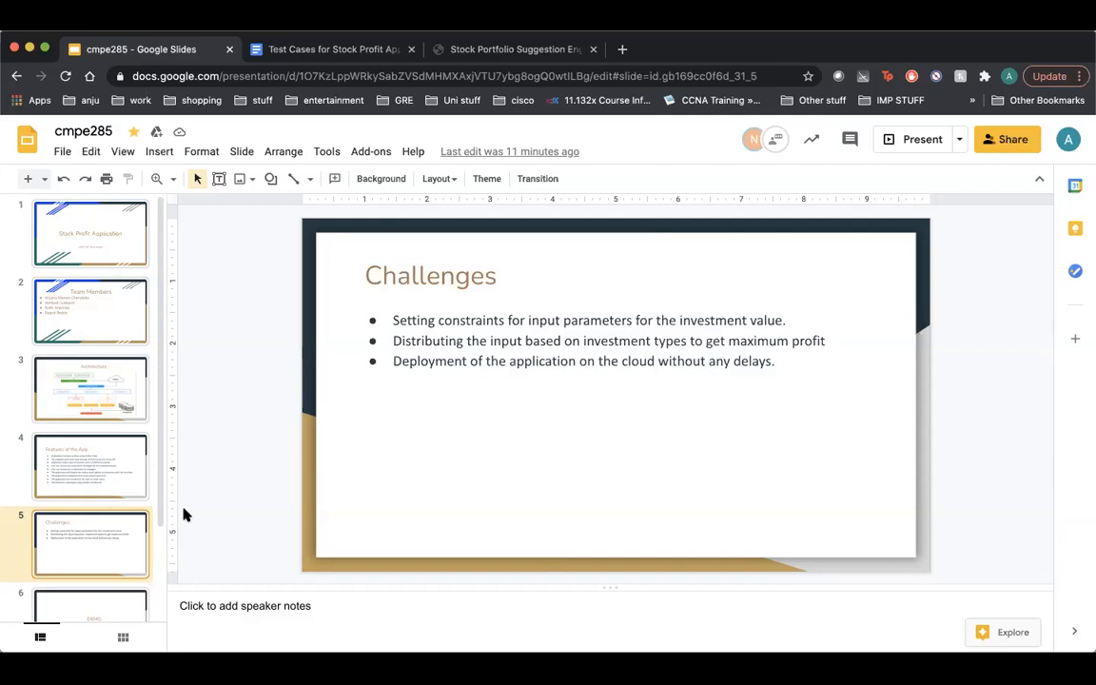
pyautogui.moveTo(112, 560)
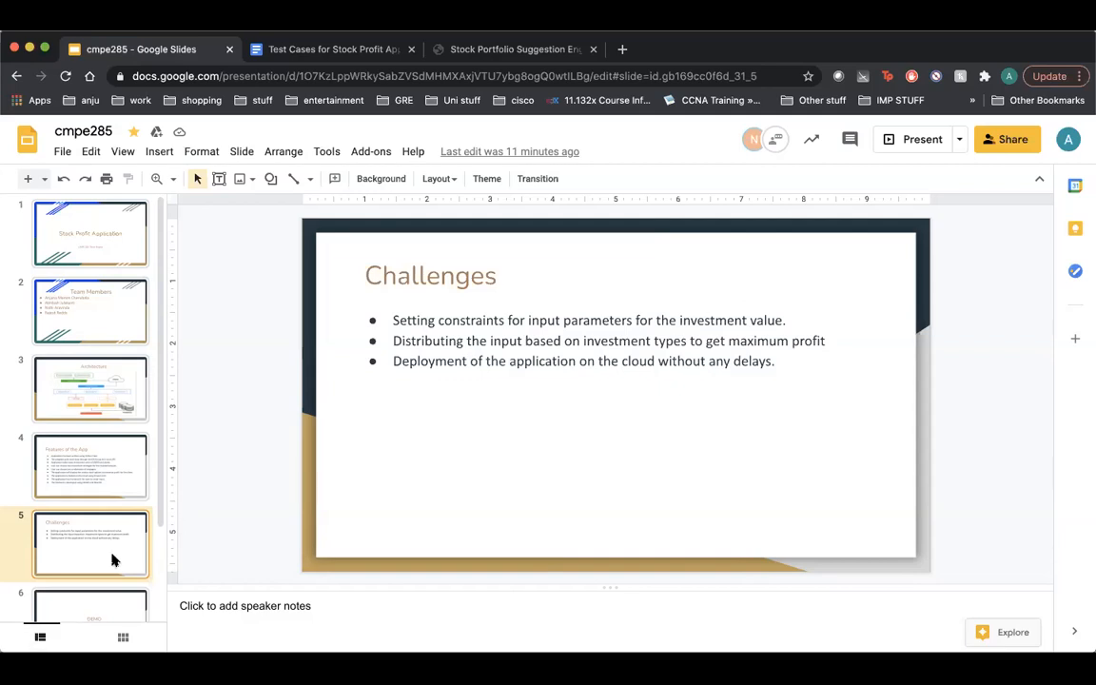
pyautogui.scroll(-3)
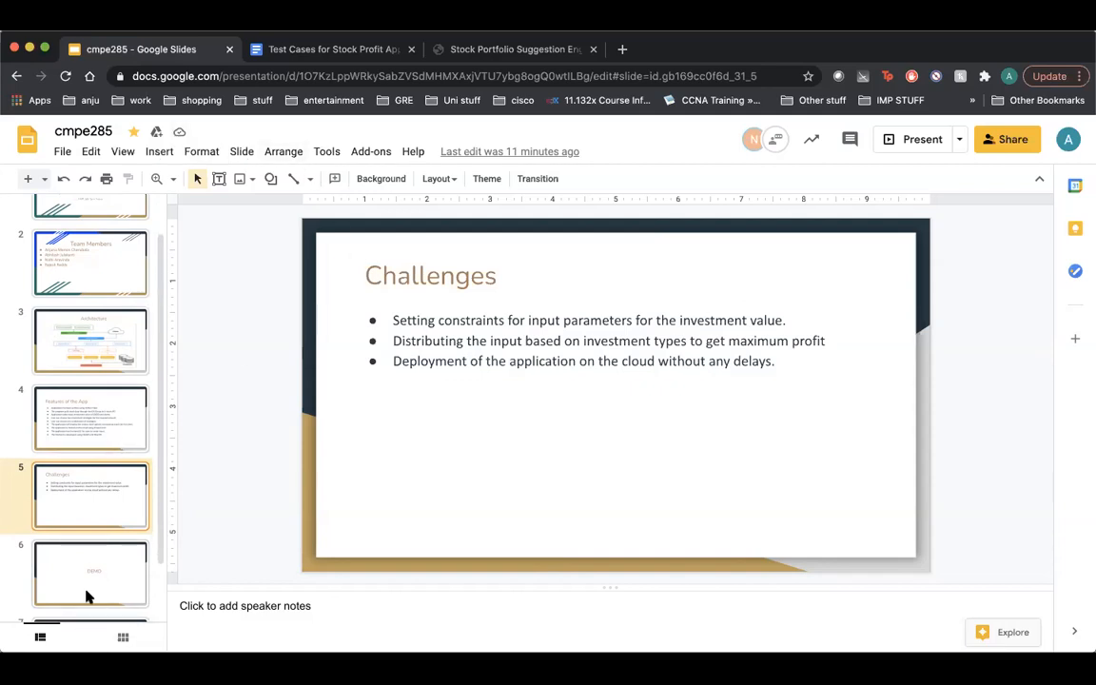
# Open slide 6, the DEMO slide, just before the Thank You slide.
pyautogui.click(90, 571)
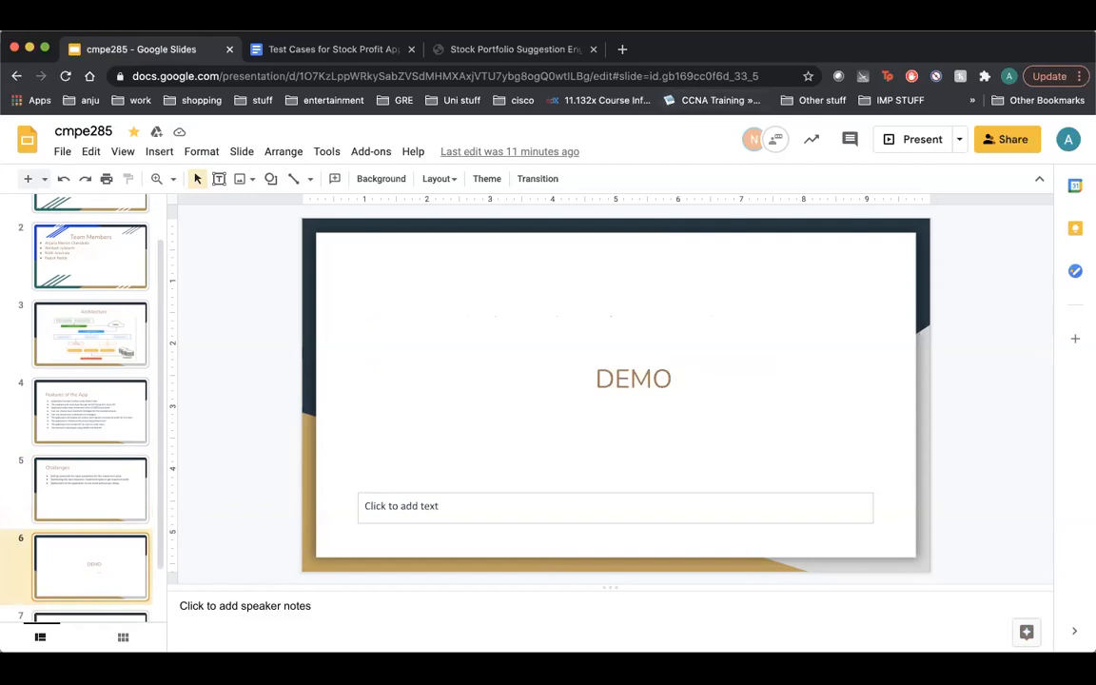
pyautogui.moveTo(321, 125)
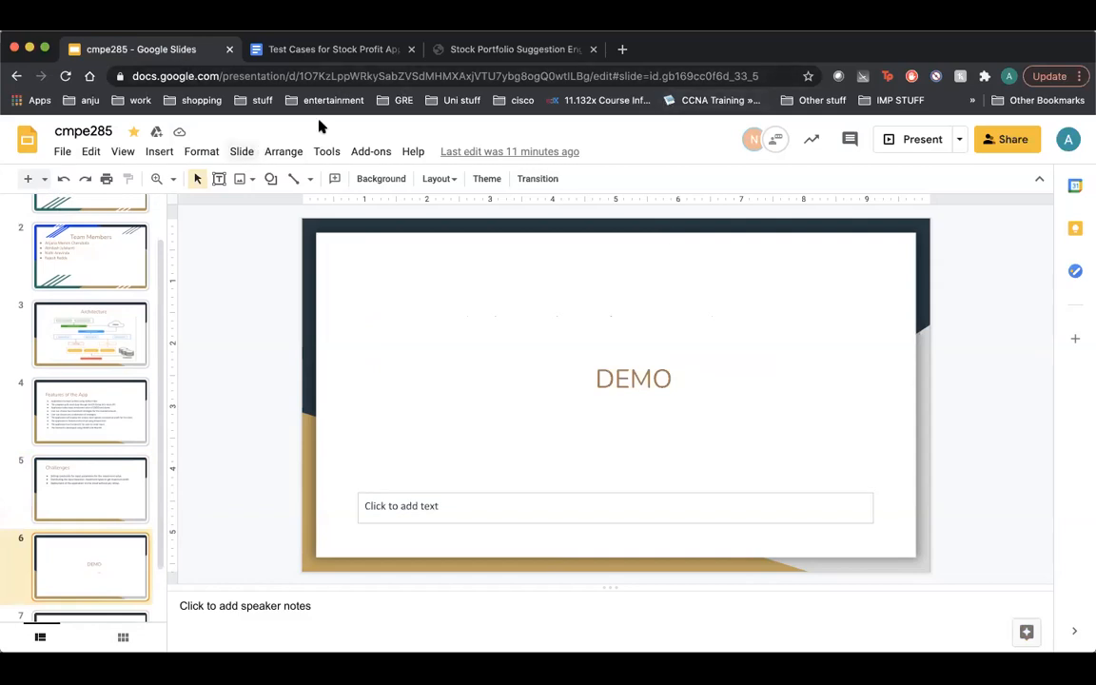
pyautogui.moveTo(864, 64)
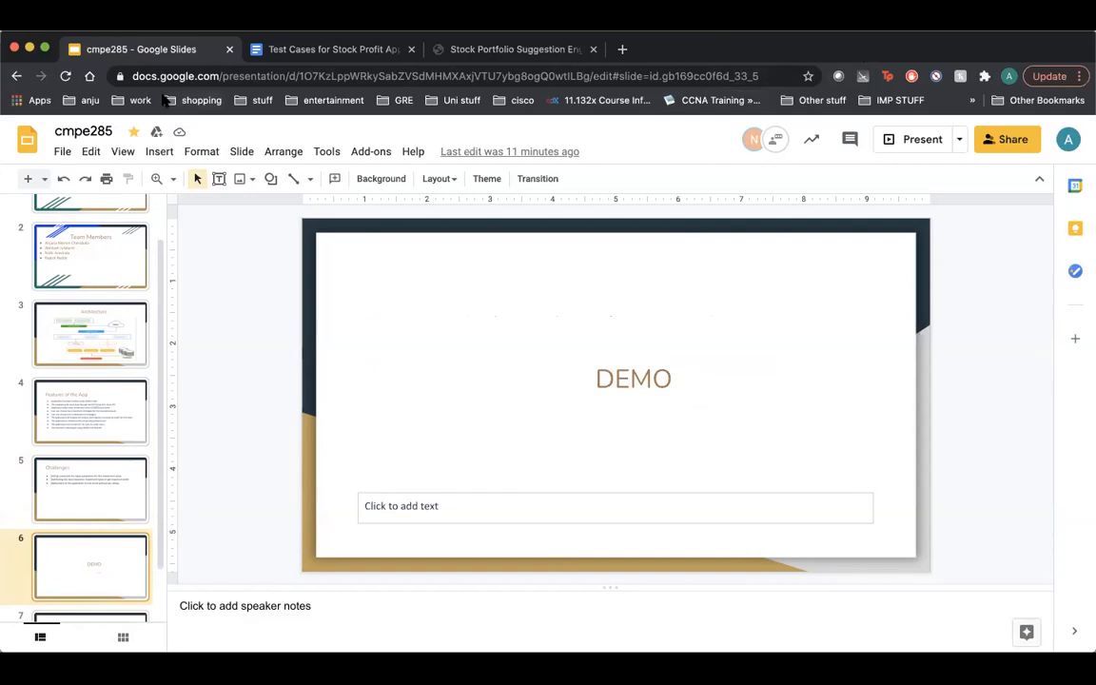
pyautogui.click(44, 48)
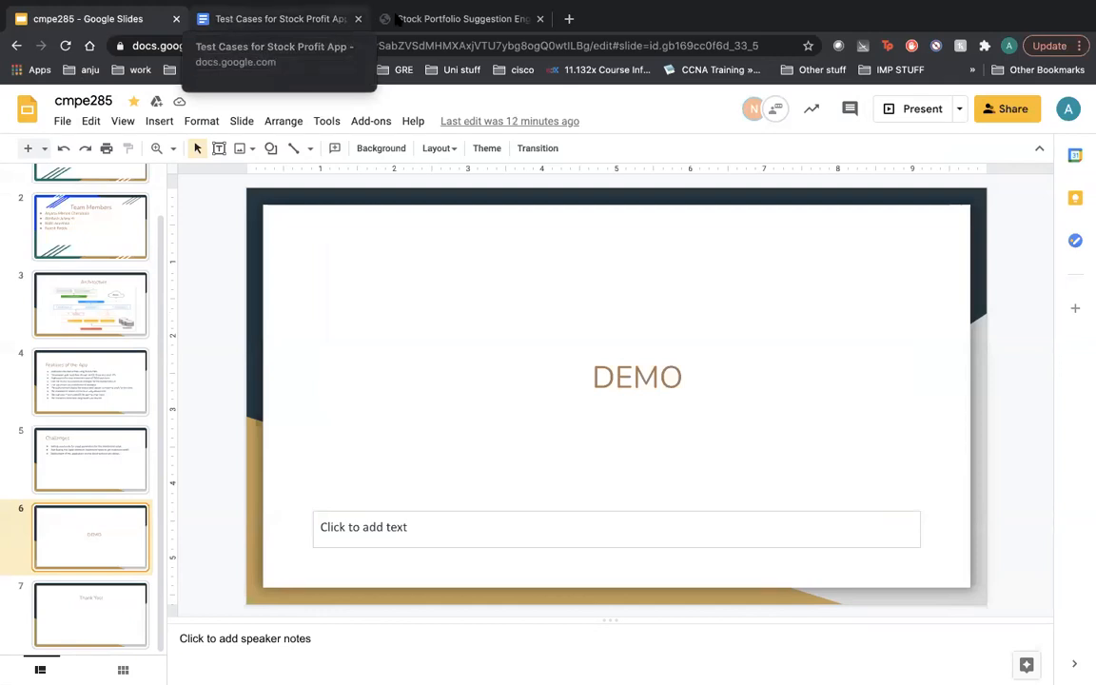
# In the web app, enter amount 5500 with Ethical and Growth Investing strategies.
pyautogui.click(461, 18)
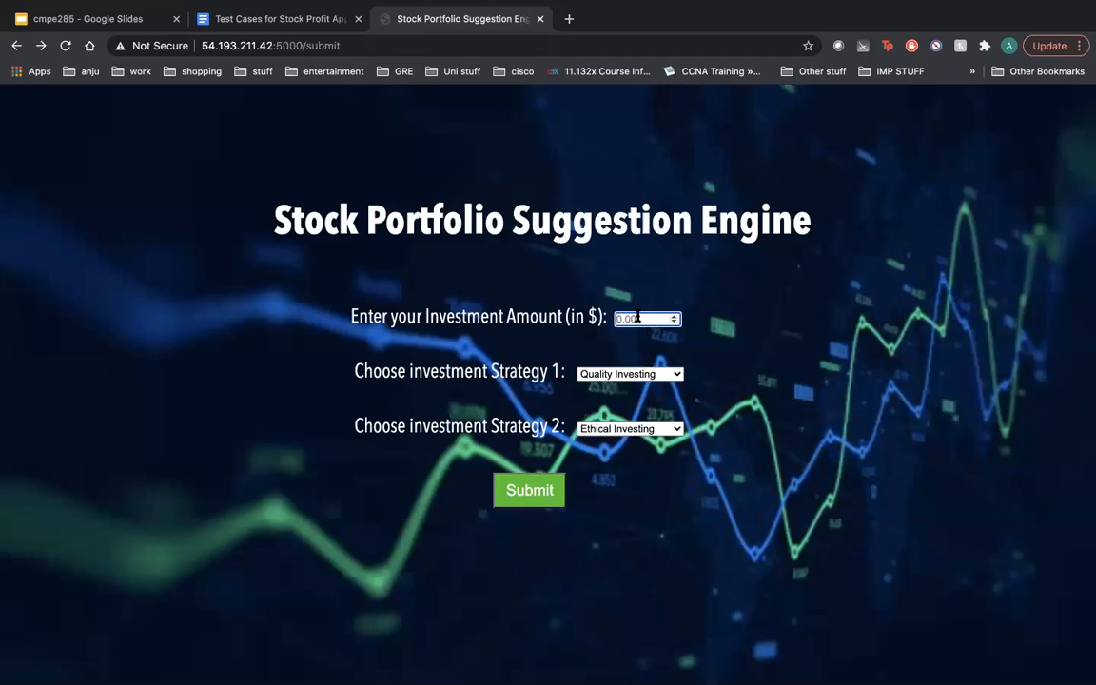
pyautogui.click(529, 490)
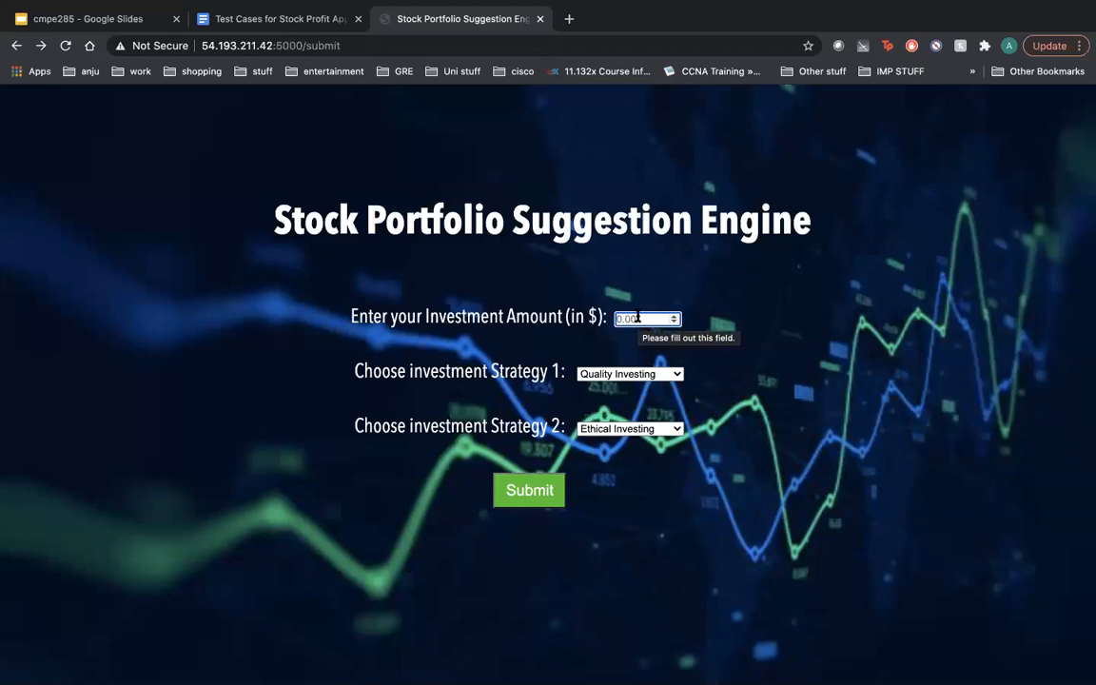
pyautogui.write('5500')
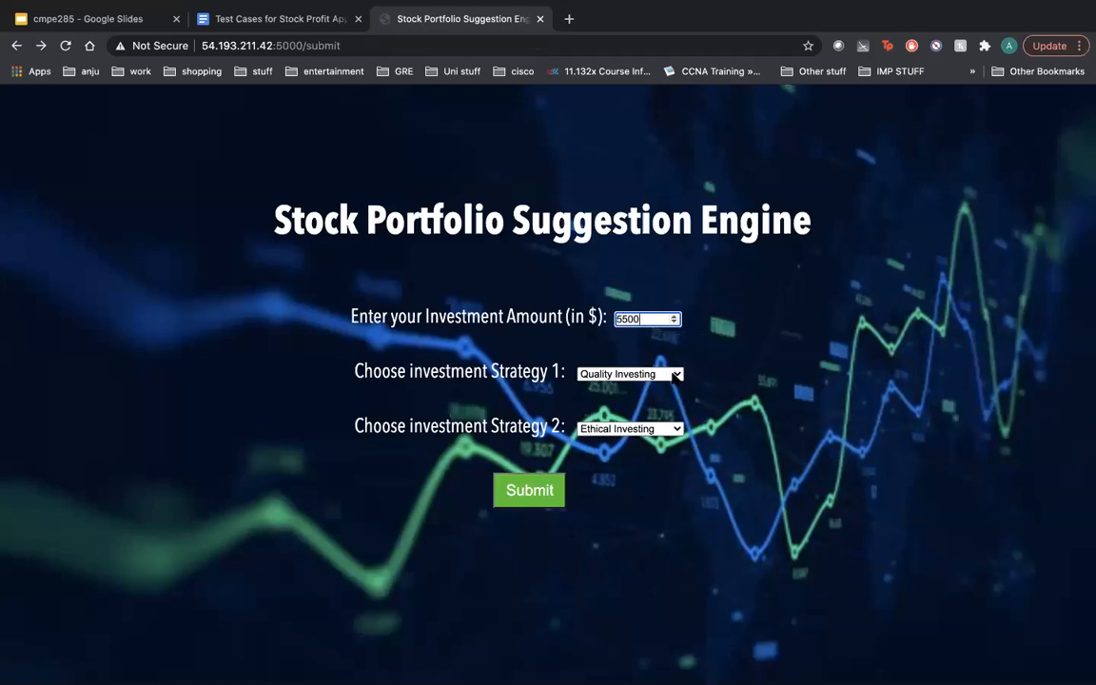
pyautogui.click(630, 373)
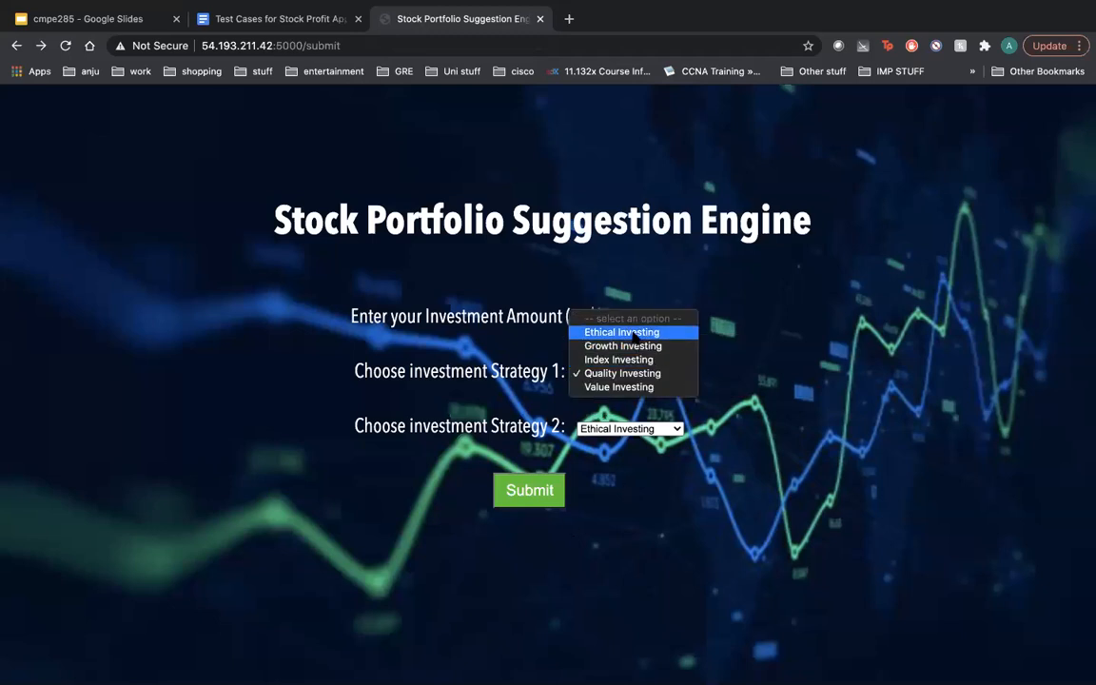
pyautogui.click(621, 332)
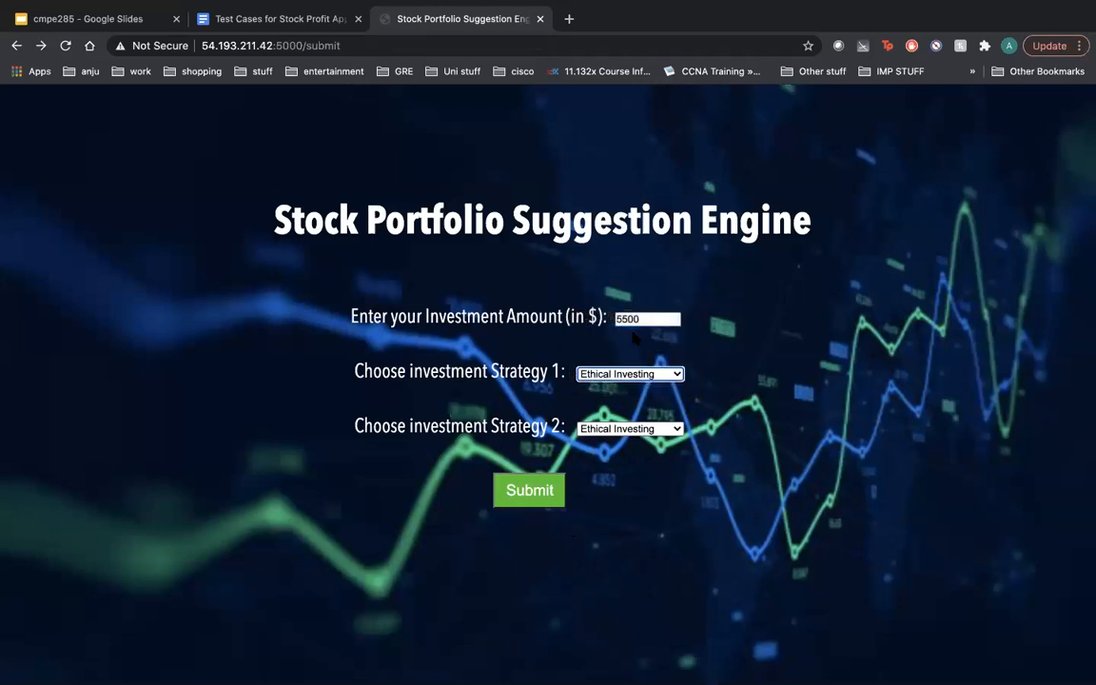
pyautogui.click(630, 429)
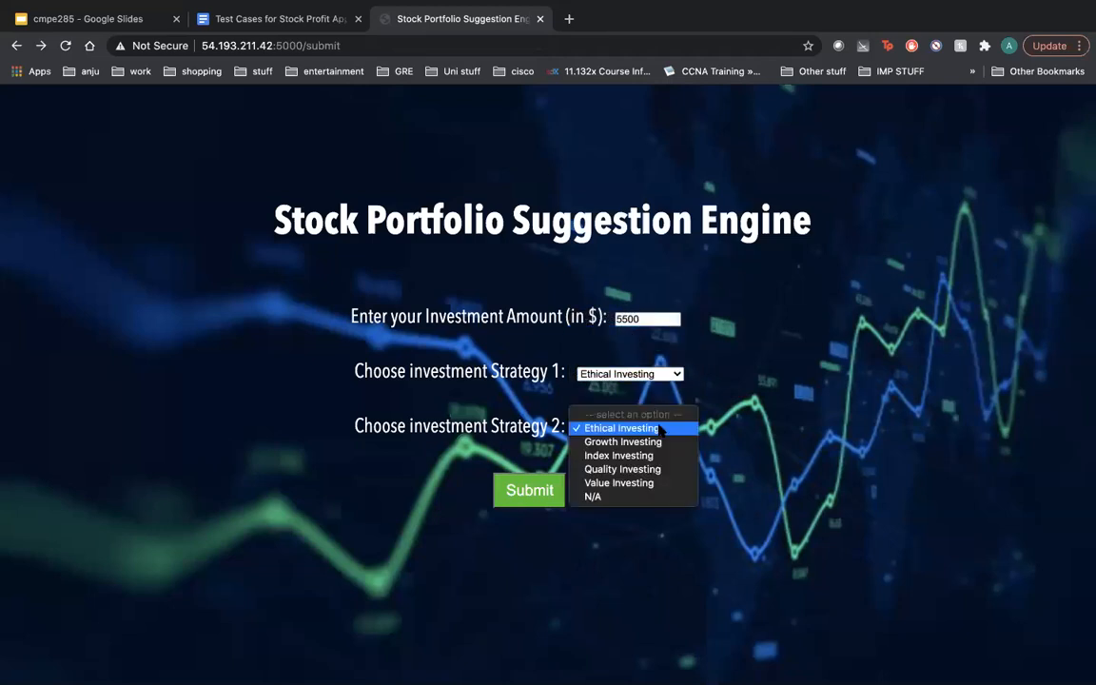
pyautogui.click(623, 441)
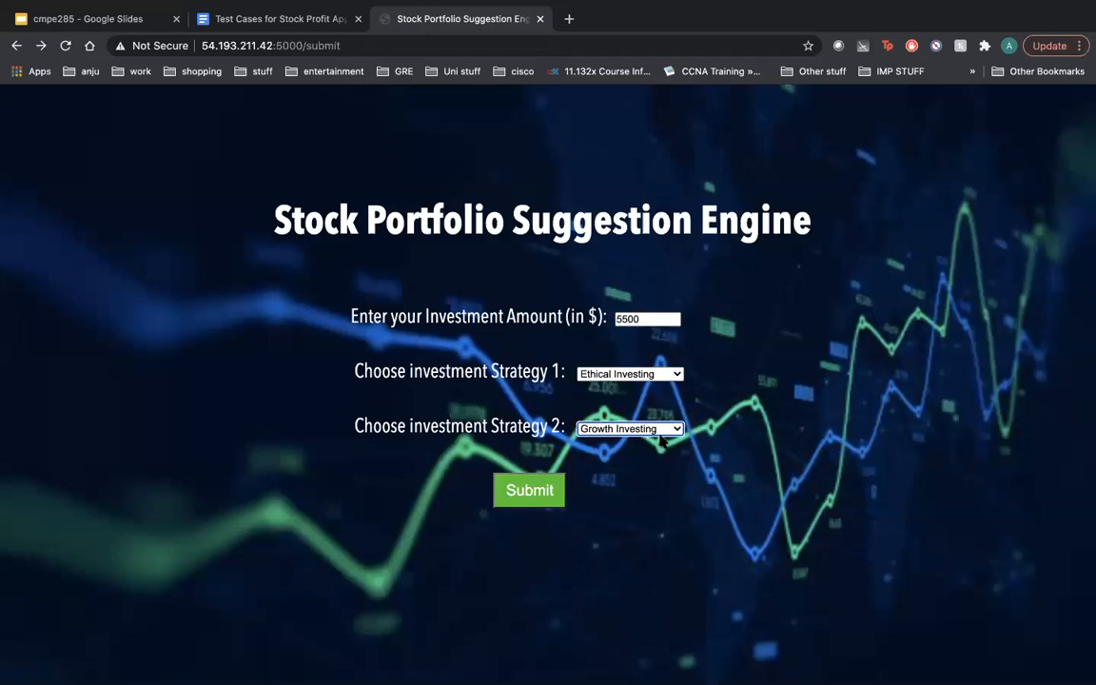
# Submit and review the $5500 report, selecting the Advanced Micro Devices name.
pyautogui.click(529, 490)
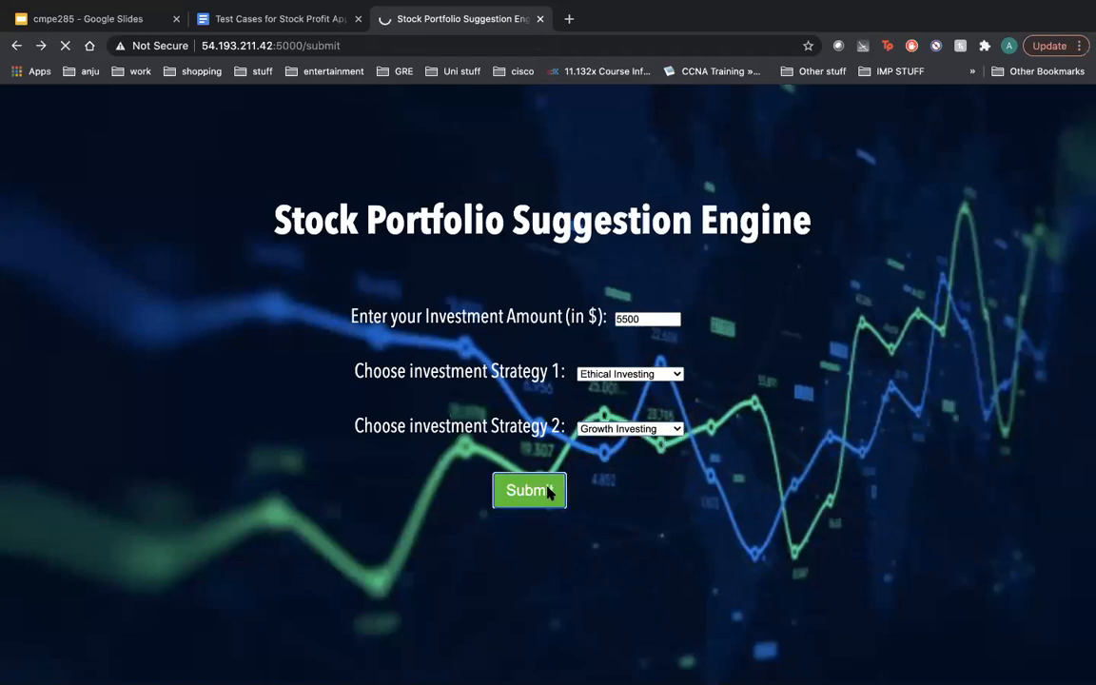
pyautogui.click(529, 490)
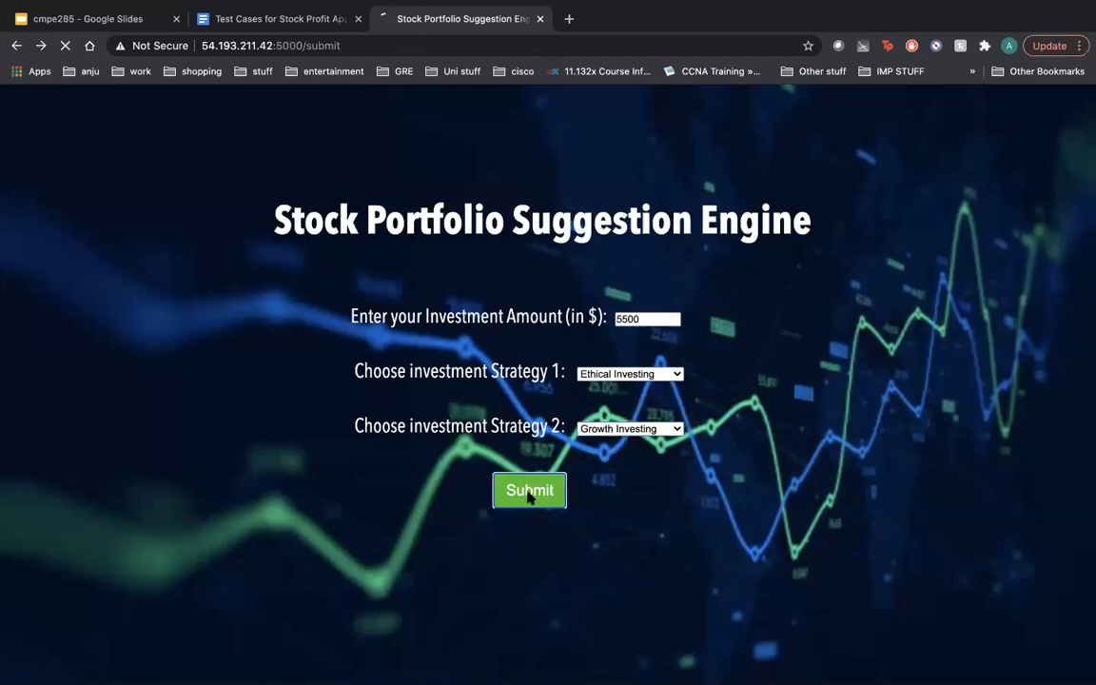
pyautogui.click(529, 490)
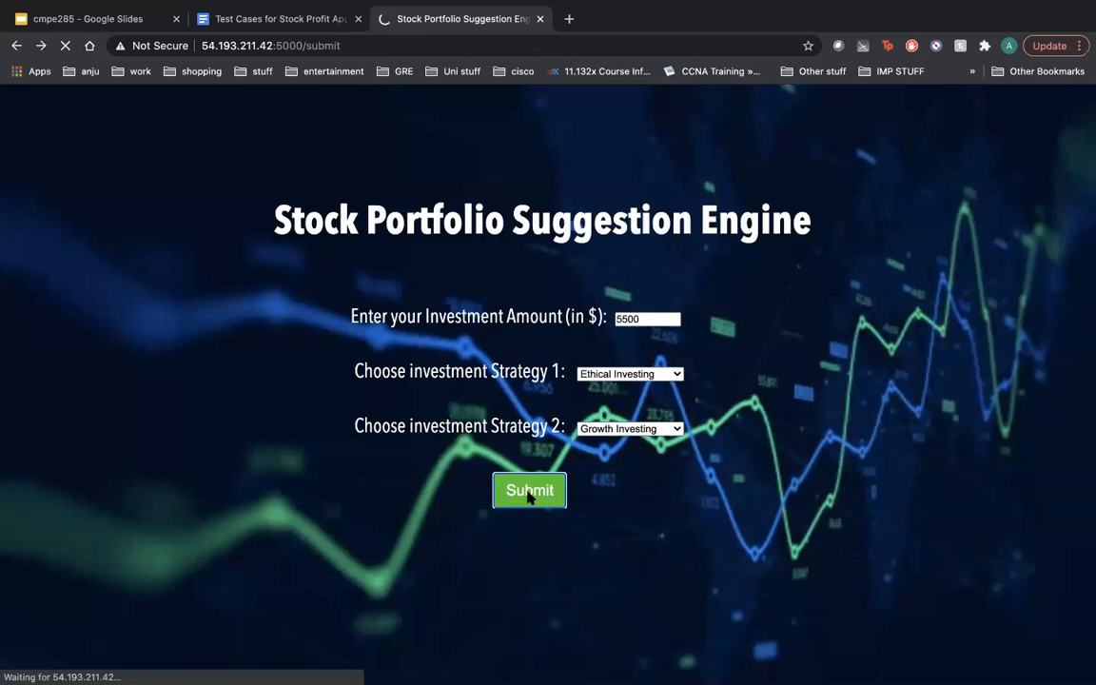
pyautogui.click(529, 490)
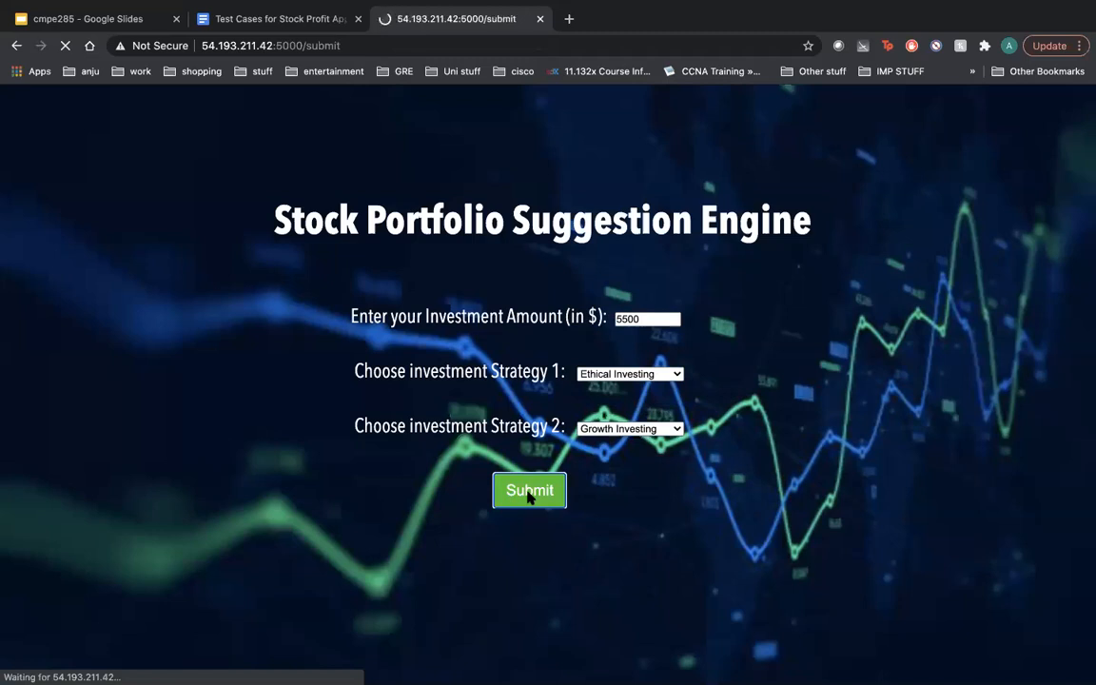
pyautogui.click(529, 490)
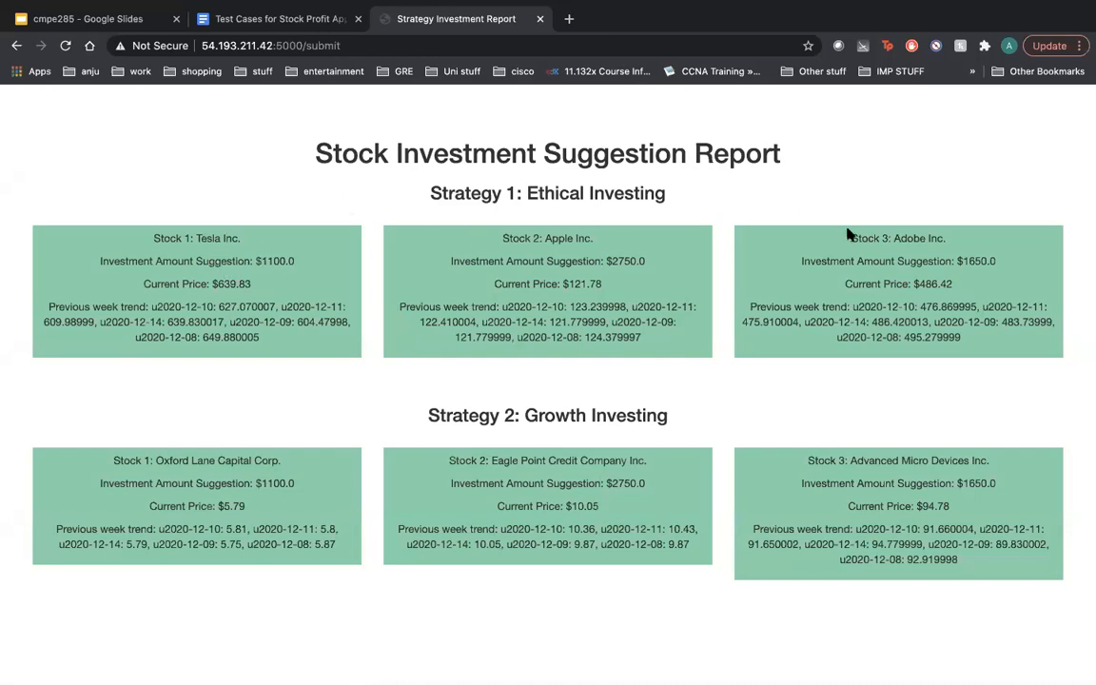
pyautogui.moveTo(881, 443)
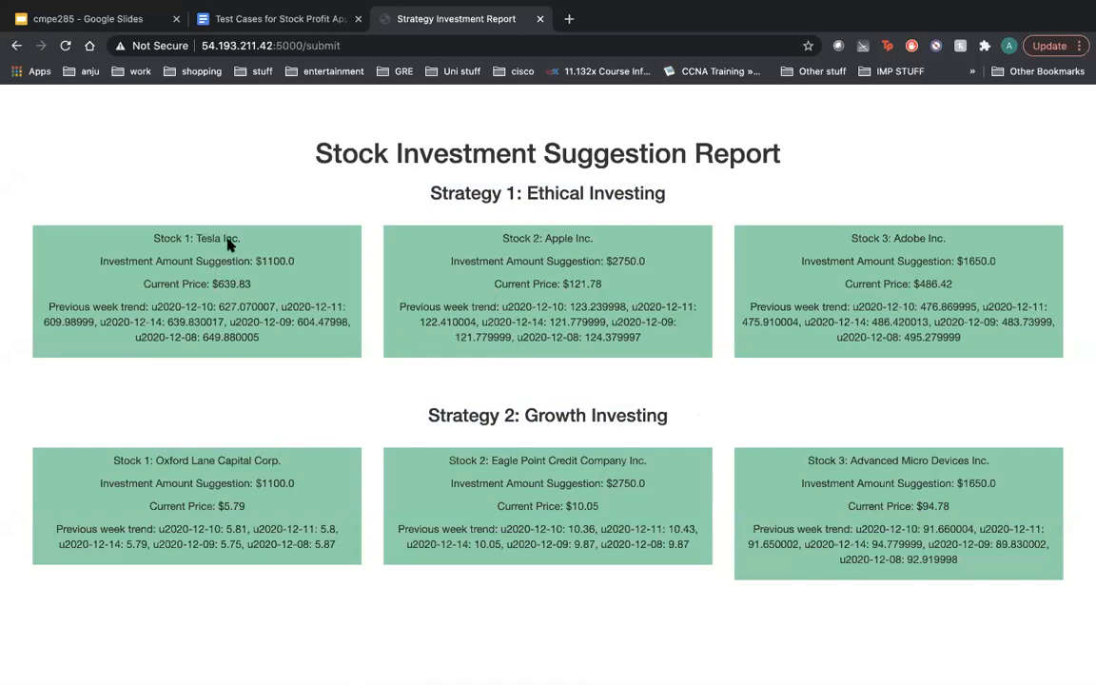
pyautogui.doubleClick(568, 238)
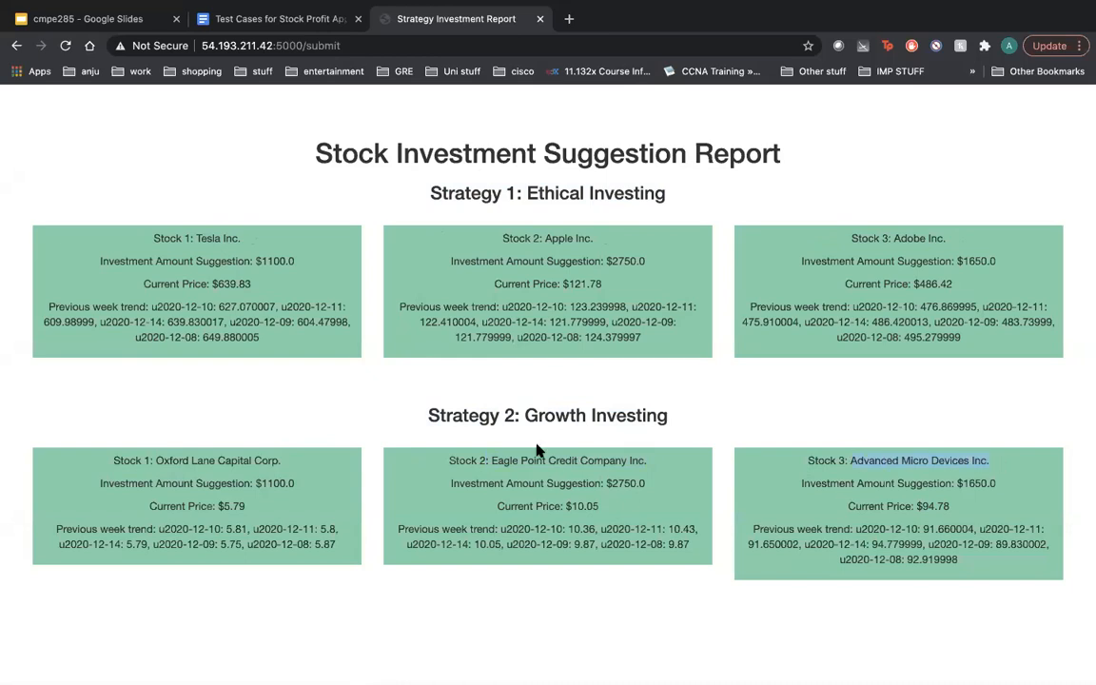
pyautogui.moveTo(259, 368)
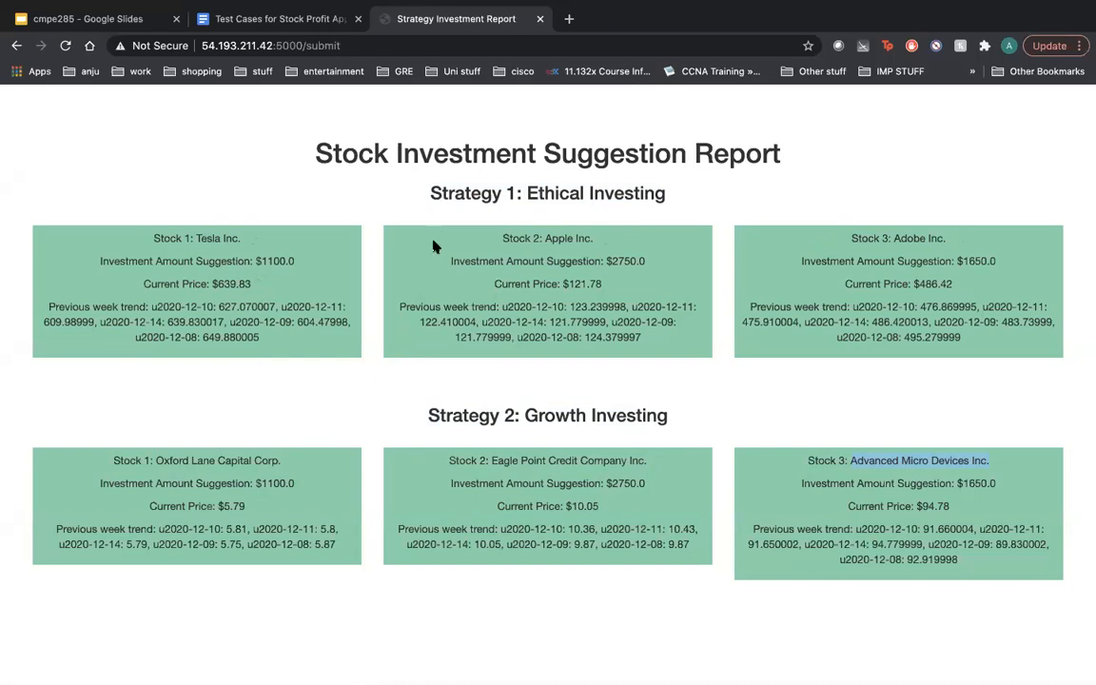
pyautogui.moveTo(409, 112)
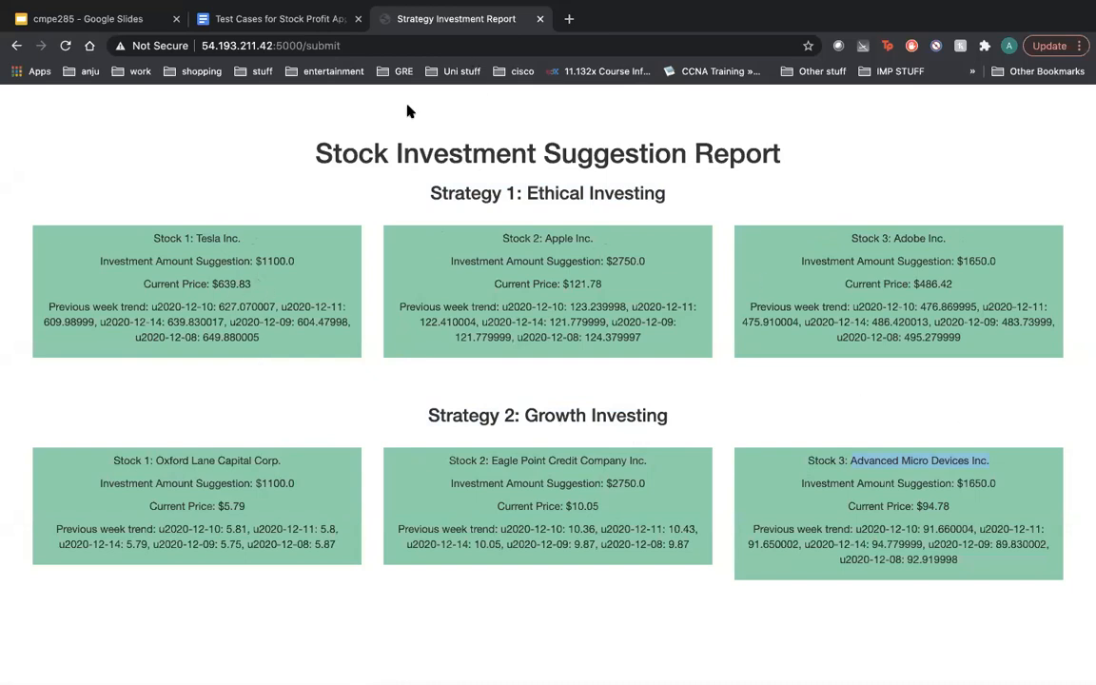
pyautogui.click(16, 46)
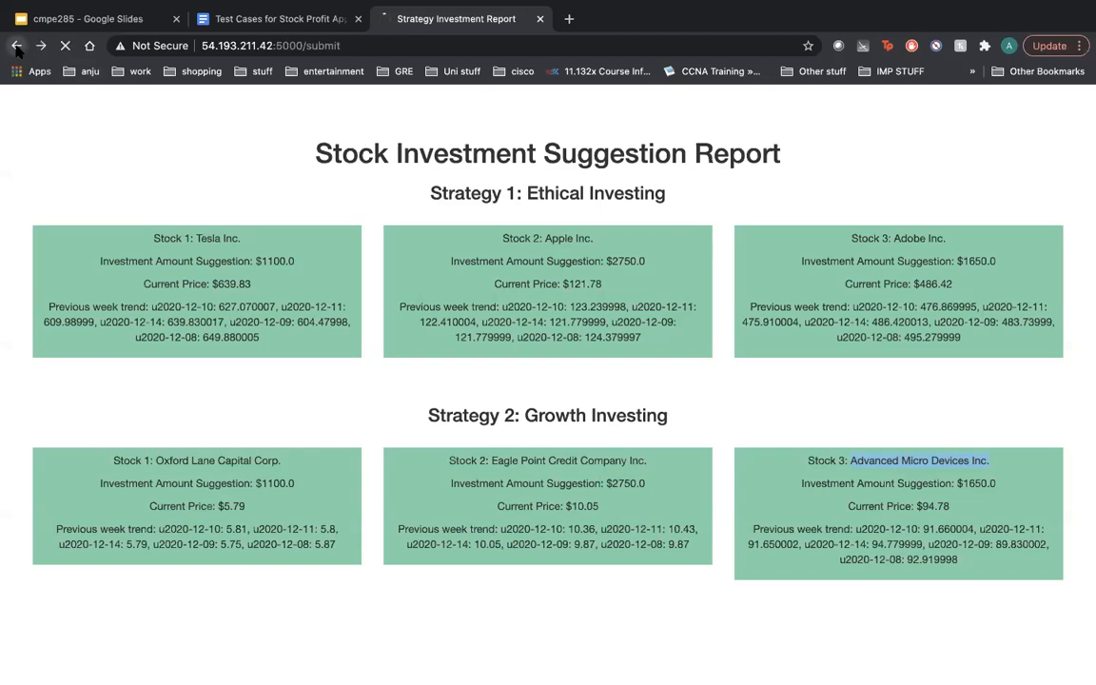
# Back on the form, submit a non-numeric amount and get the number-required warning.
pyautogui.click(16, 45)
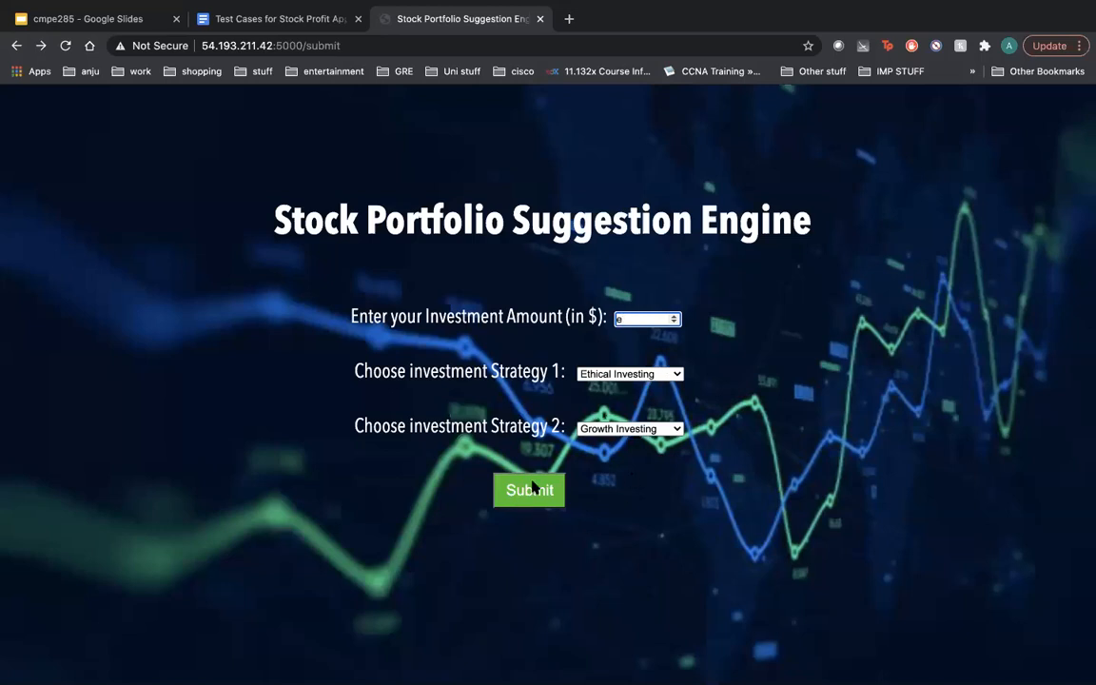
pyautogui.click(528, 490)
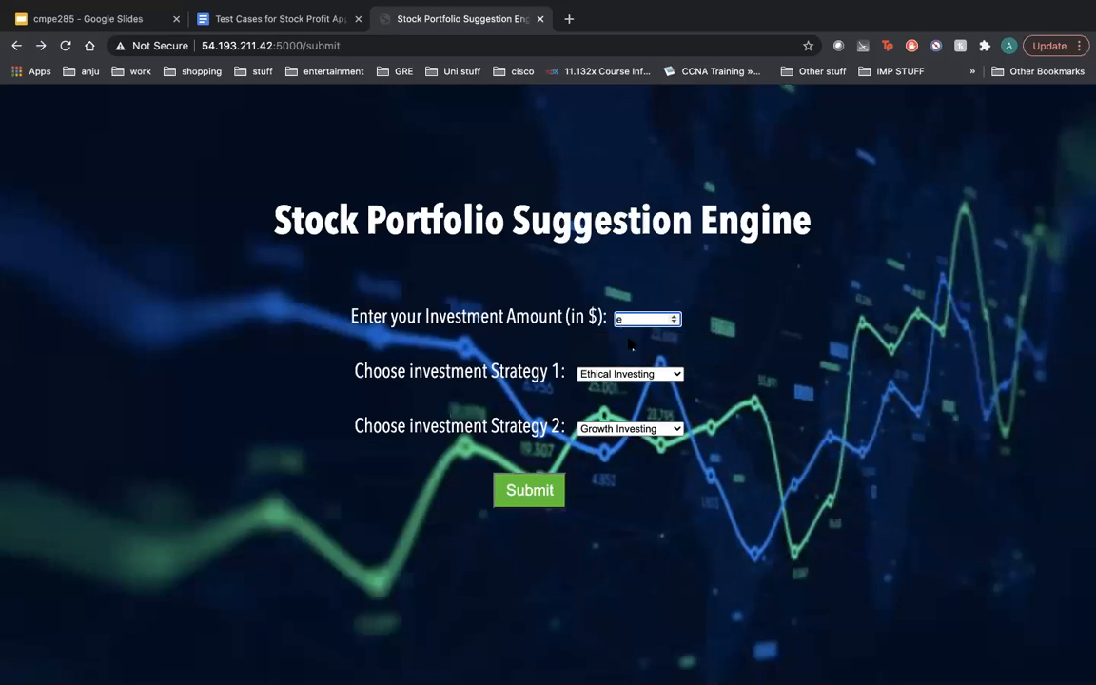
pyautogui.click(529, 490)
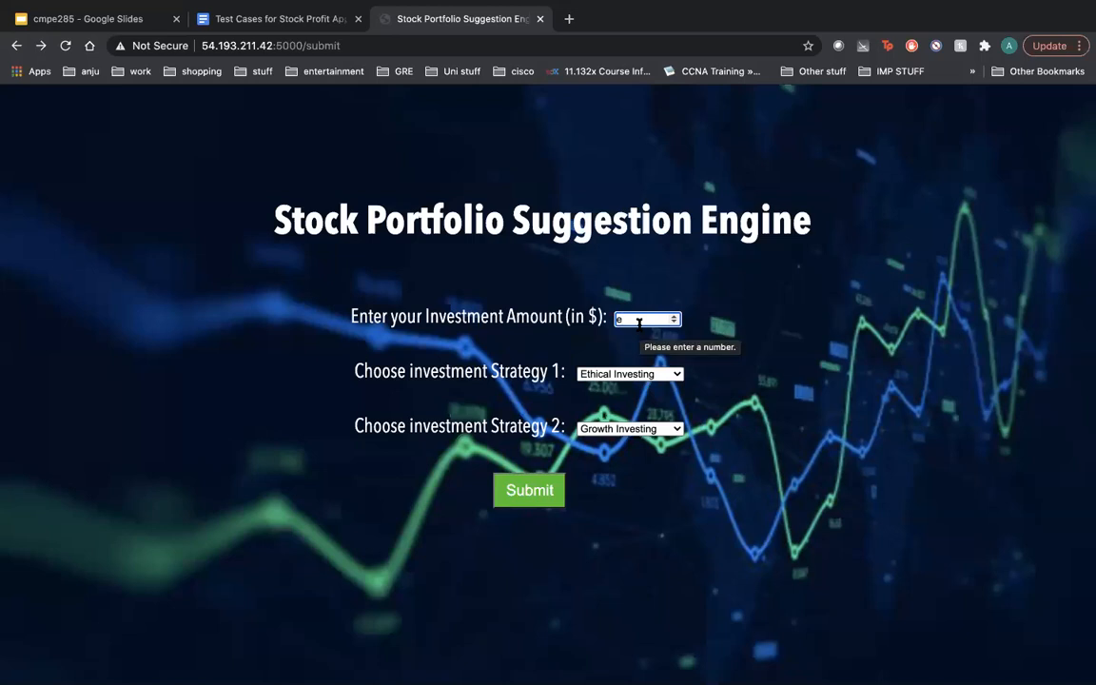
pyautogui.write('0.00')
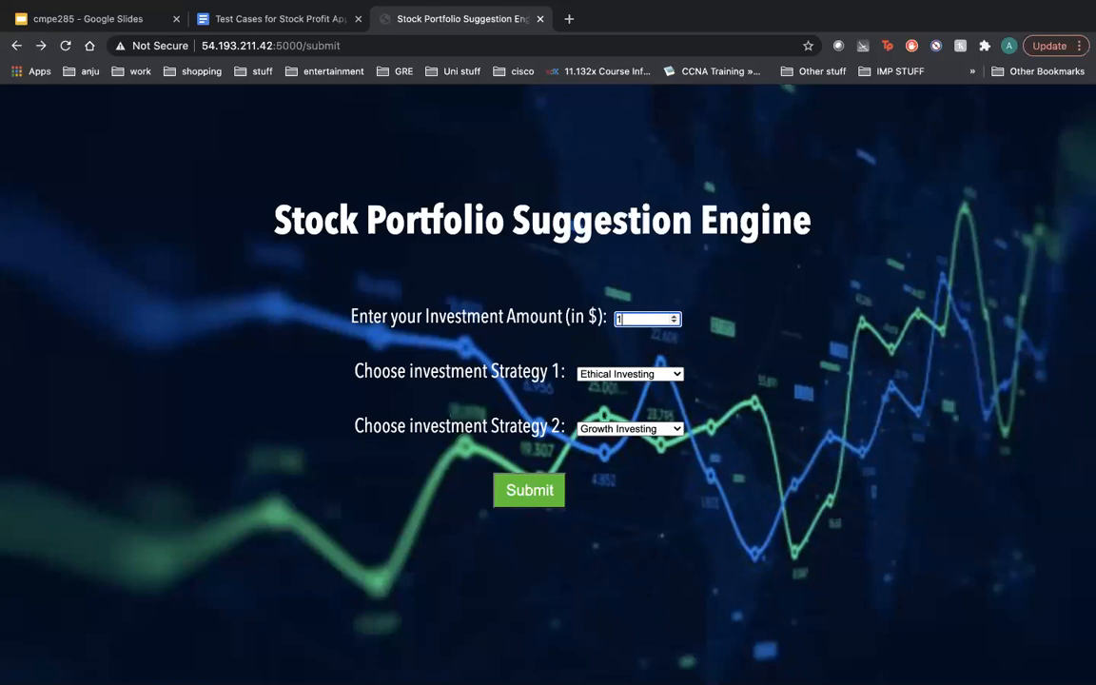
# Submit amount 1250 with Value Investing second, triggering the minimum 5000 warning.
pyautogui.write('125')
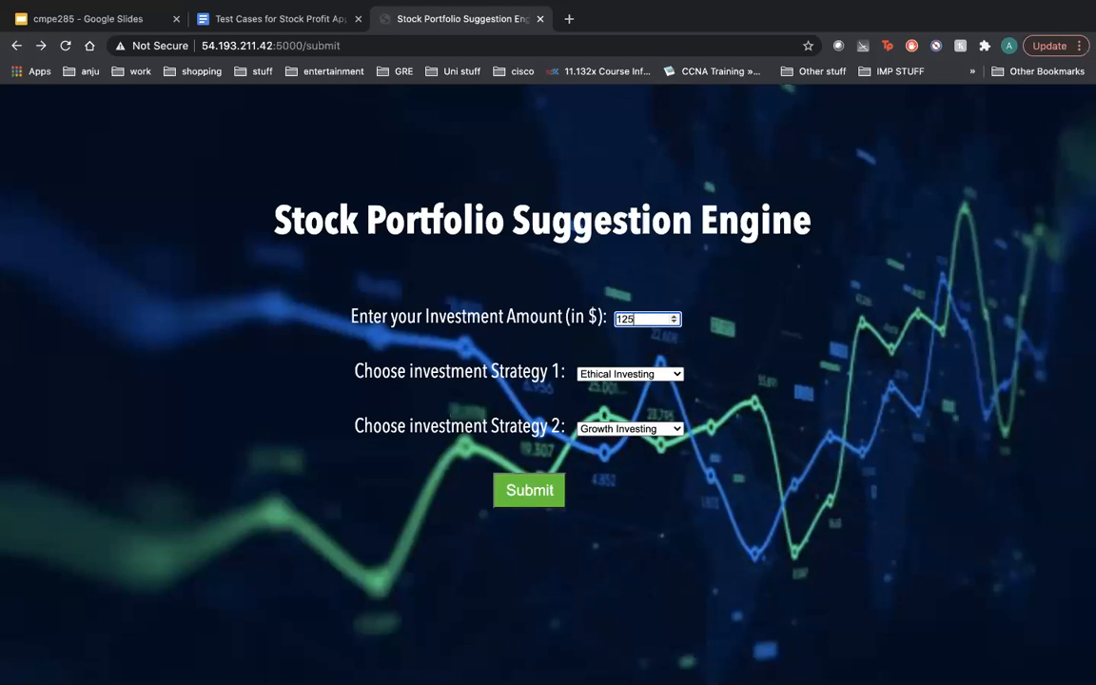
pyautogui.click(630, 373)
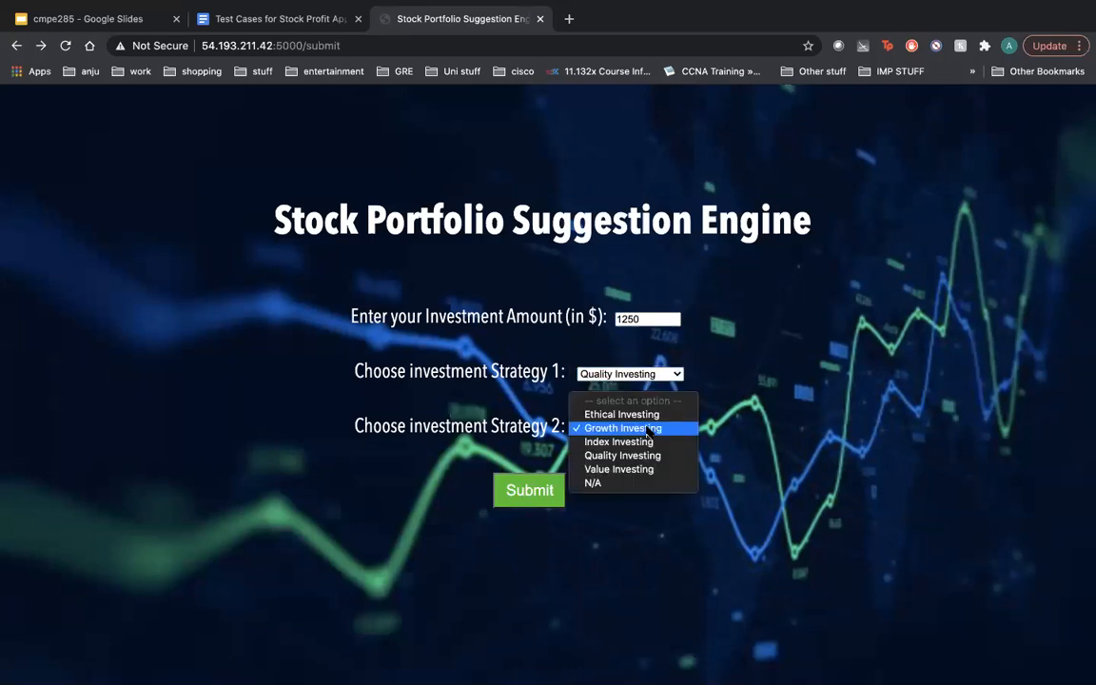
pyautogui.click(619, 469)
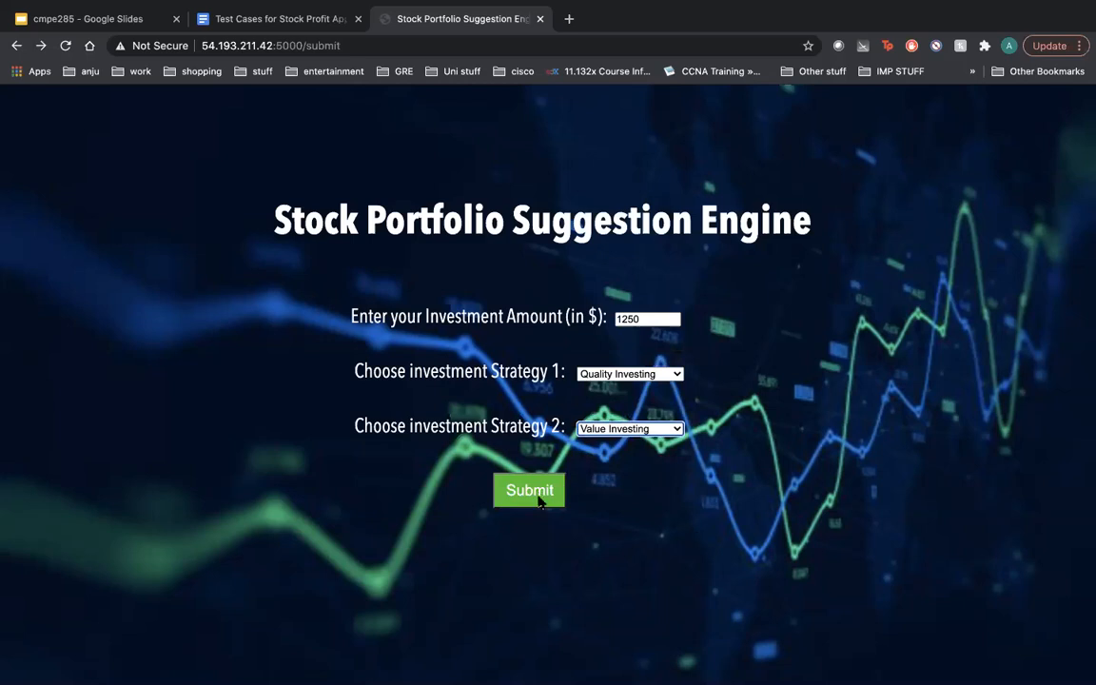
pyautogui.click(528, 490)
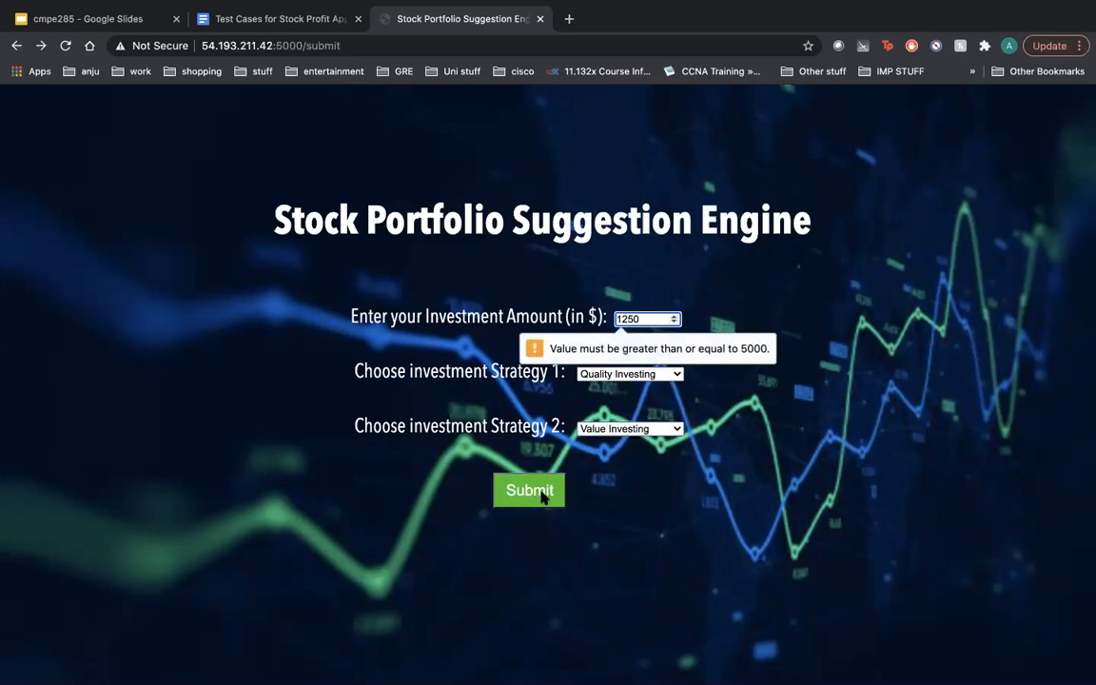
pyautogui.moveTo(604, 367)
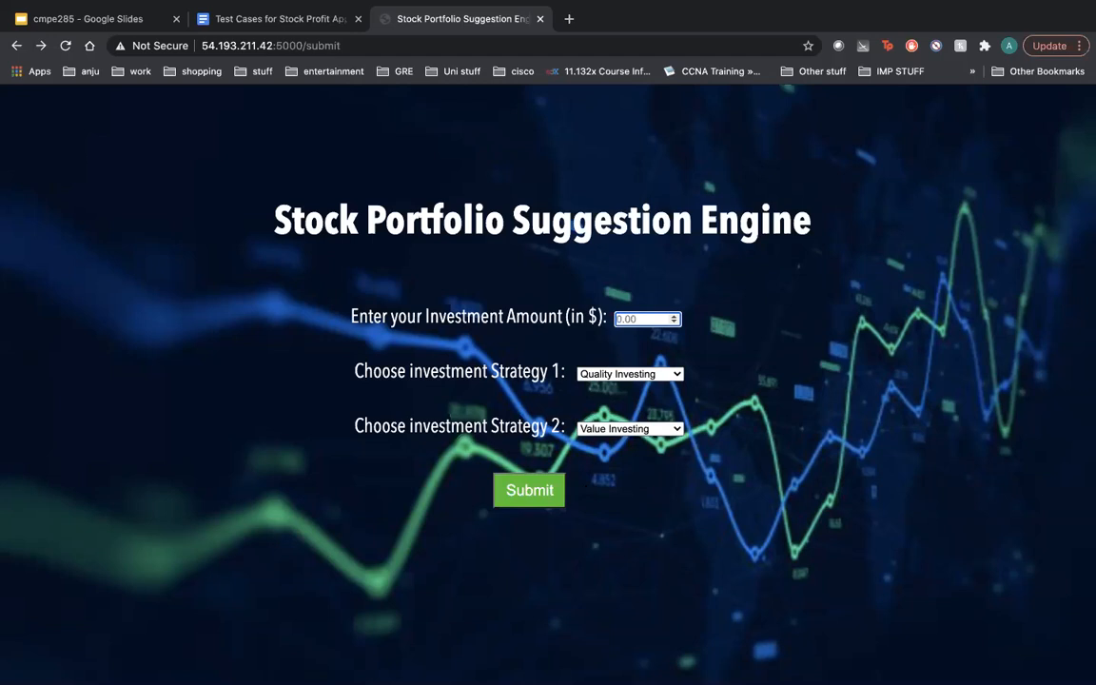
# Enter 5678, pick Ethical Investing for both strategies, and submit.
pyautogui.write('5678')
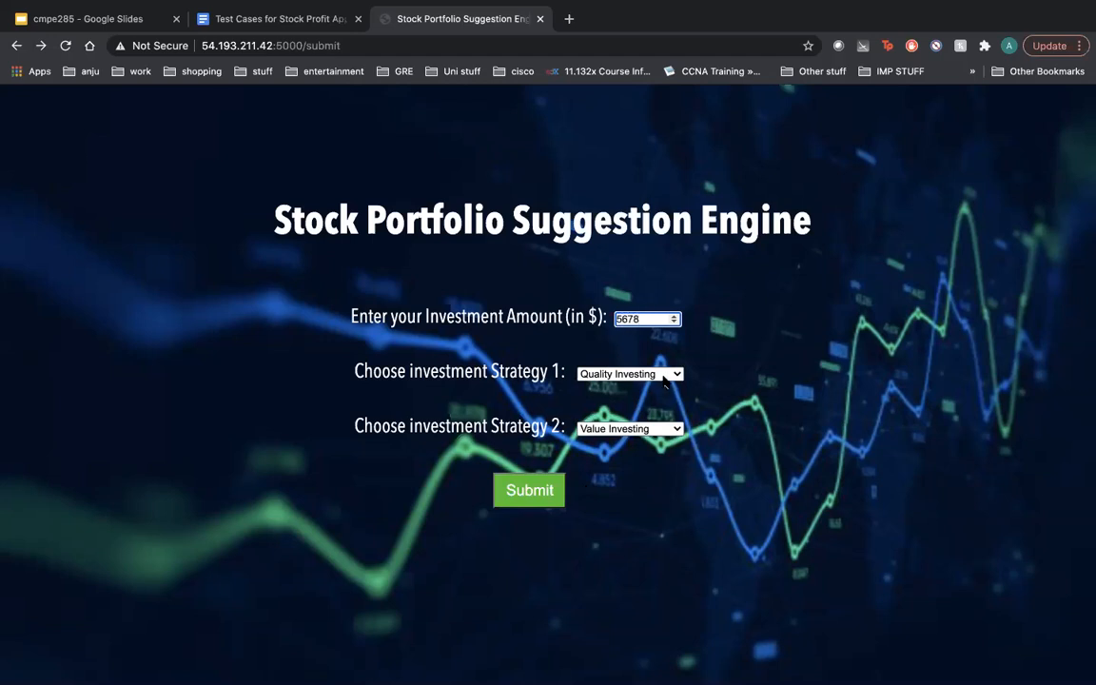
pyautogui.click(630, 373)
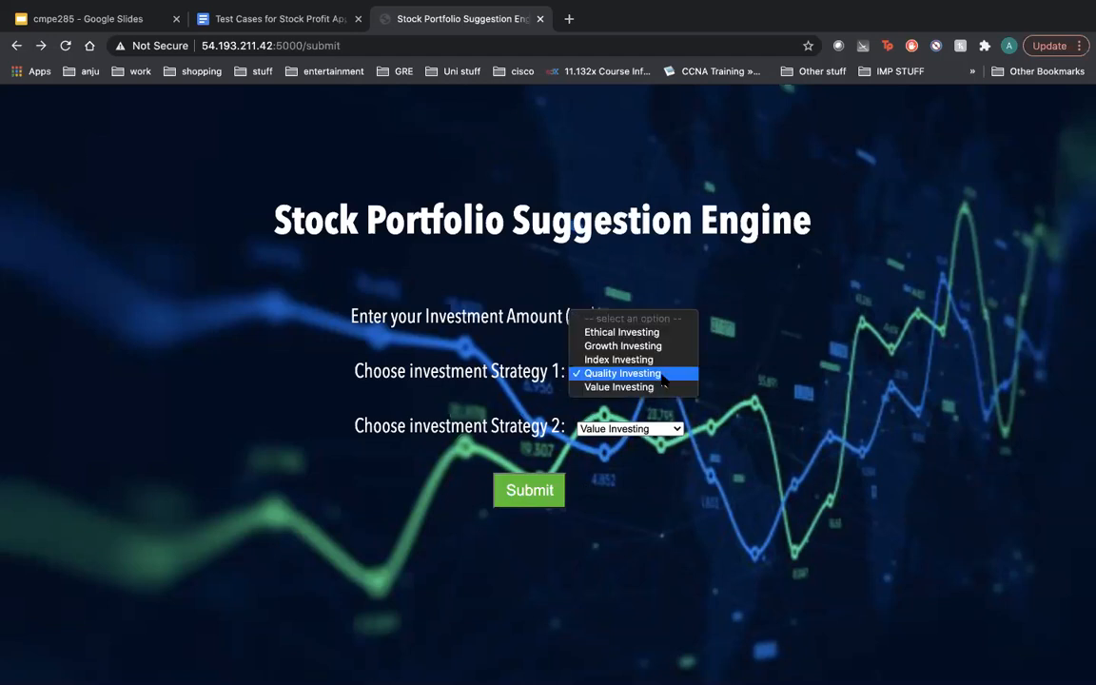
pyautogui.moveTo(618, 360)
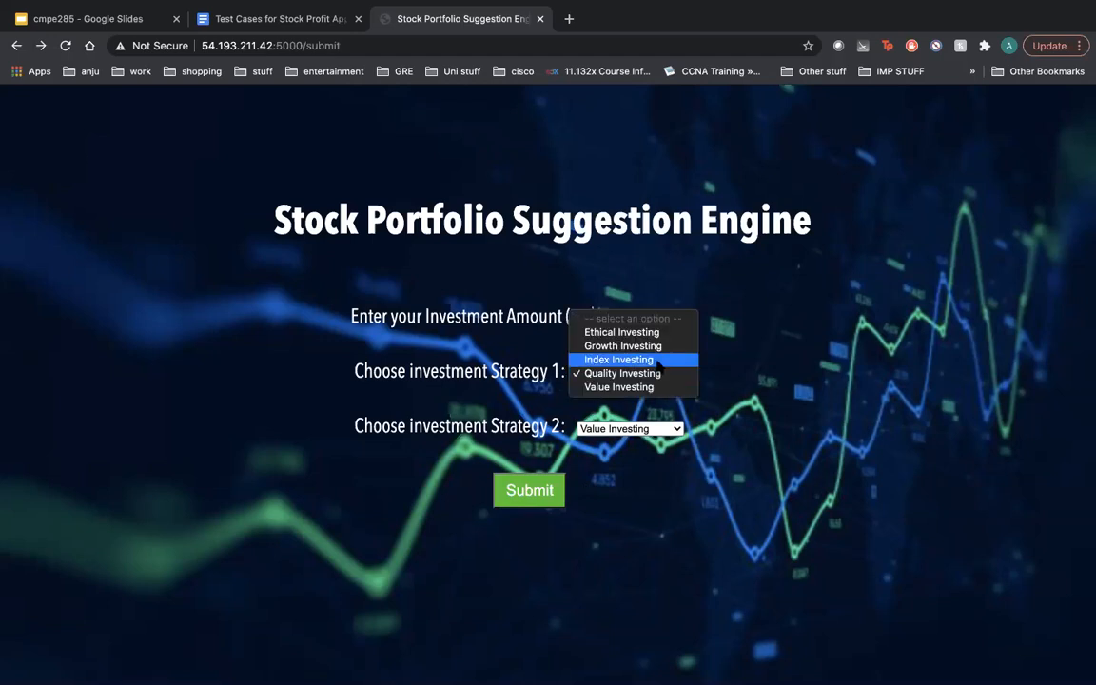
pyautogui.click(621, 332)
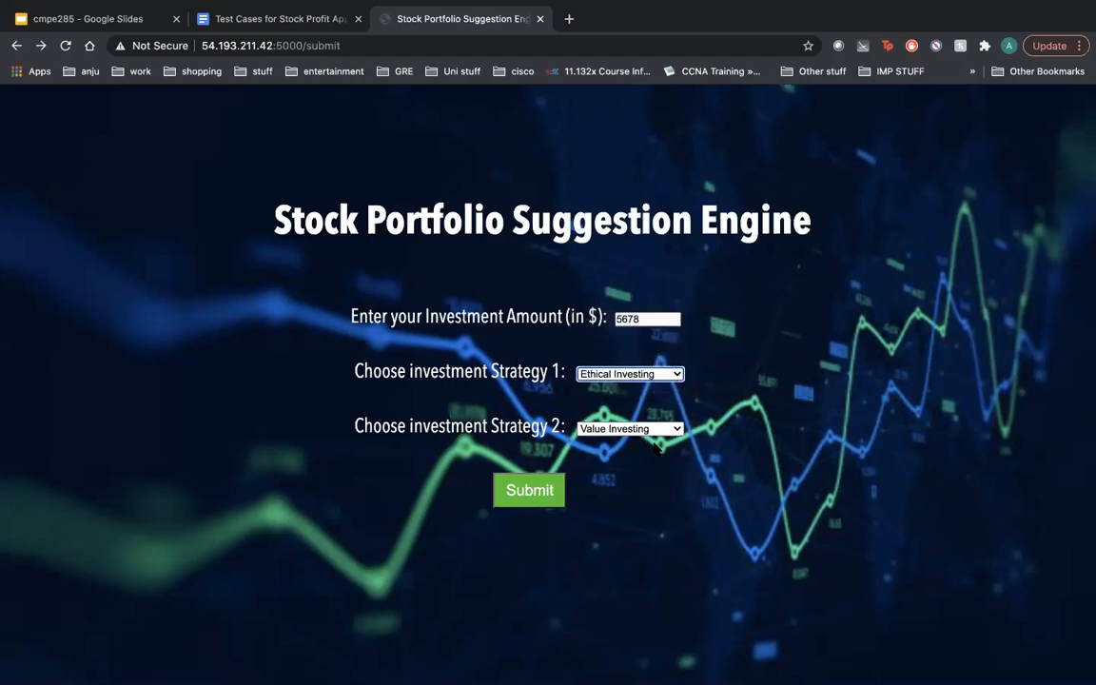
pyautogui.click(630, 428)
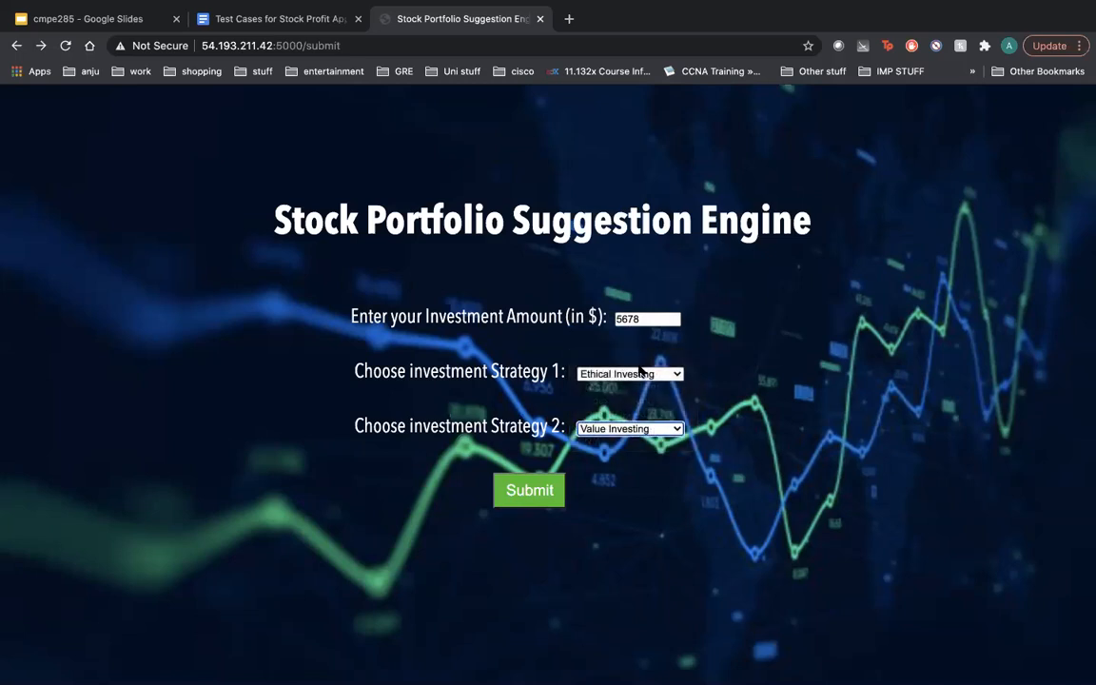
pyautogui.click(630, 373)
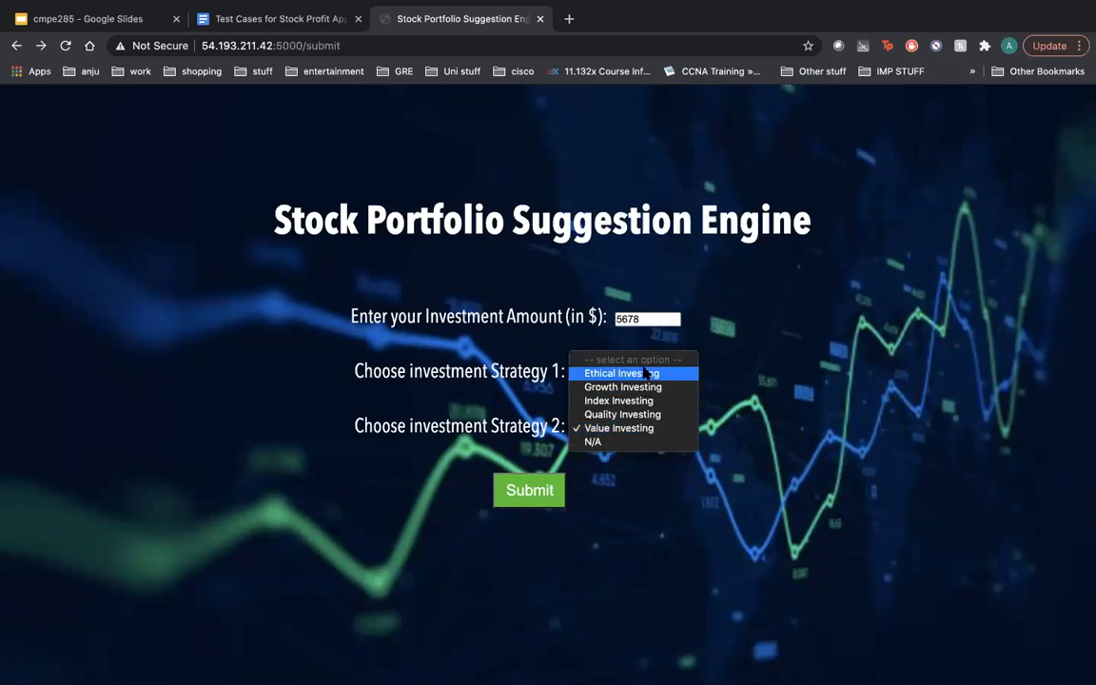
pyautogui.click(614, 373)
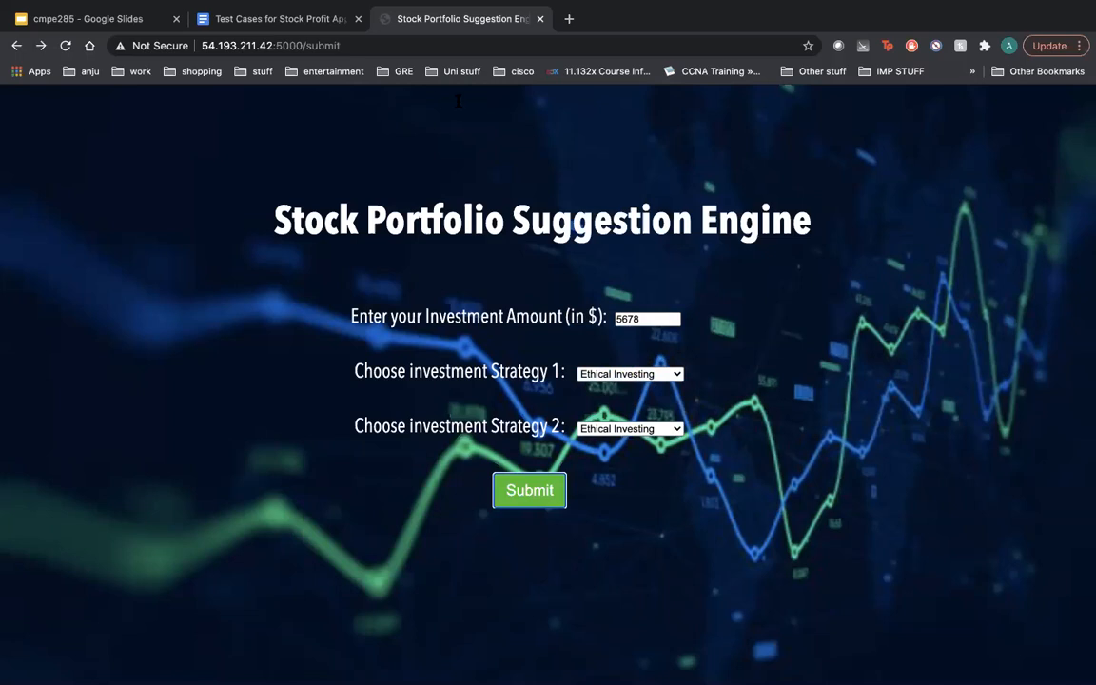
pyautogui.moveTo(692, 141)
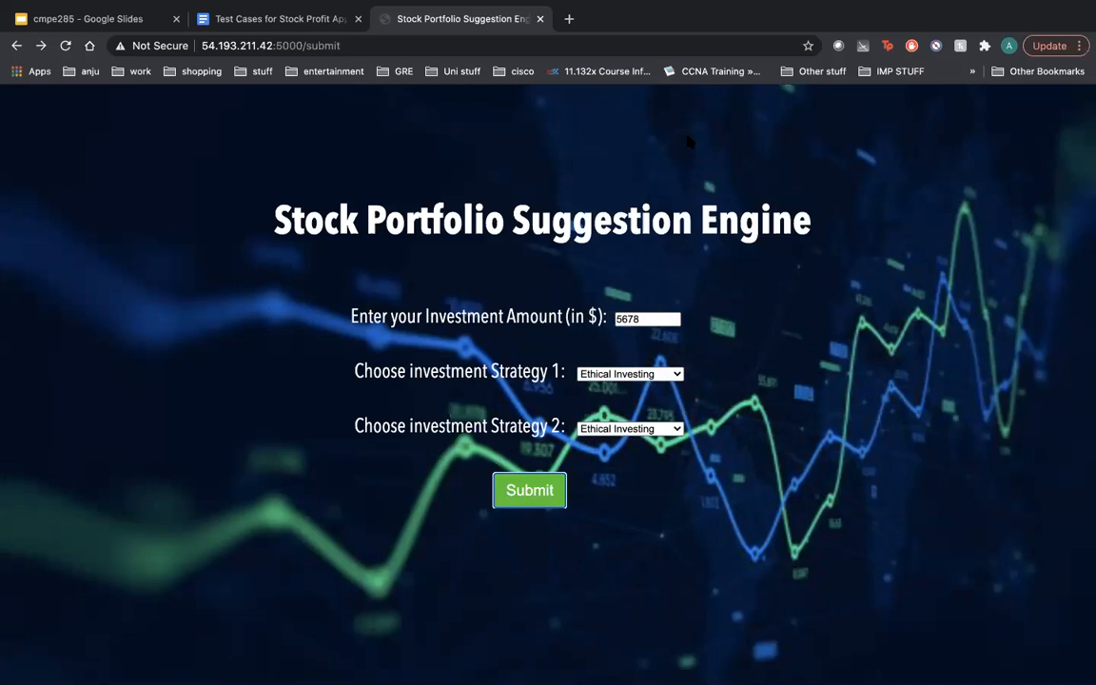
pyautogui.click(529, 490)
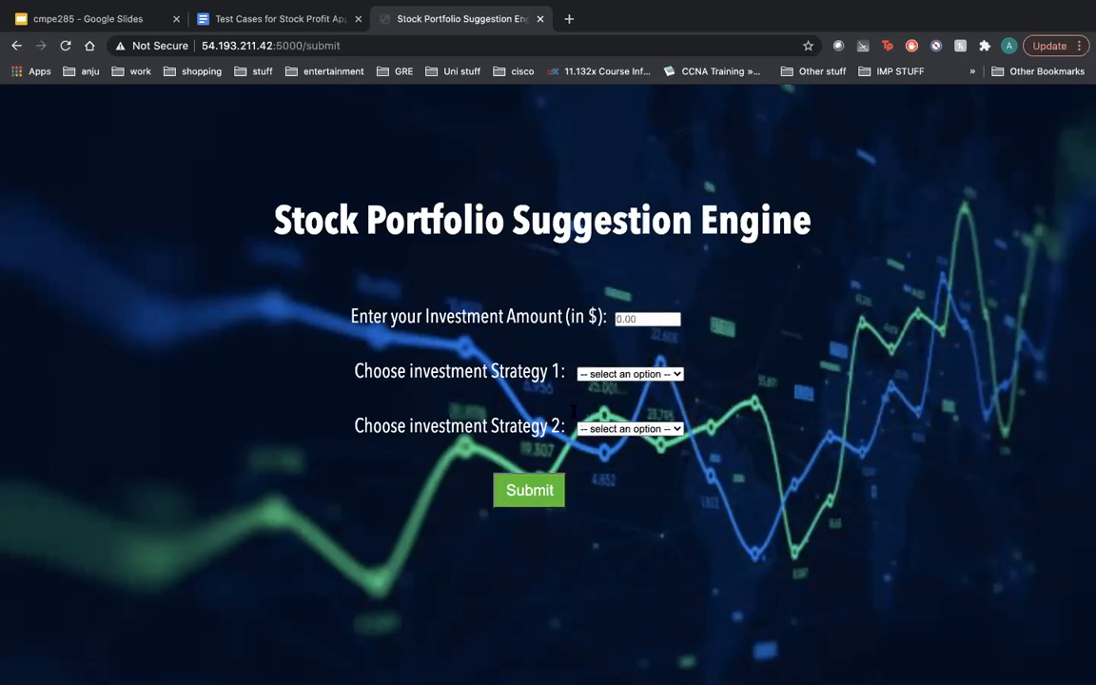
# Enter amount 5500, keep Ethical Investing first, and set the second strategy to N/A.
pyautogui.click(647, 319)
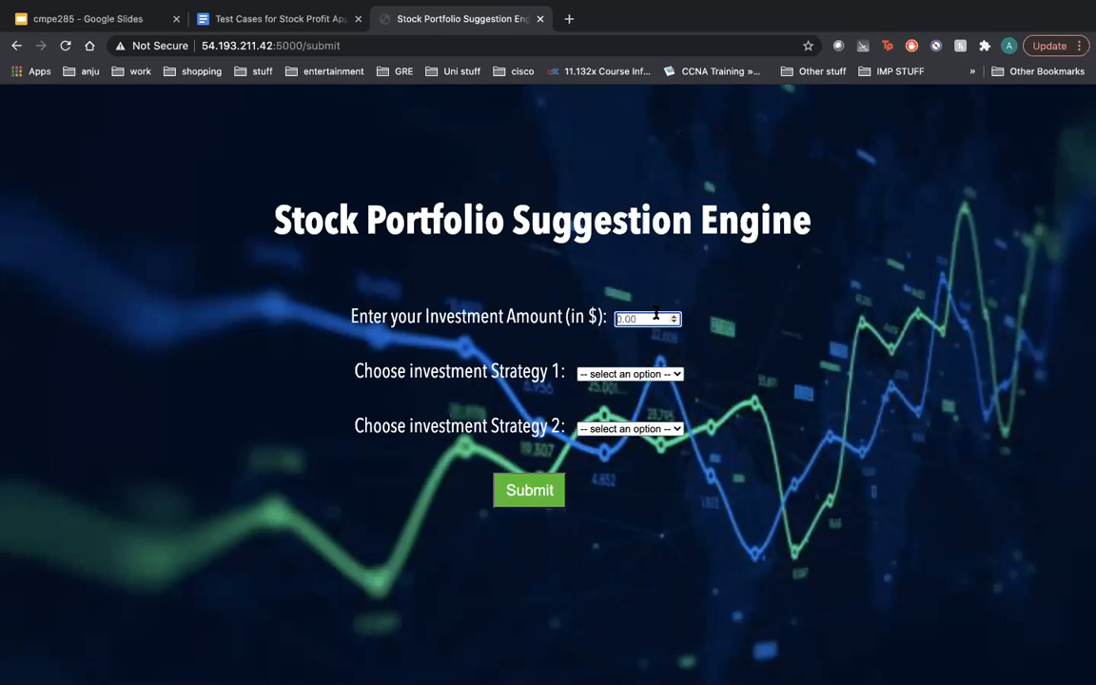
pyautogui.write('5500')
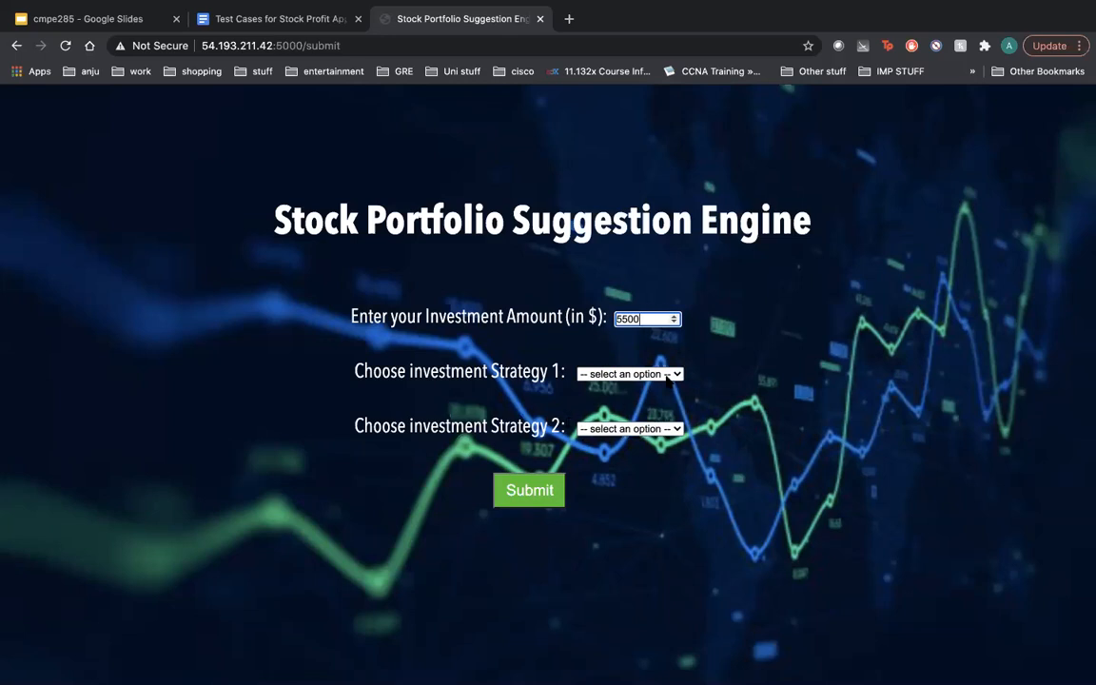
pyautogui.click(630, 373)
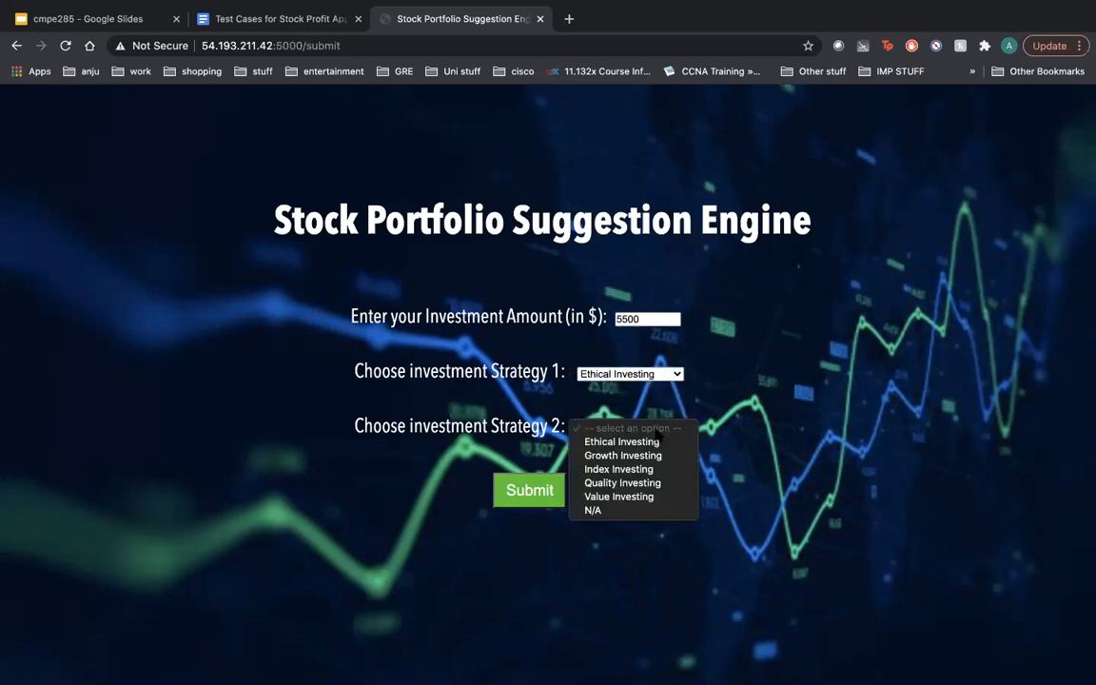
pyautogui.moveTo(633, 510)
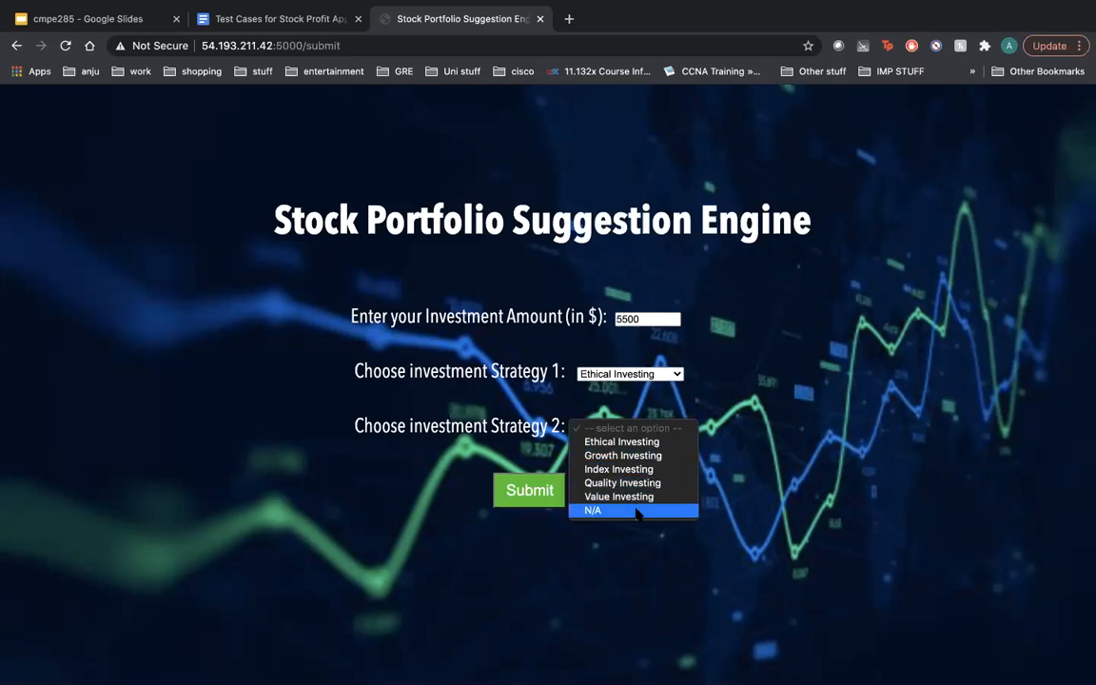
pyautogui.click(593, 511)
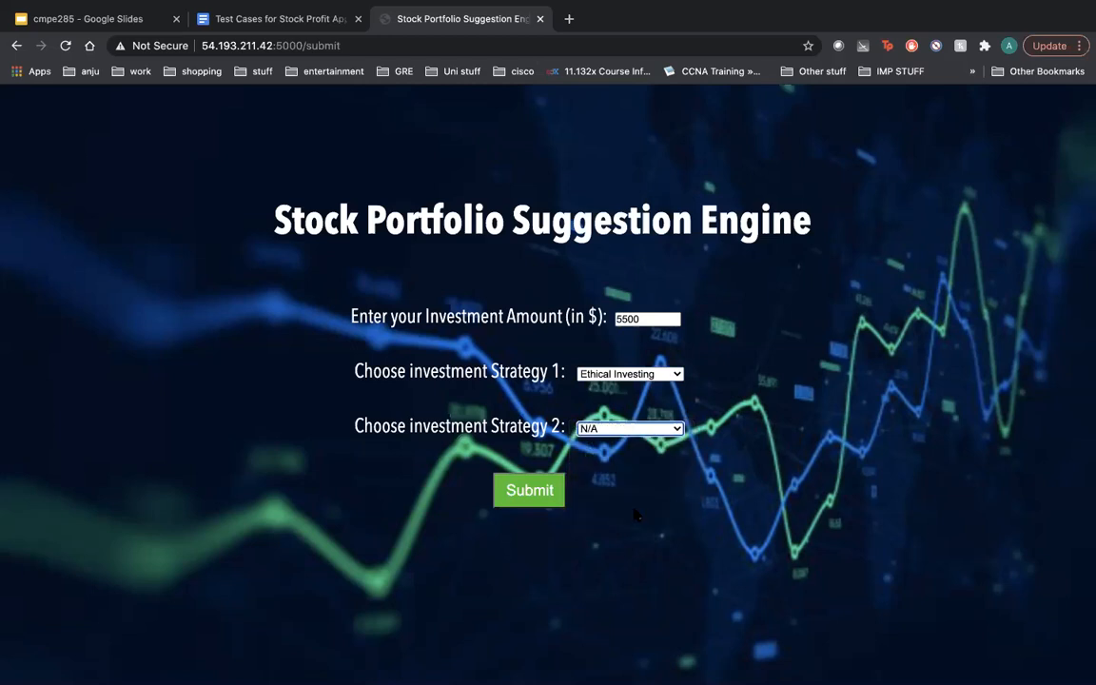
# Submit the $5500 request and highlight 'Ethical Investing' in the Tesla, Apple, Adobe report.
pyautogui.click(529, 490)
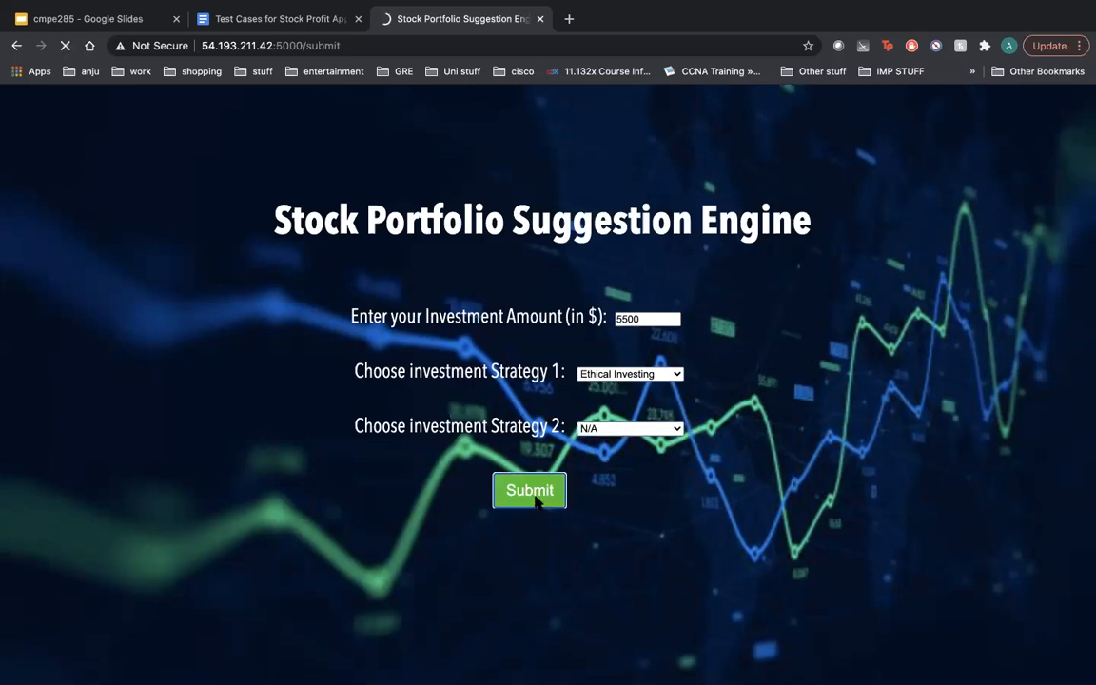
pyautogui.click(529, 490)
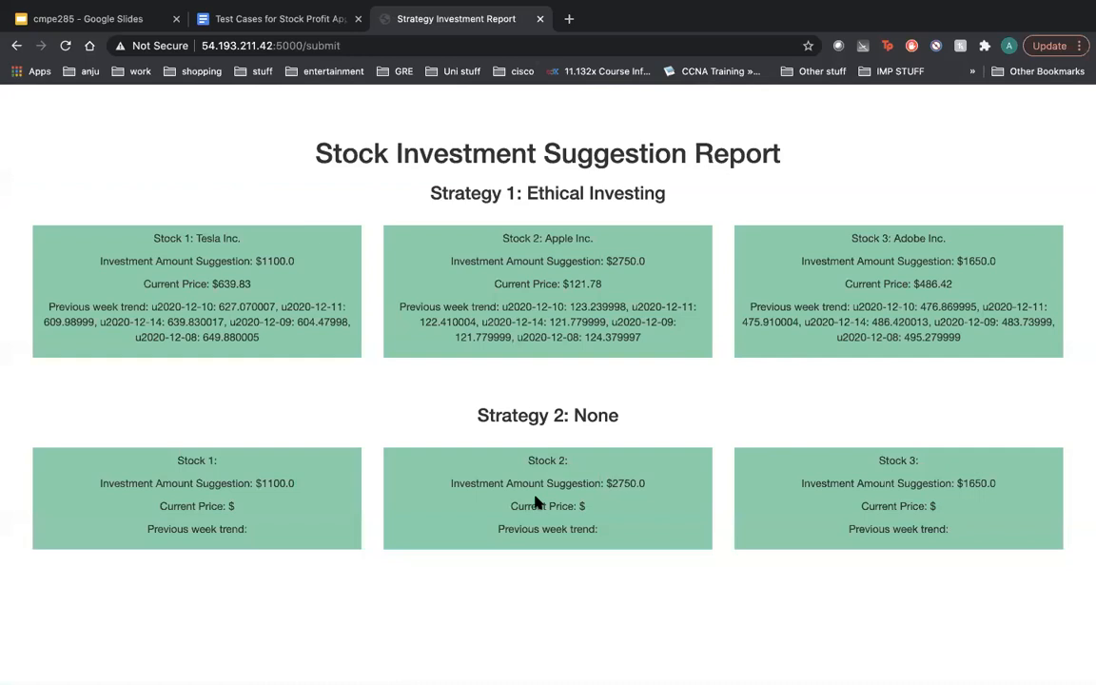
pyautogui.moveTo(279, 359)
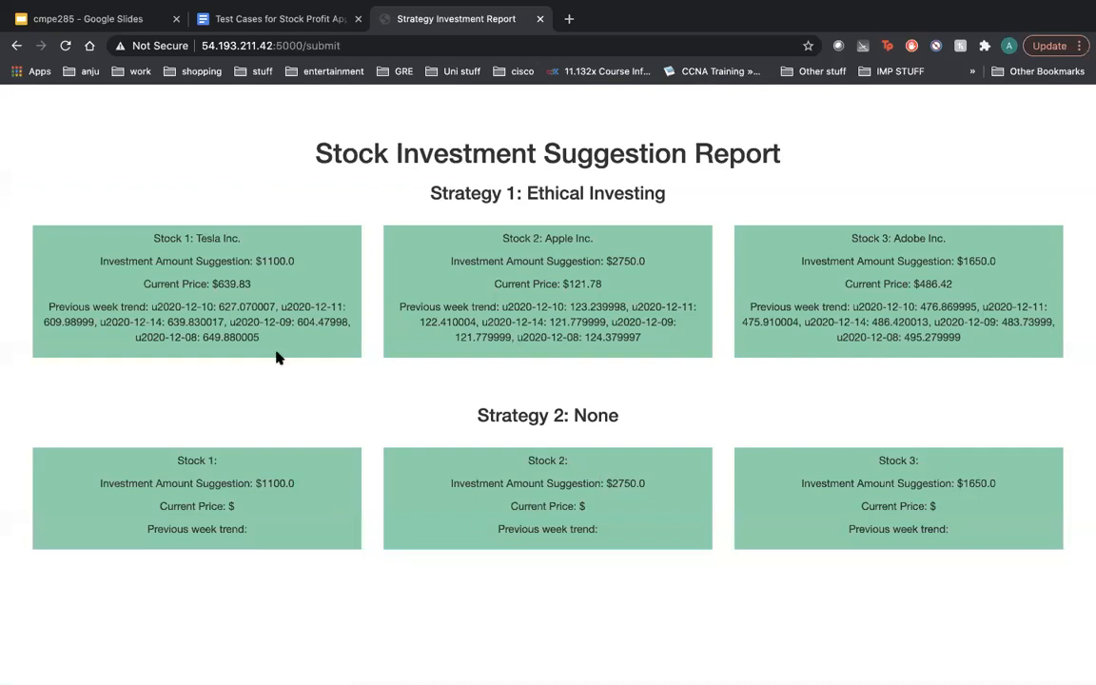
pyautogui.moveTo(233, 314)
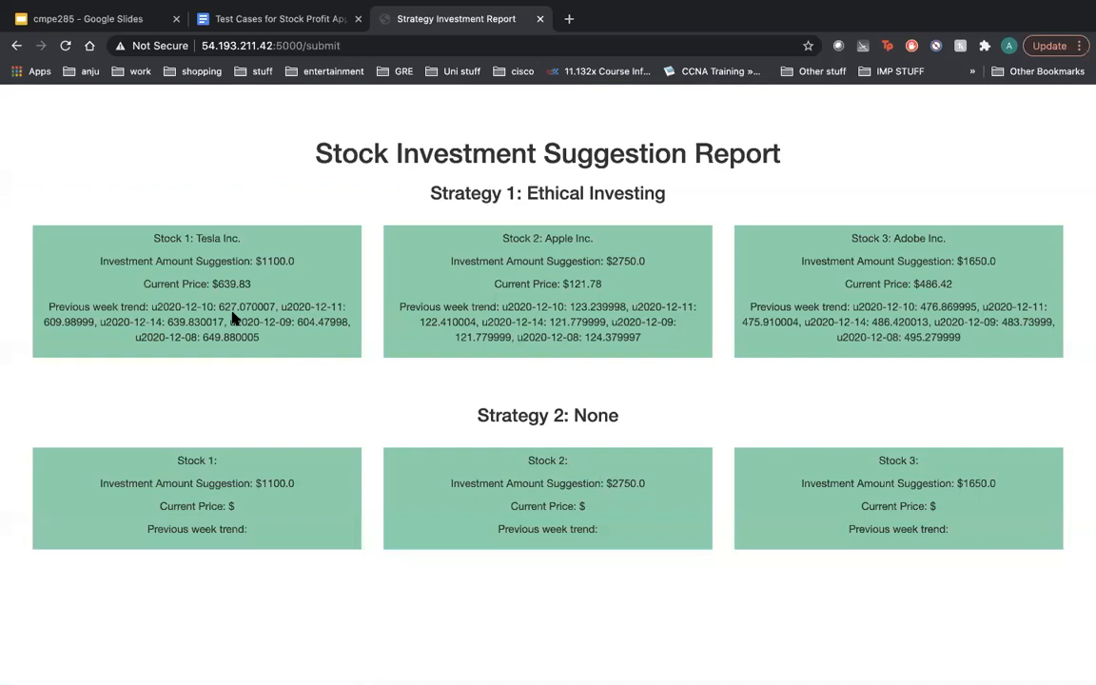
pyautogui.doubleClick(595, 193)
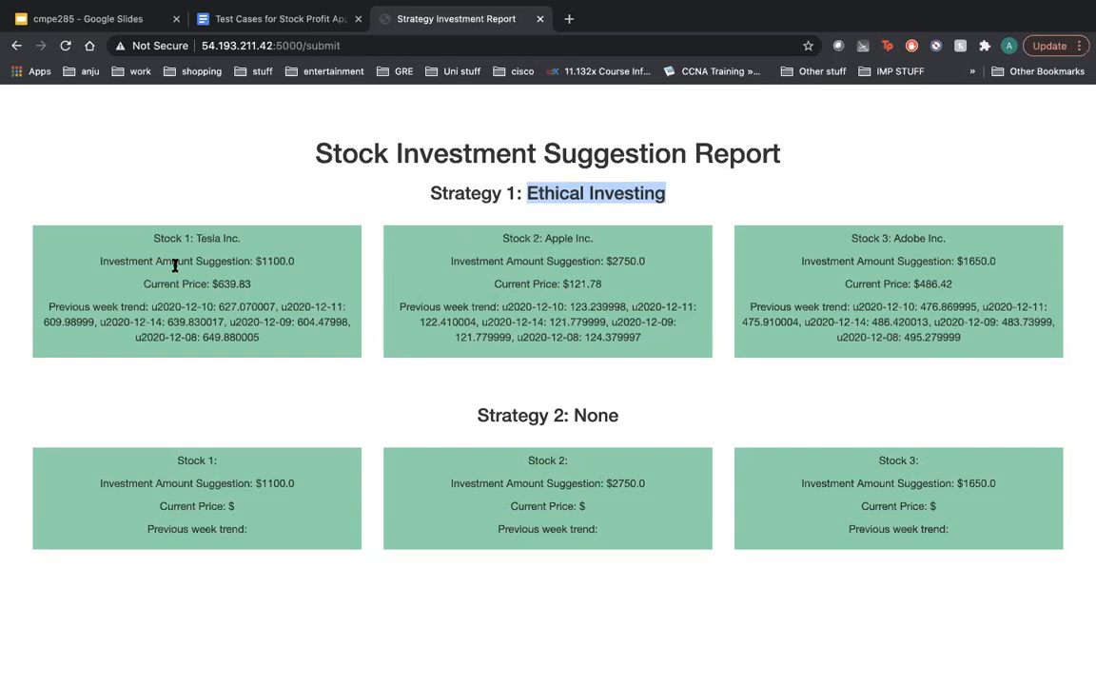
pyautogui.moveTo(852, 244)
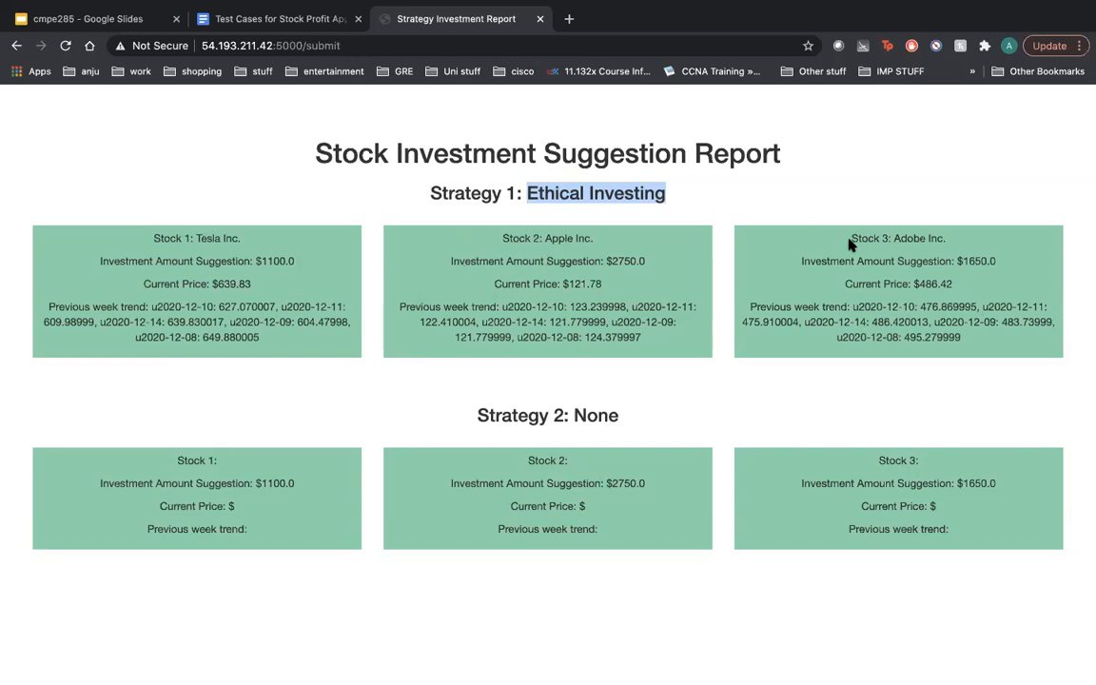
pyautogui.moveTo(343, 283)
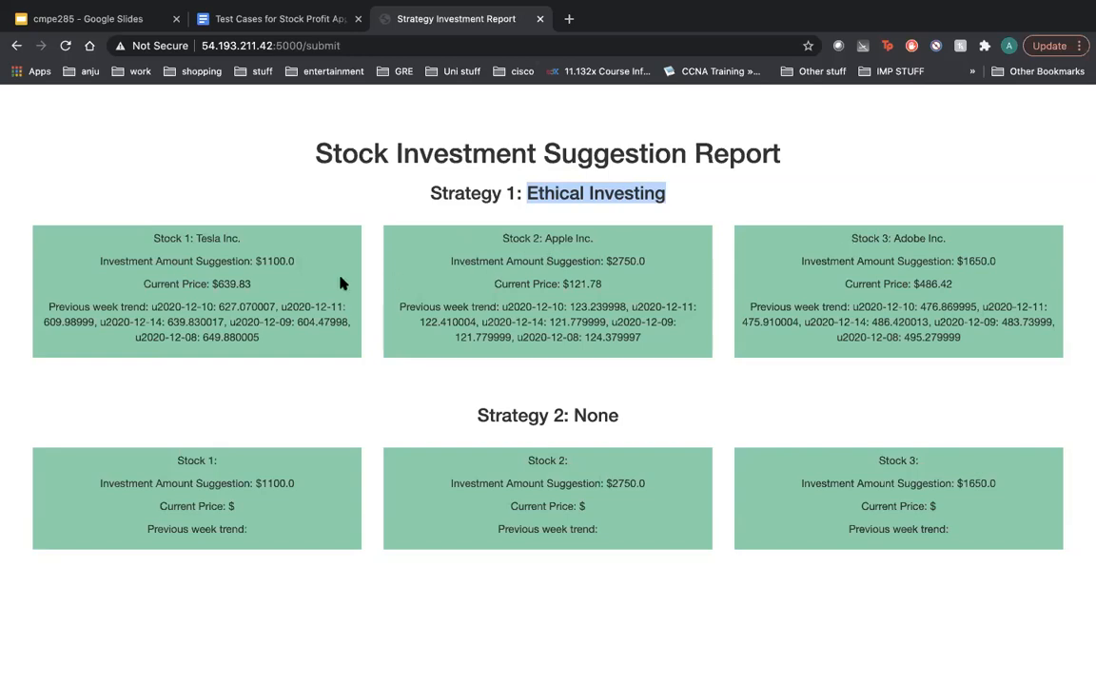
pyautogui.moveTo(796, 272)
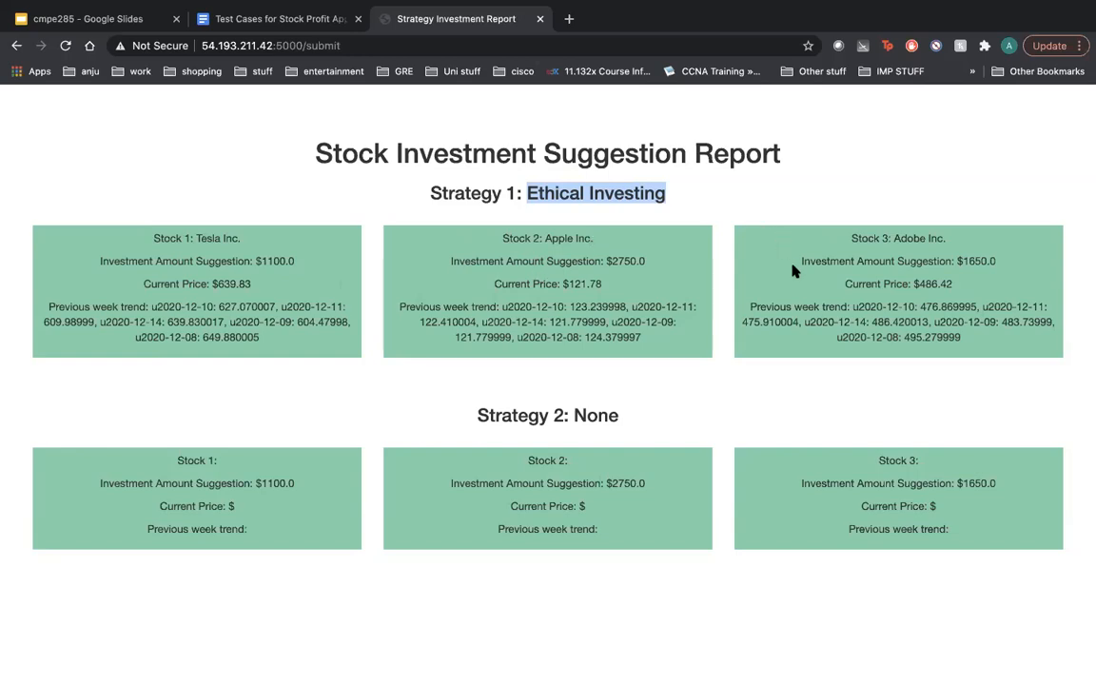
pyautogui.moveTo(623, 440)
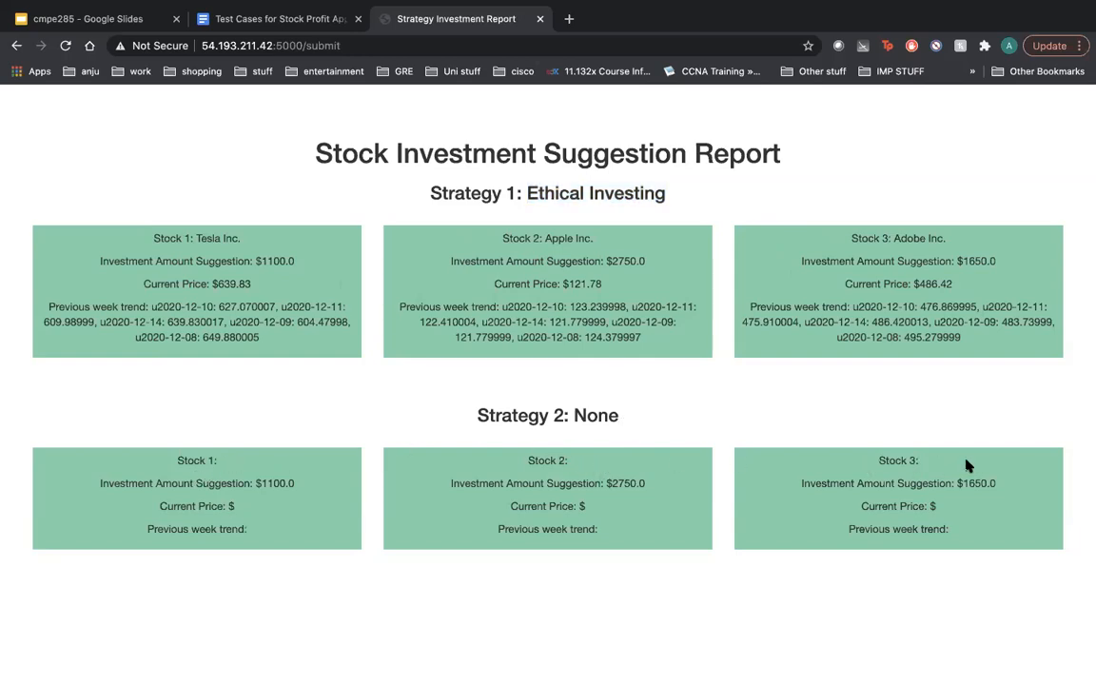
pyautogui.moveTo(412, 530)
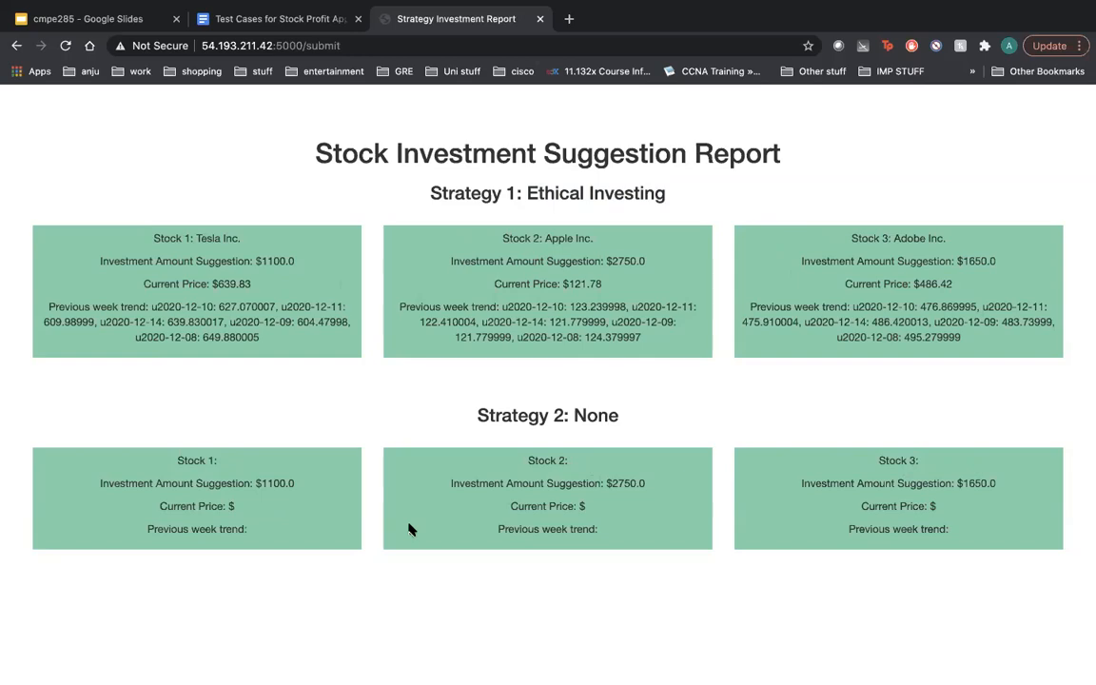
pyautogui.moveTo(493, 354)
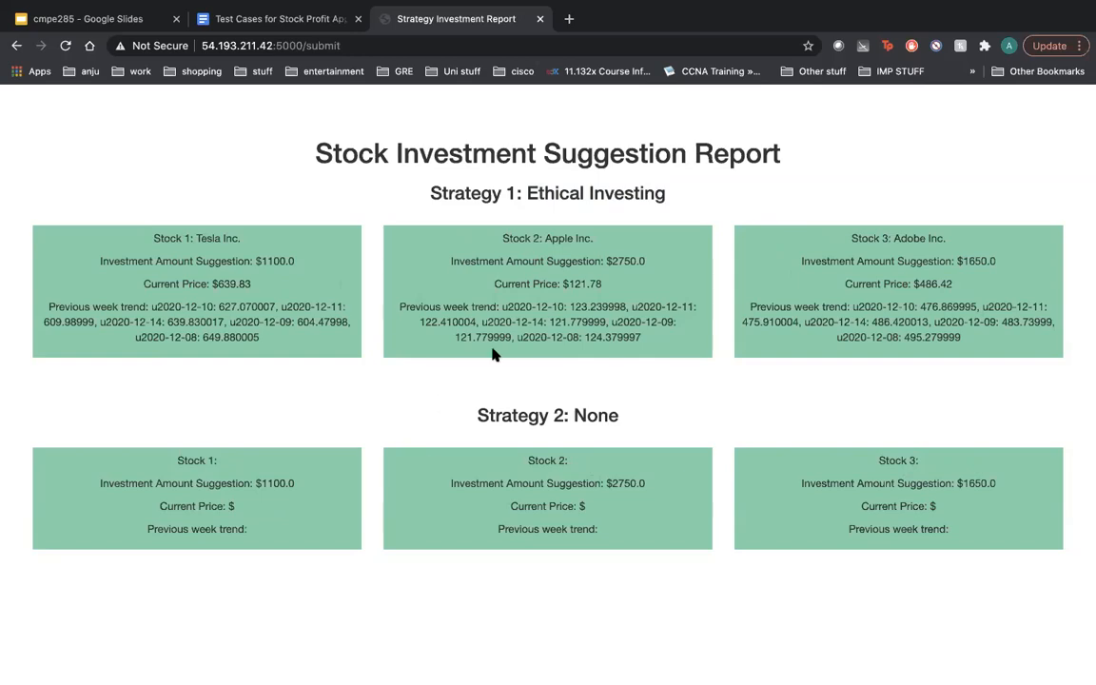
pyautogui.moveTo(580, 188)
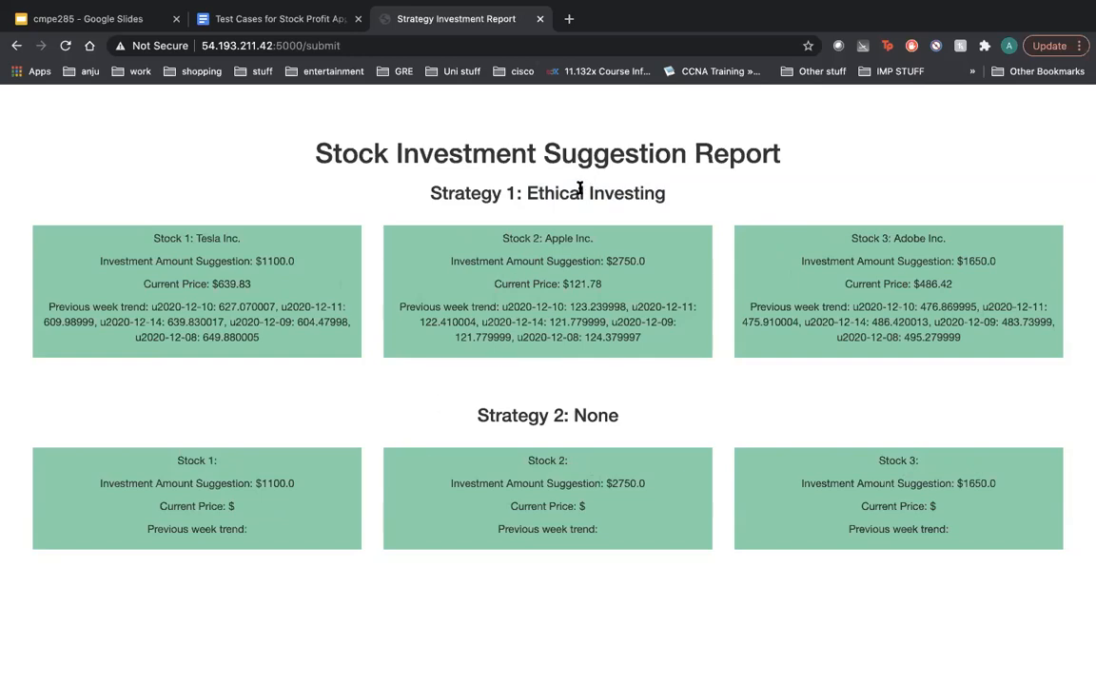
pyautogui.moveTo(674, 197)
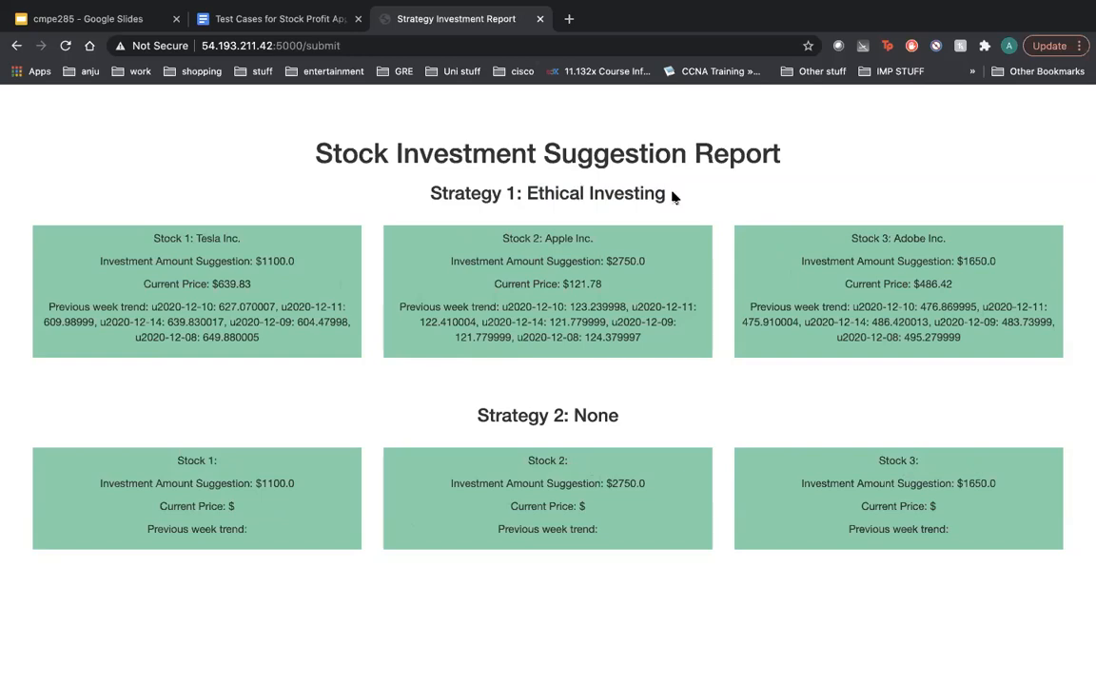
pyautogui.doubleClick(590, 193)
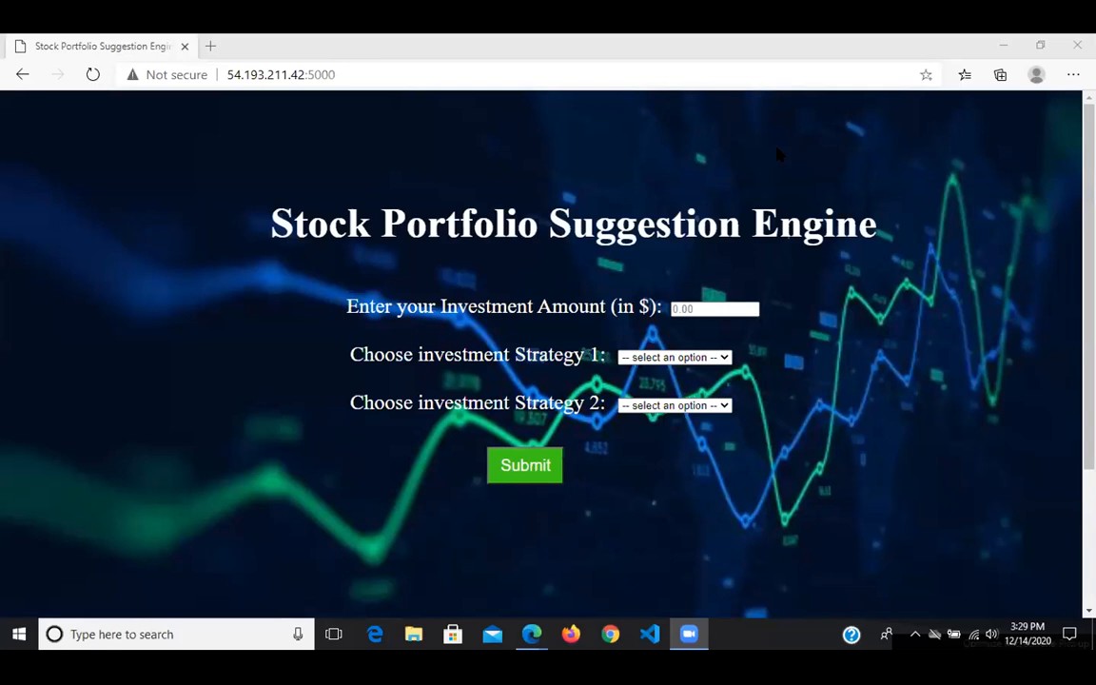
pyautogui.moveTo(596, 293)
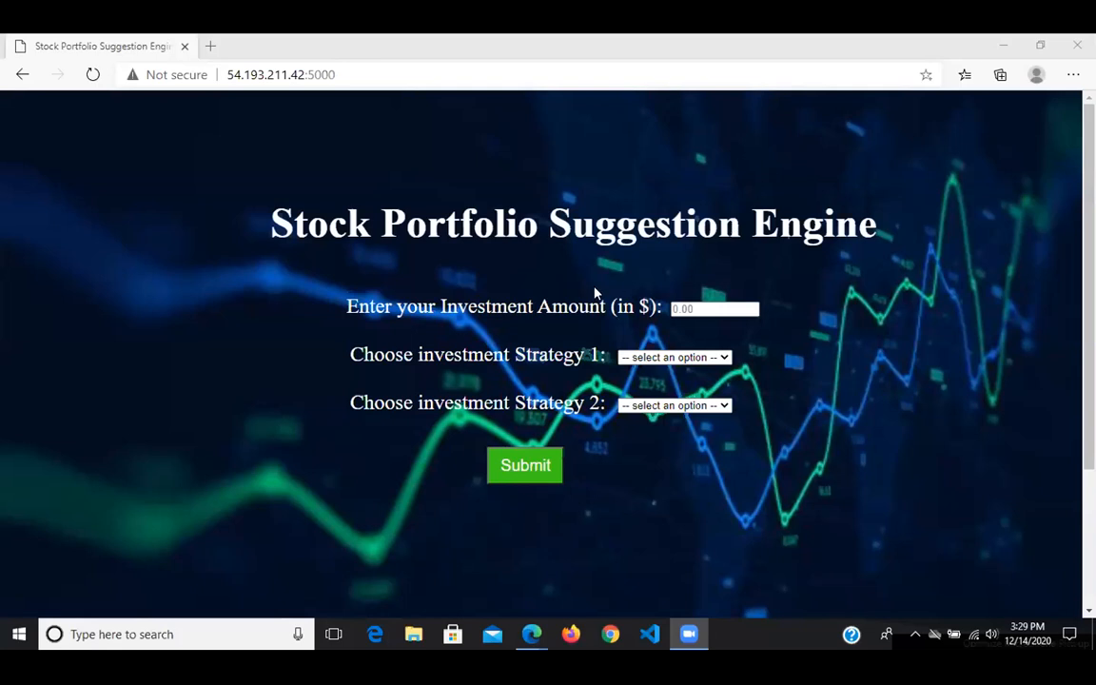
# Enter $5000 with Ethical Investing as Strategy 1, leave Strategy 2 empty, and submit.
pyautogui.click(711, 309)
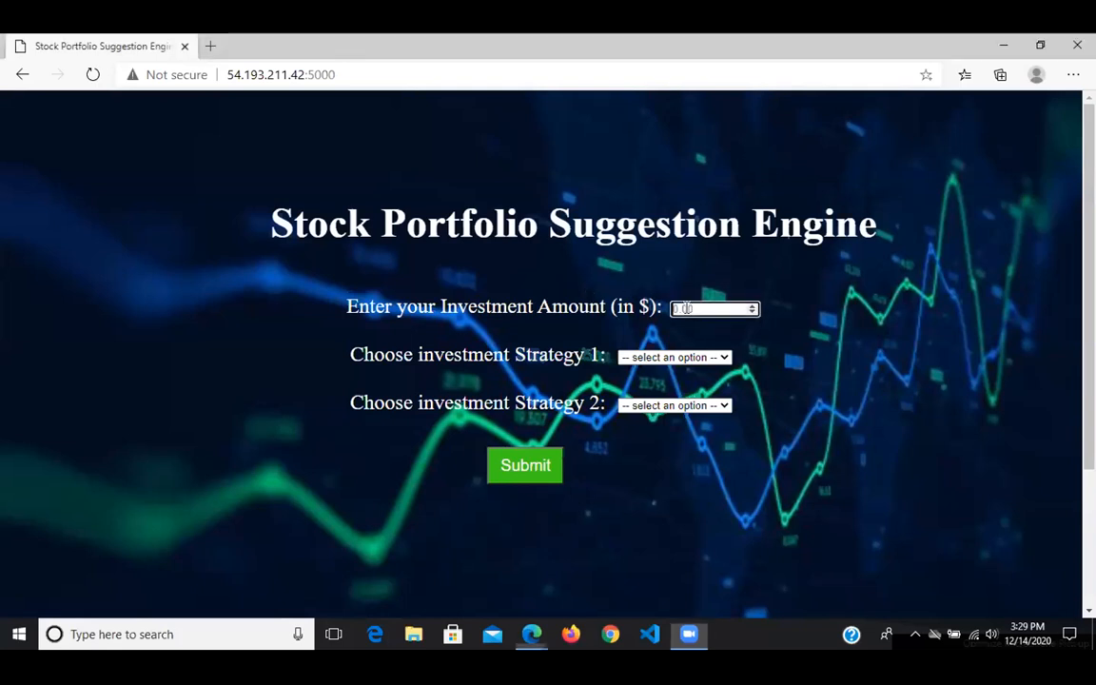
pyautogui.write('5000')
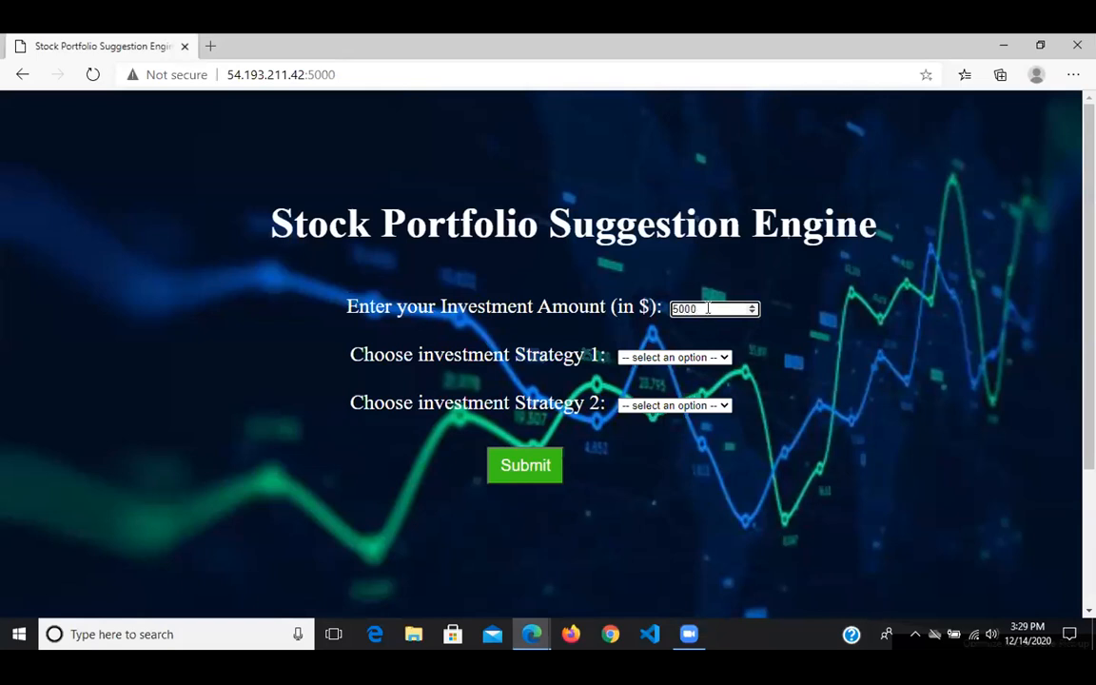
pyautogui.click(674, 357)
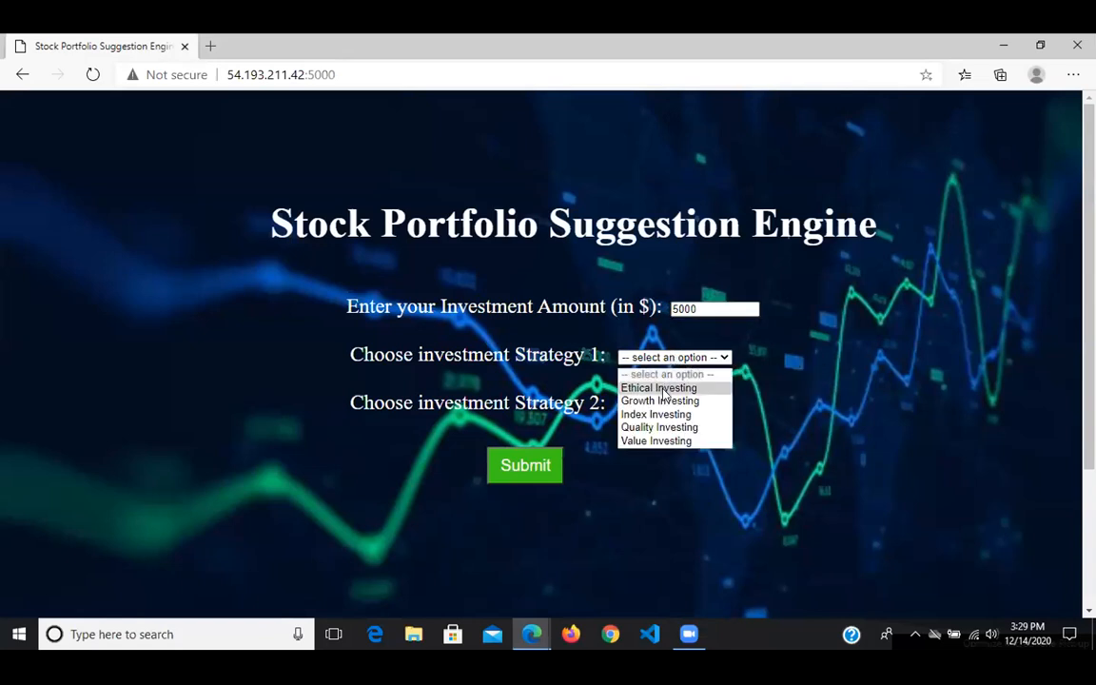
pyautogui.click(659, 388)
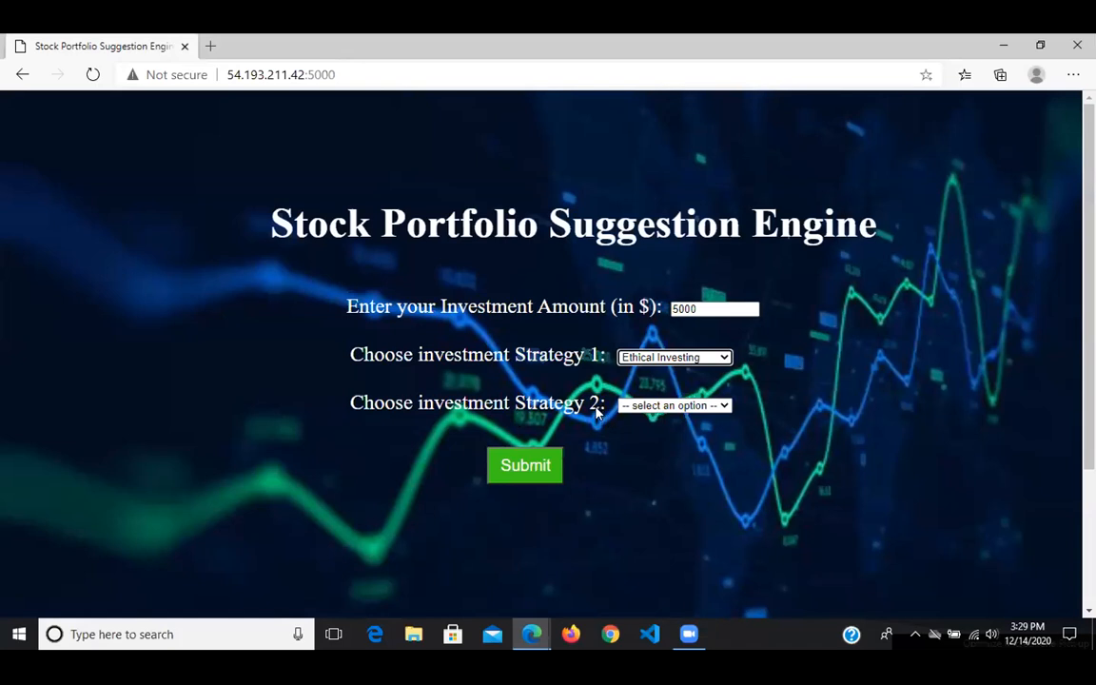
pyautogui.moveTo(533, 467)
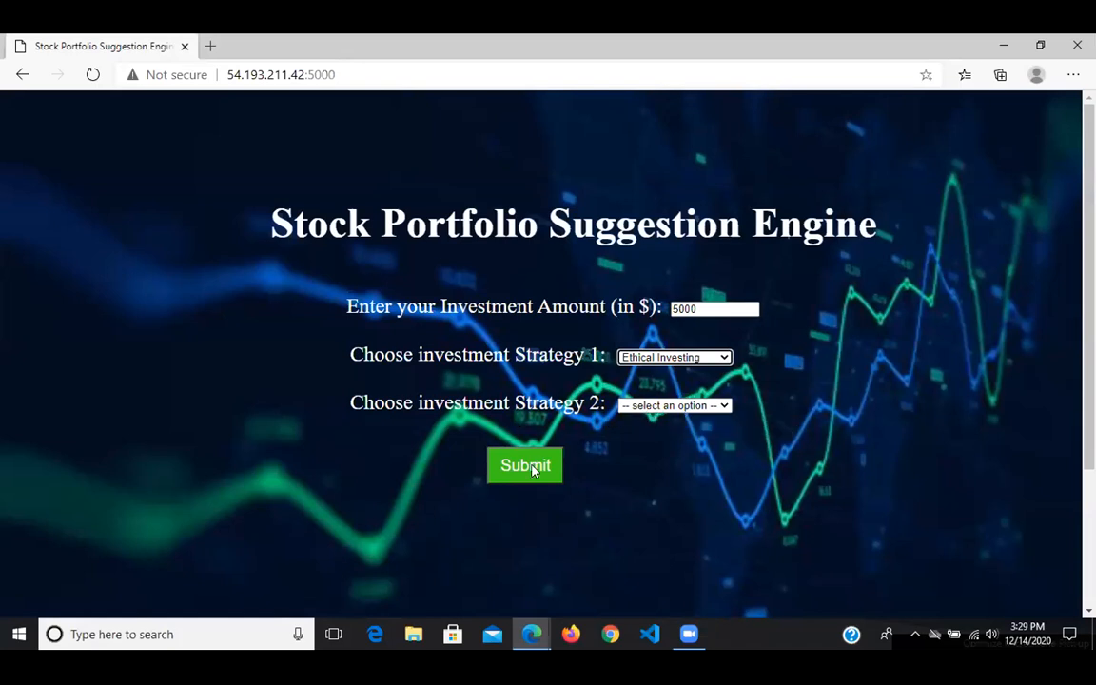
pyautogui.click(525, 465)
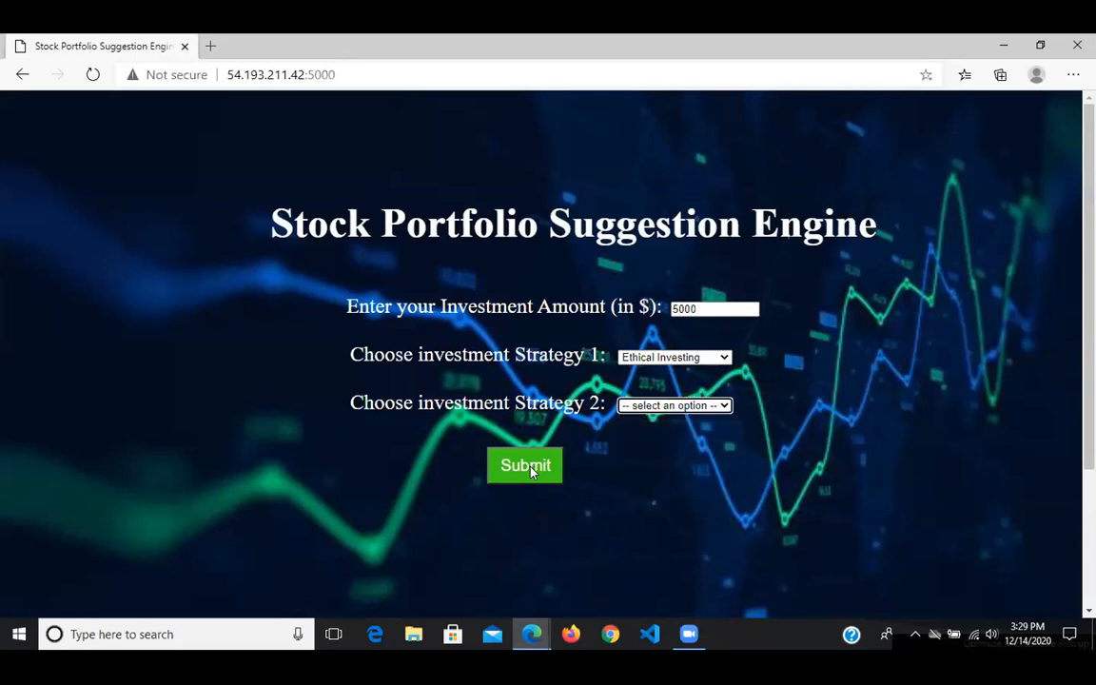
pyautogui.moveTo(656, 435)
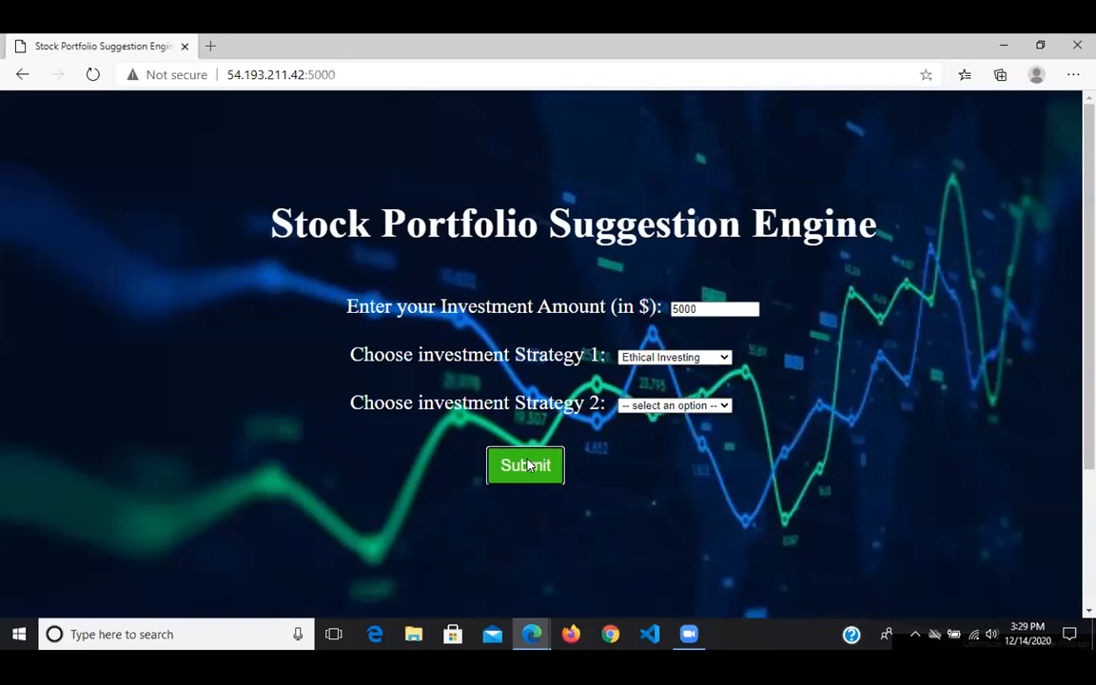
# Choose Growth Investing as Strategy 2 after the selection warning and resubmit the $5000 request.
pyautogui.click(525, 465)
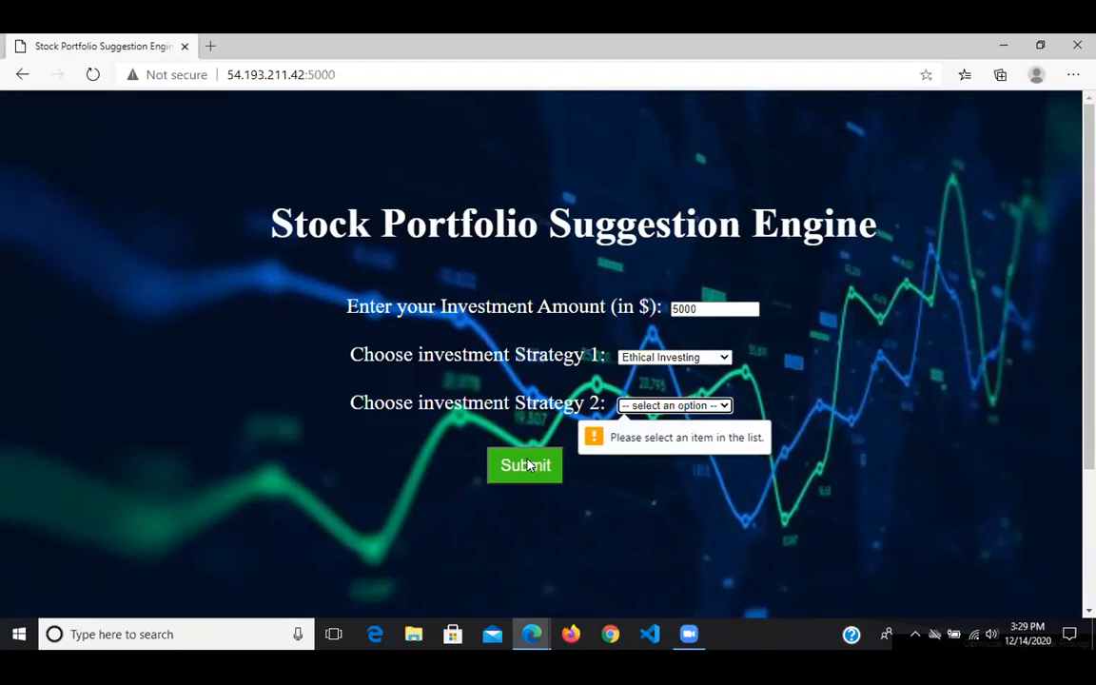
pyautogui.click(675, 404)
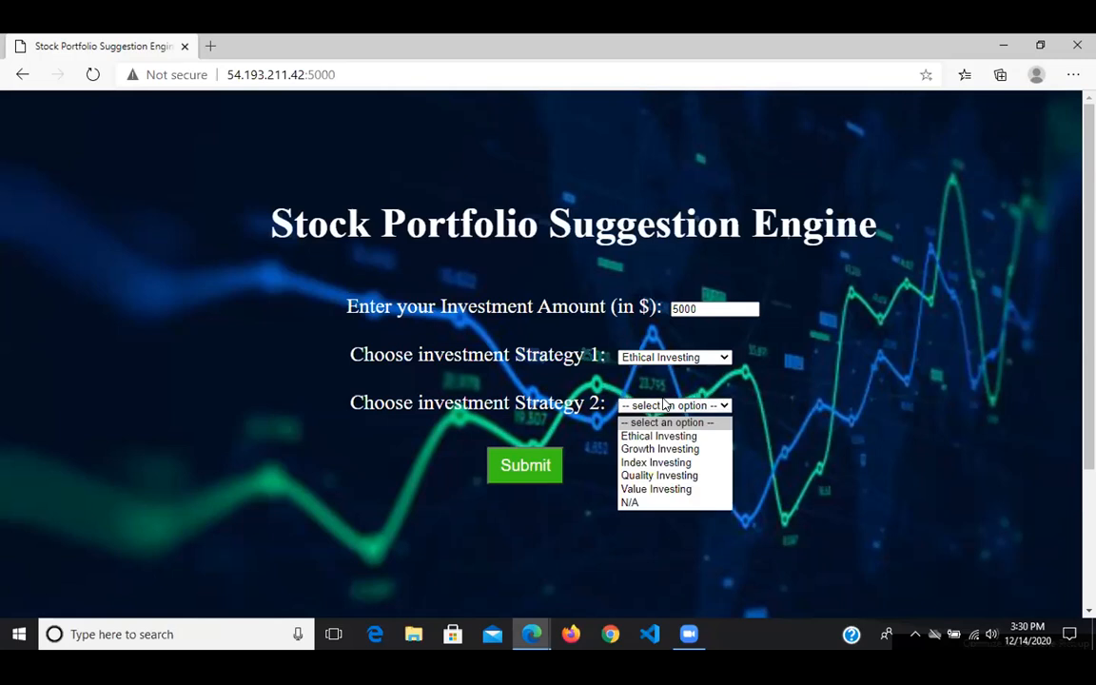
pyautogui.moveTo(660, 448)
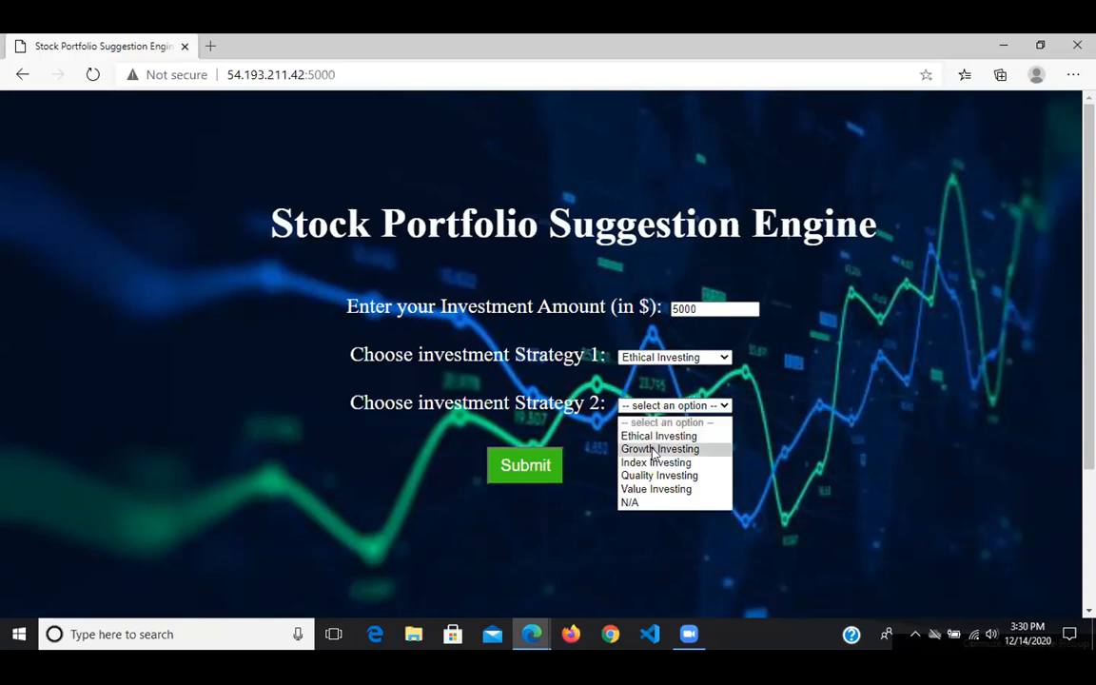
pyautogui.click(660, 449)
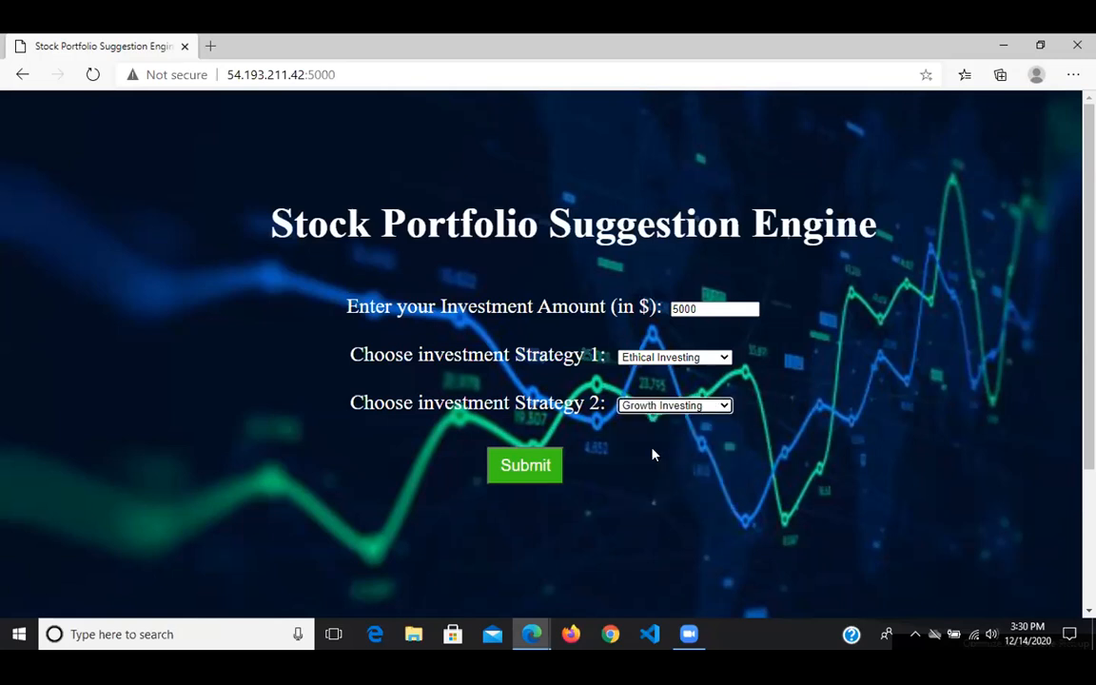
pyautogui.click(713, 309)
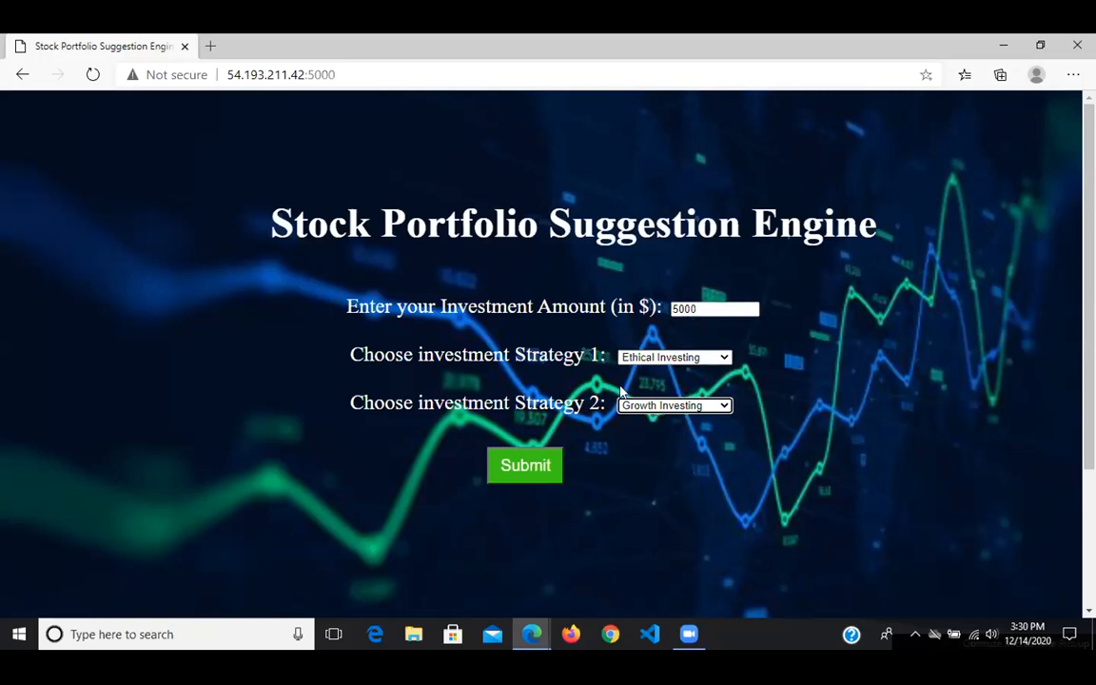
pyautogui.click(526, 465)
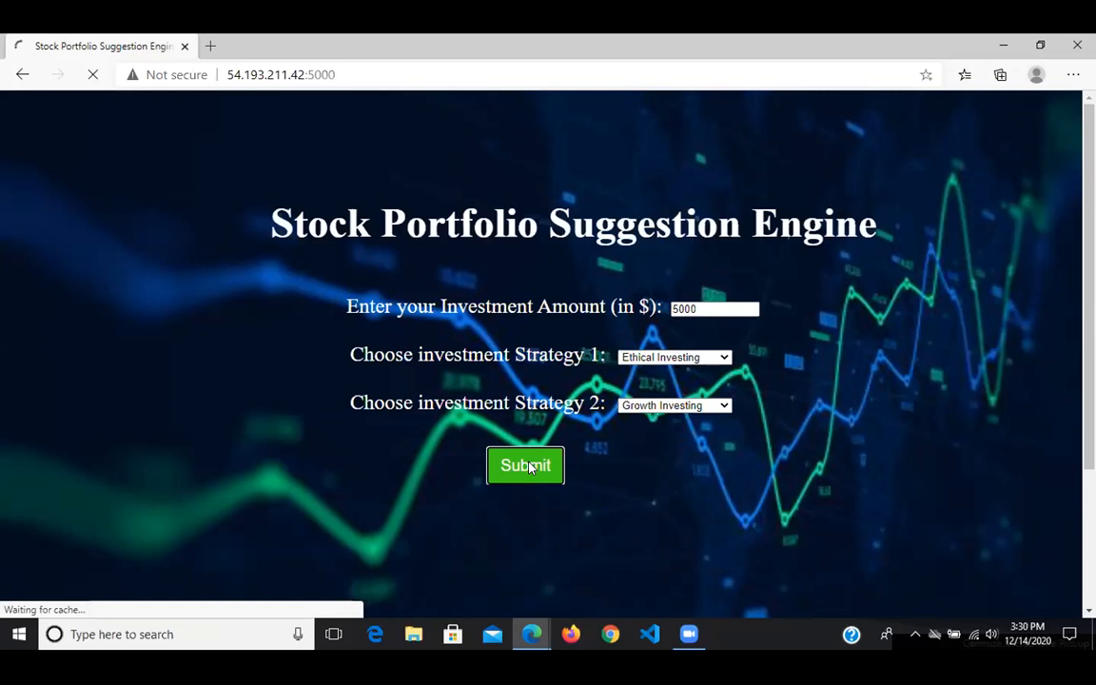
# Load the $5000 report and highlight the Apple Inc. card's amount and price.
pyautogui.click(525, 466)
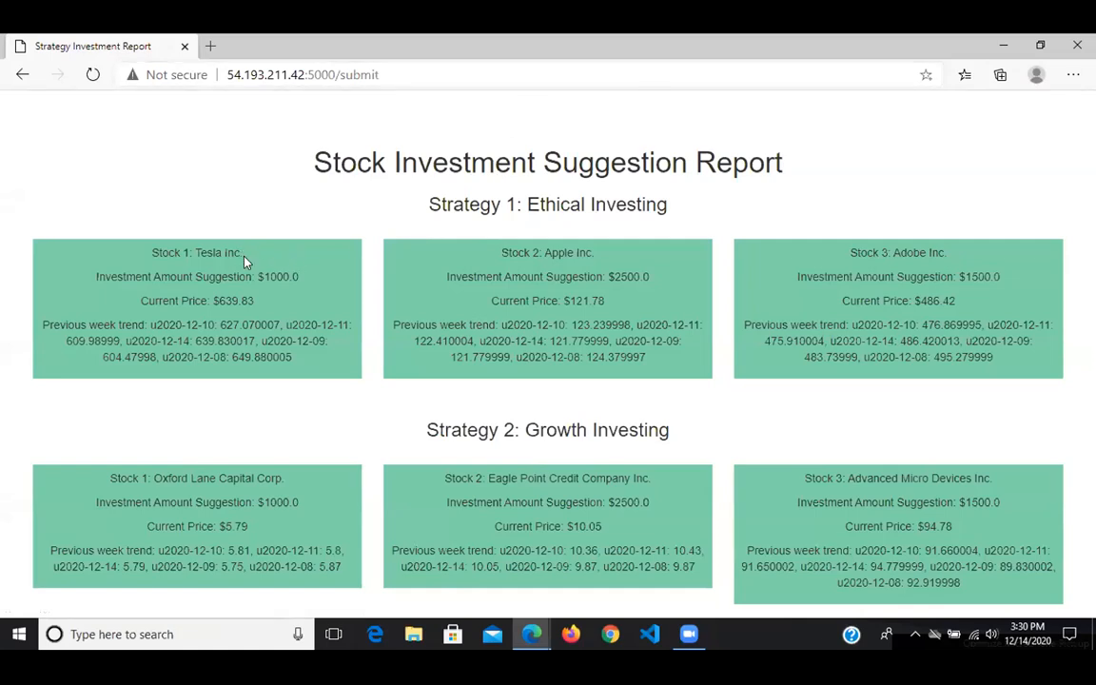
pyautogui.moveTo(240, 255)
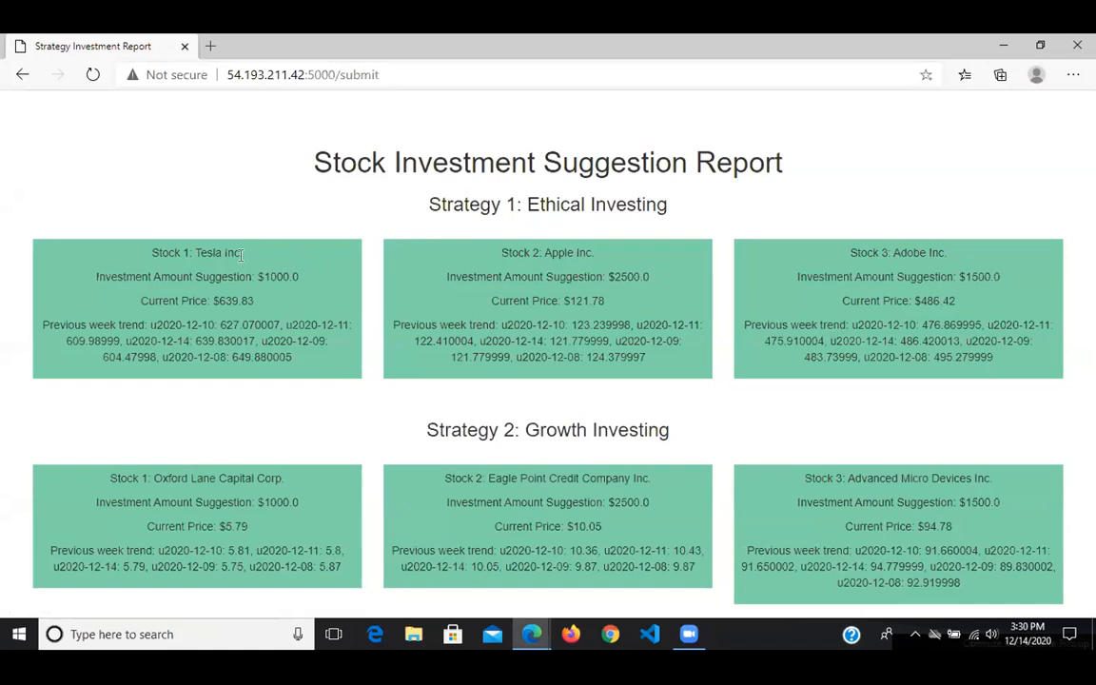
pyautogui.doubleClick(197, 252)
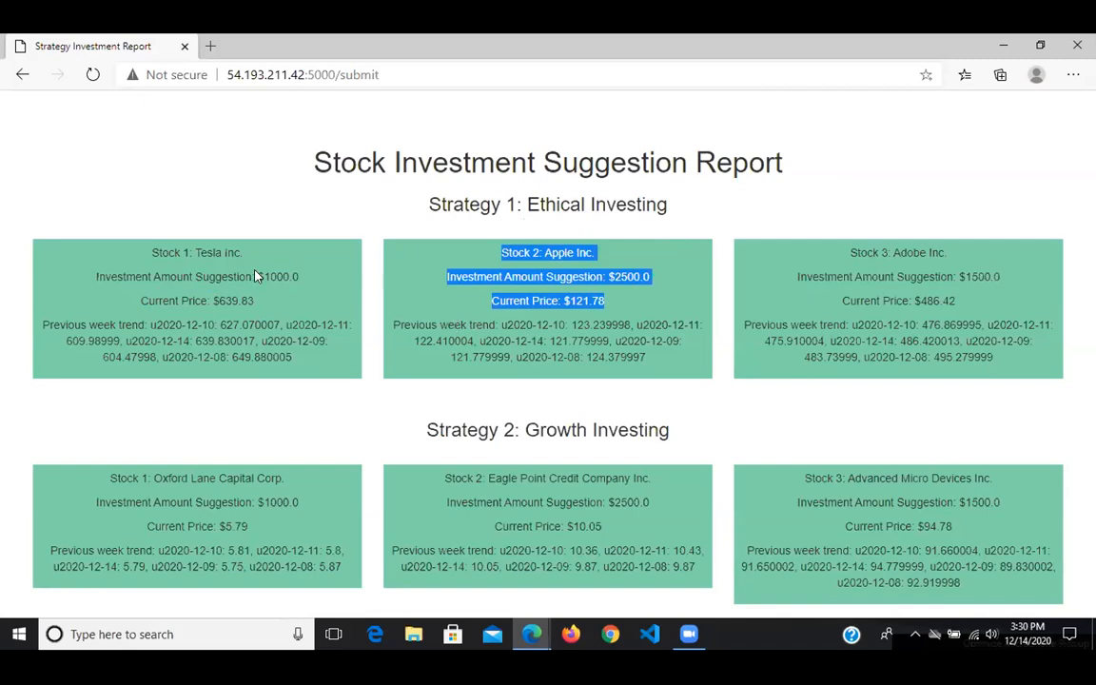
pyautogui.moveTo(23, 74)
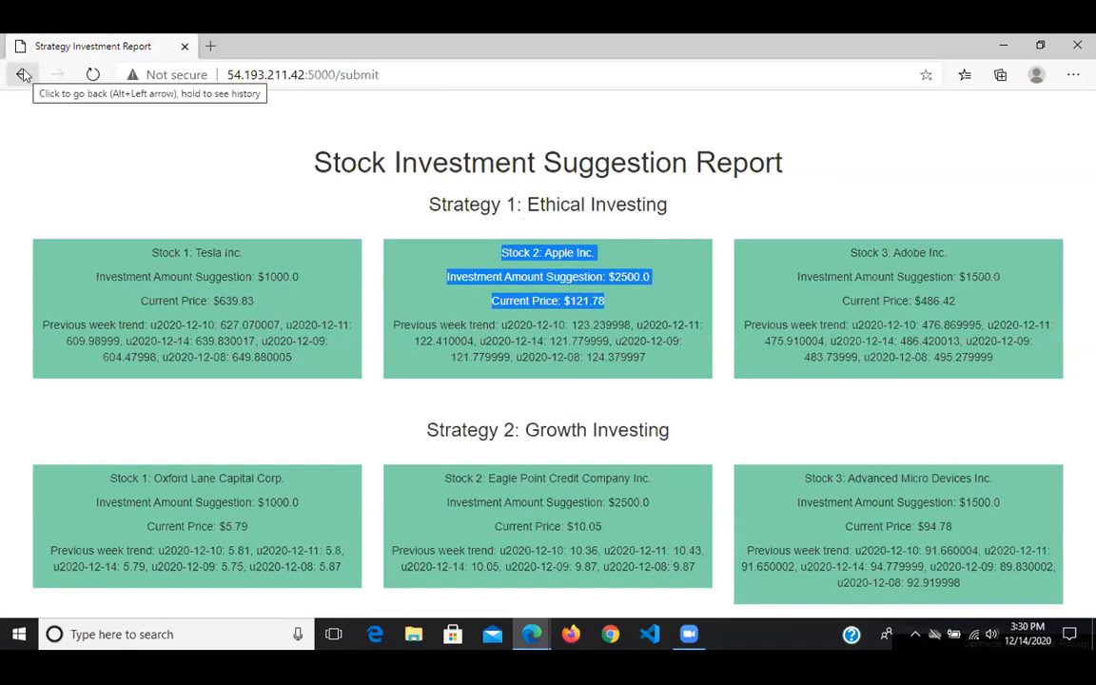
# Go back to the form, change the amount to $10000, and submit.
pyautogui.click(23, 74)
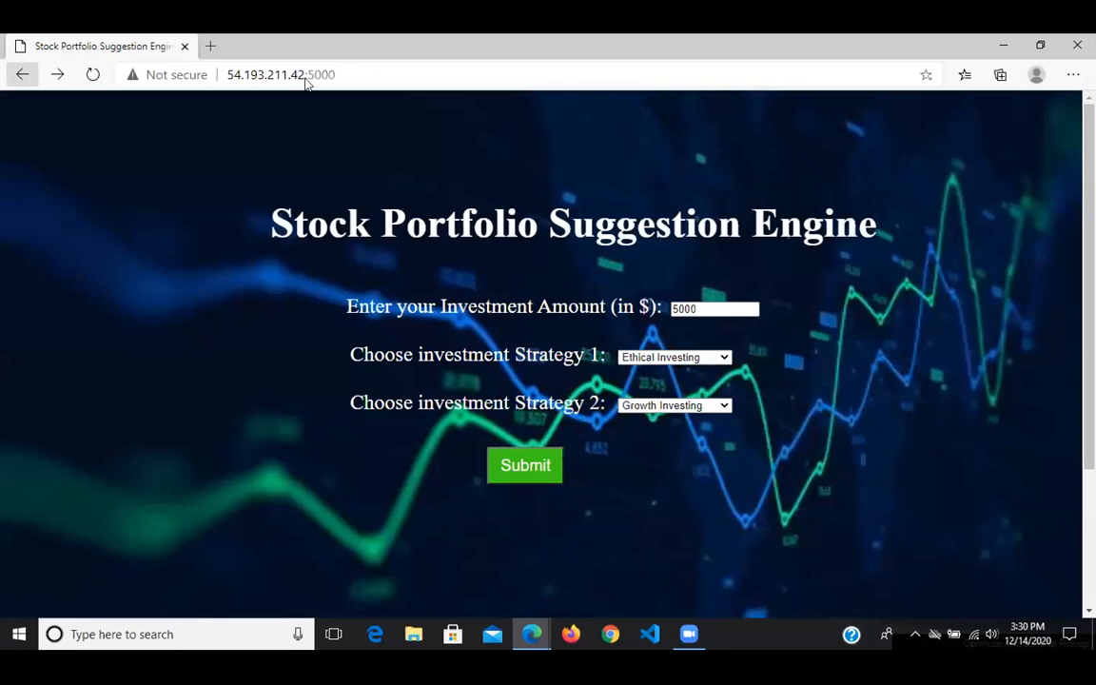
pyautogui.click(709, 308)
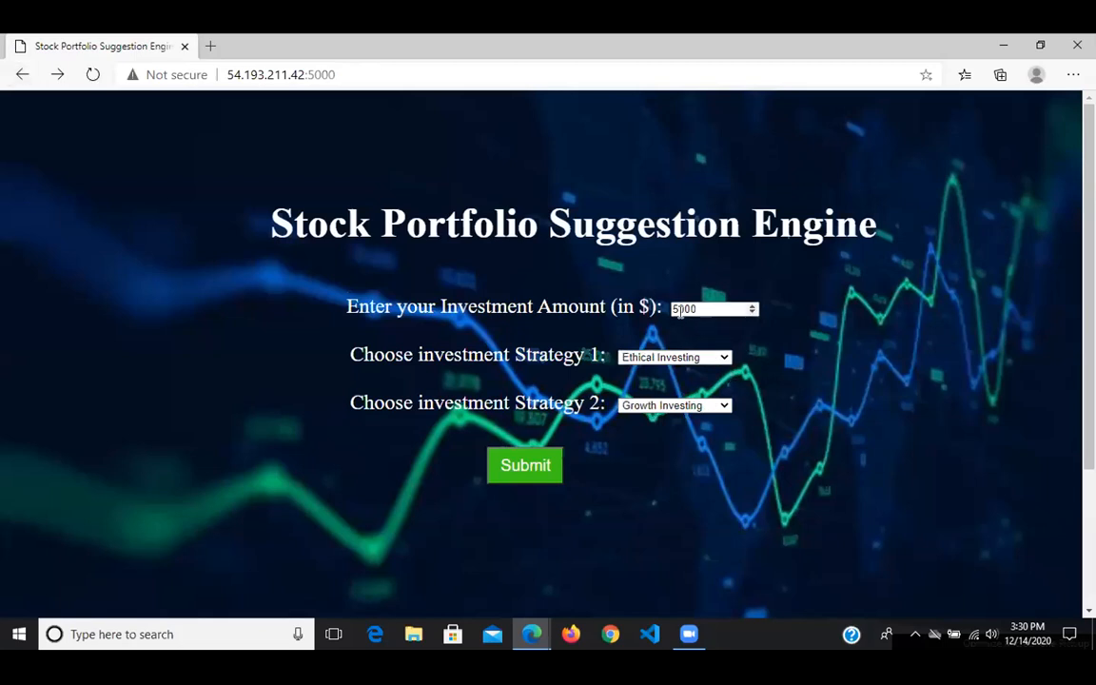
pyautogui.write('10000')
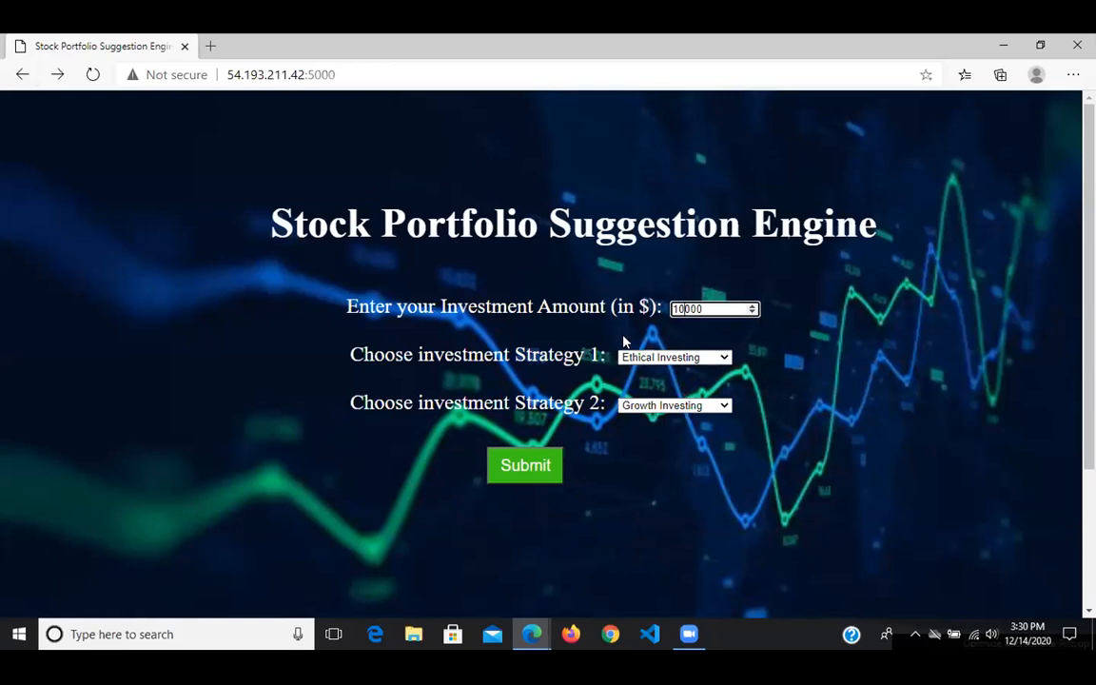
pyautogui.click(526, 465)
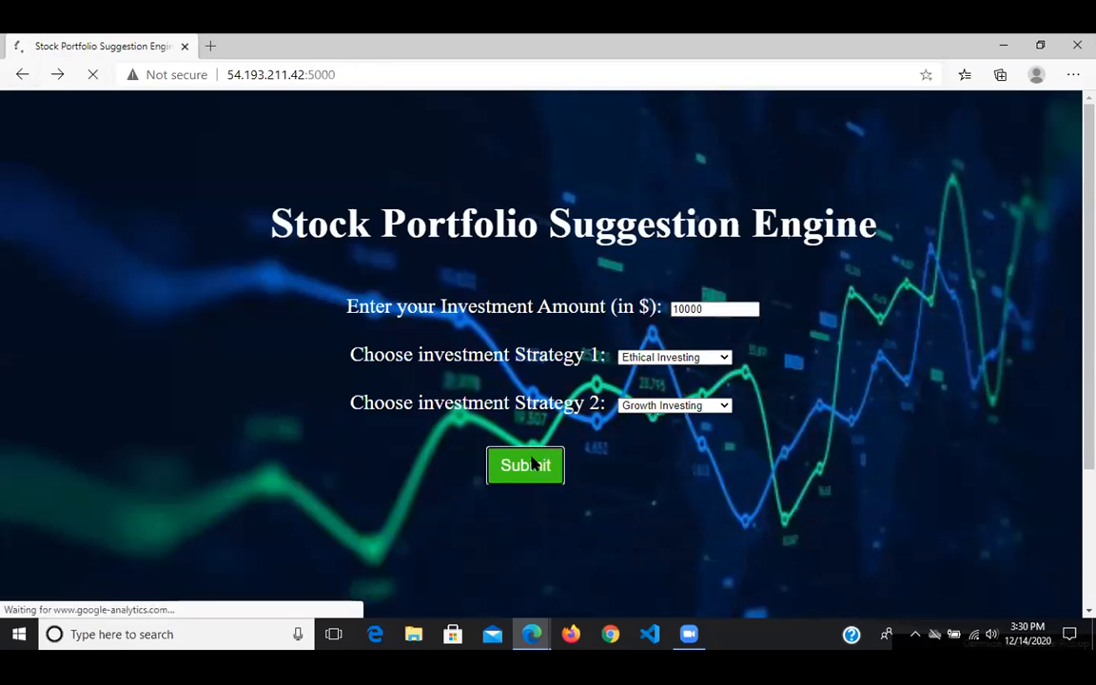
pyautogui.click(525, 465)
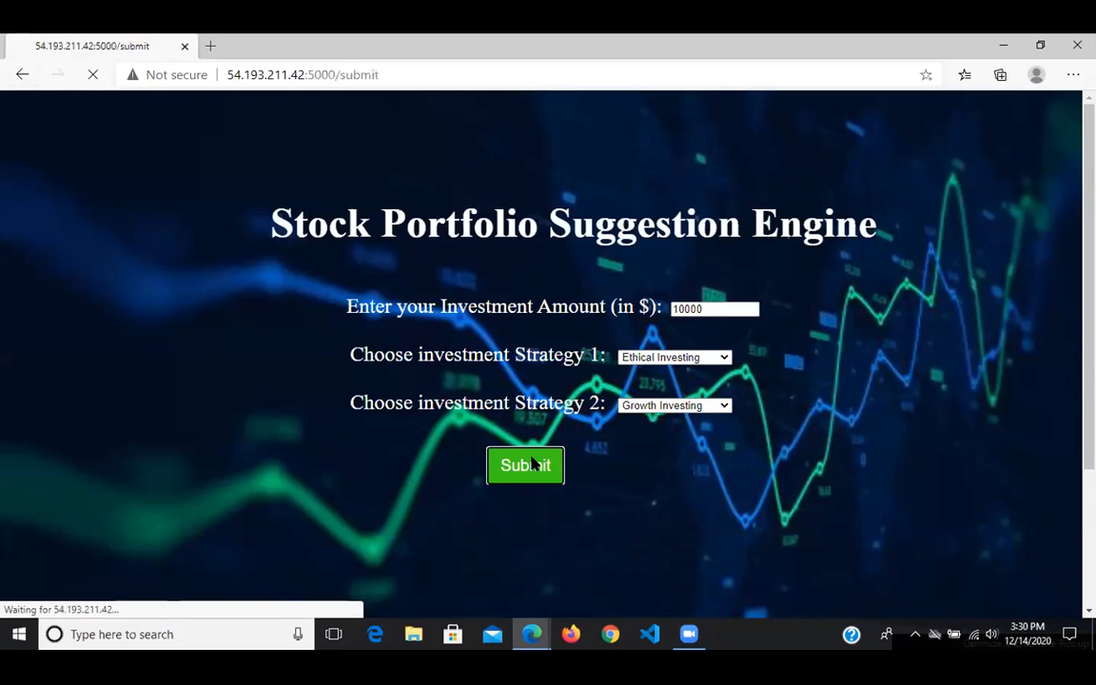
pyautogui.click(525, 465)
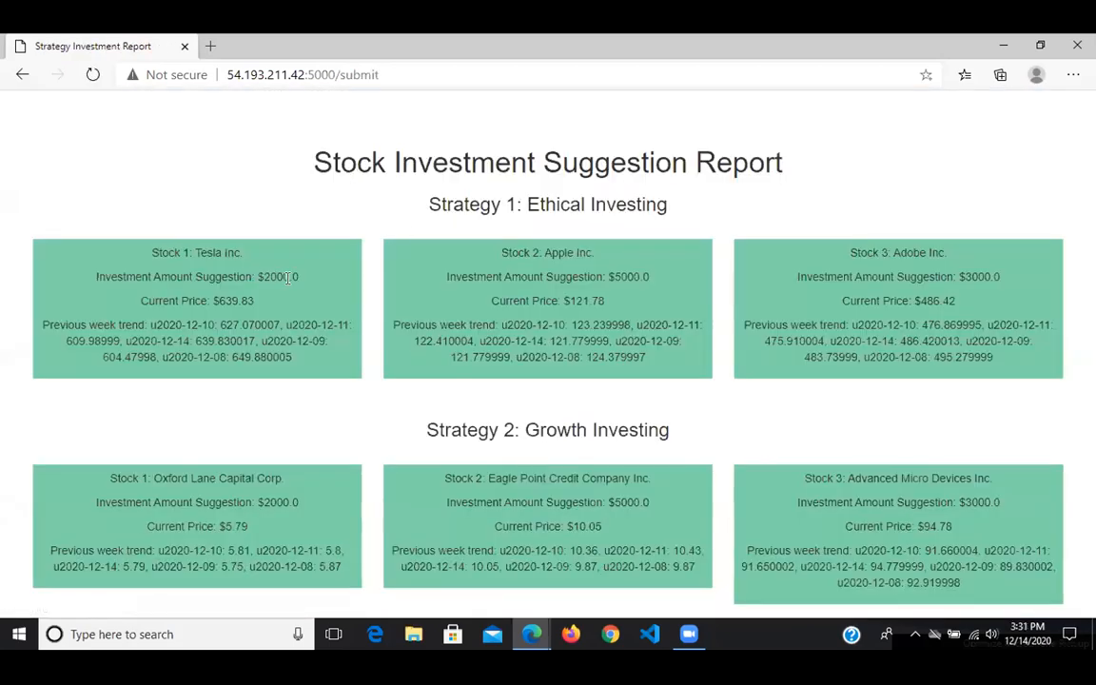
# Highlight the suggested investment amounts for Apple and another stock in the report.
pyautogui.doubleClick(276, 276)
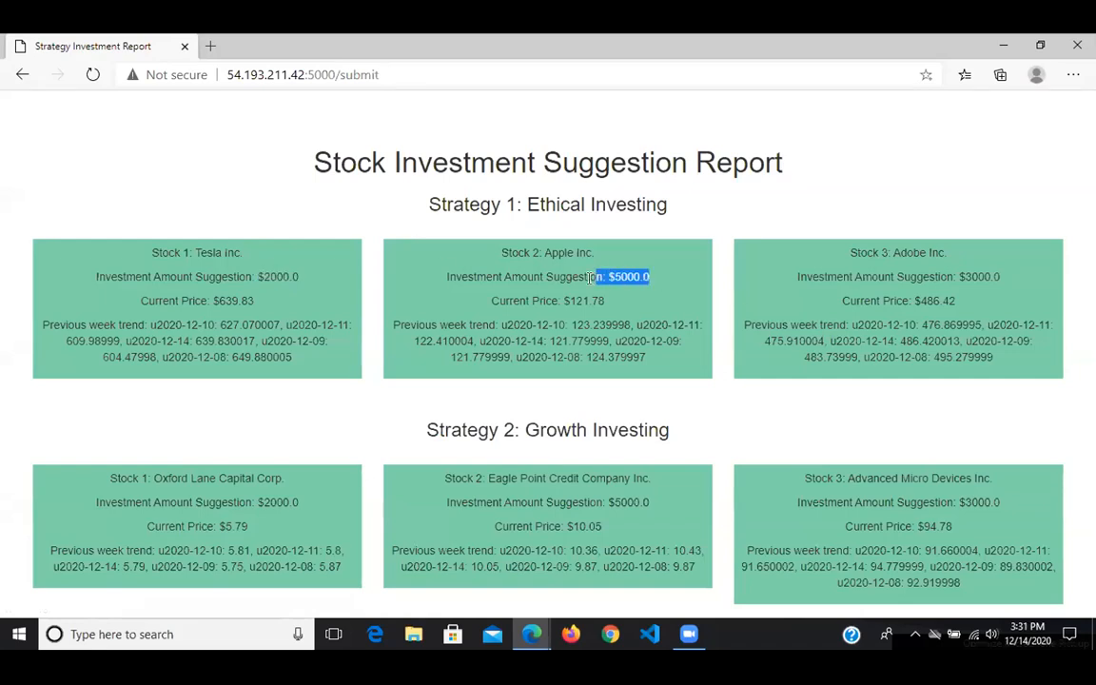
pyautogui.tripleClick(547, 276)
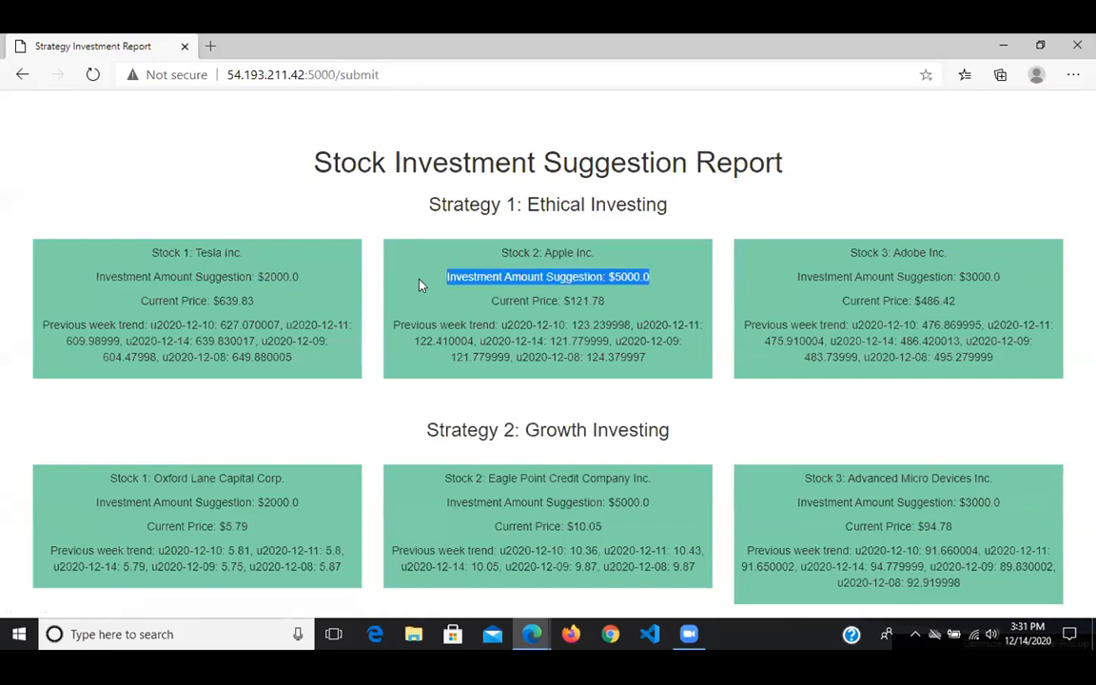
pyautogui.moveTo(447, 212)
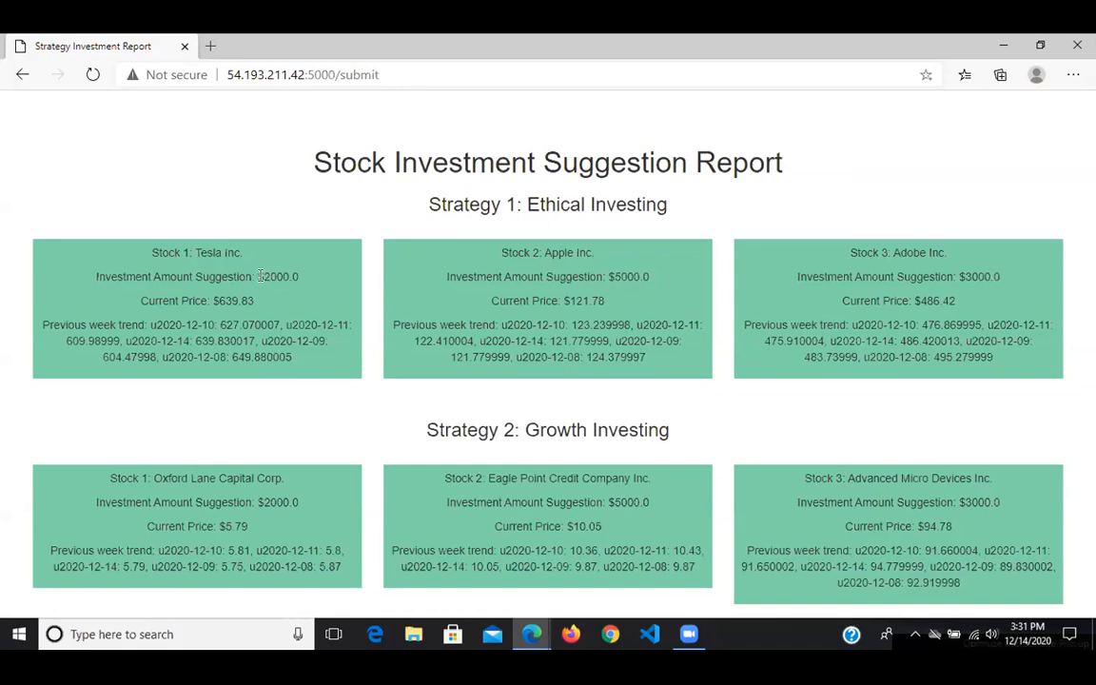
pyautogui.doubleClick(630, 277)
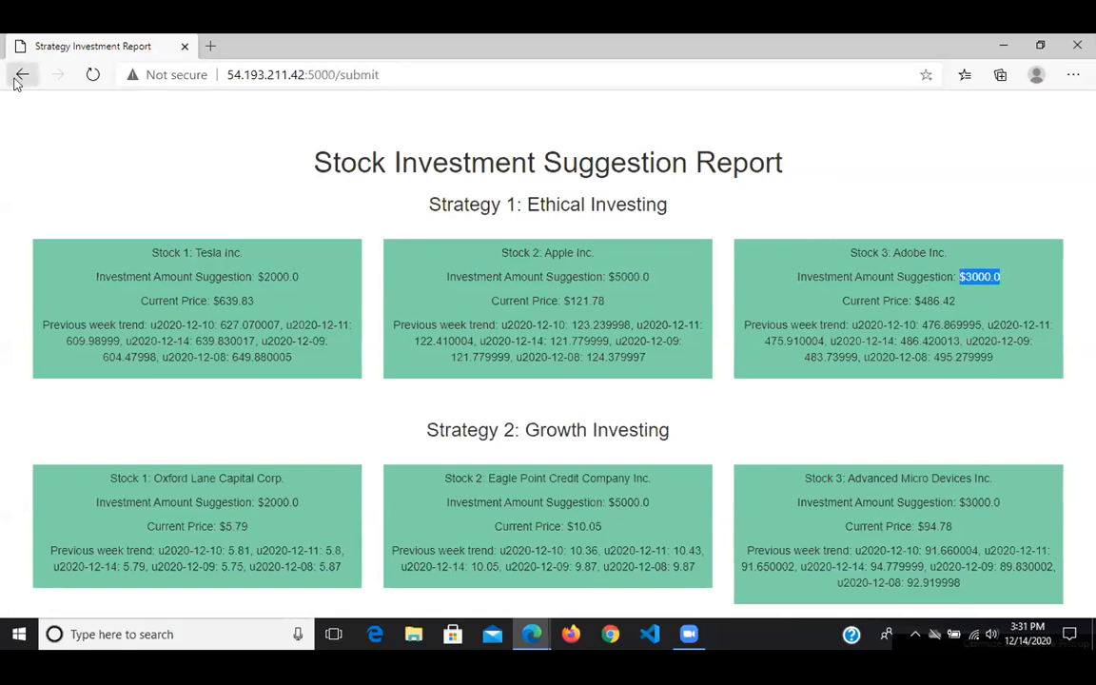
pyautogui.click(22, 74)
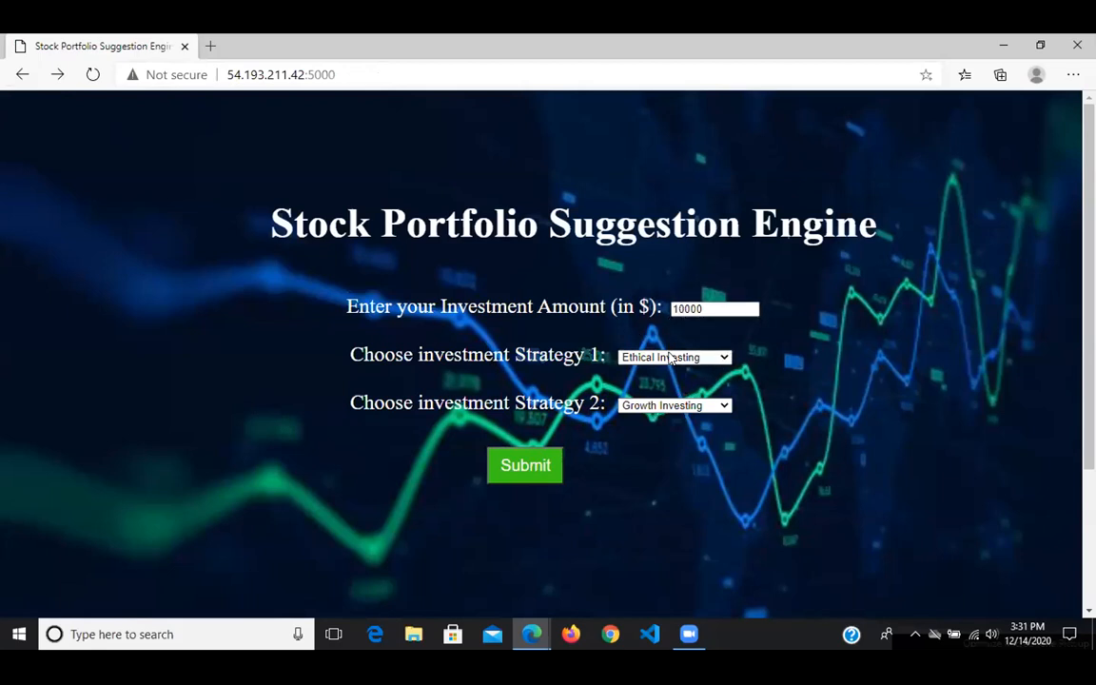
pyautogui.click(525, 465)
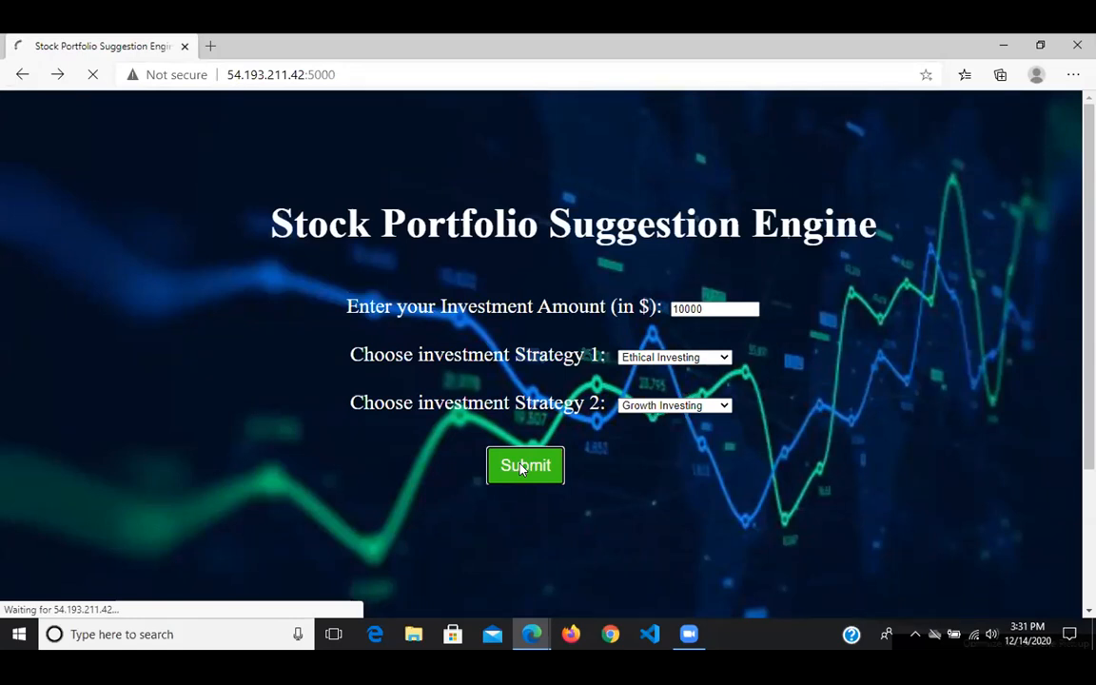
pyautogui.click(525, 466)
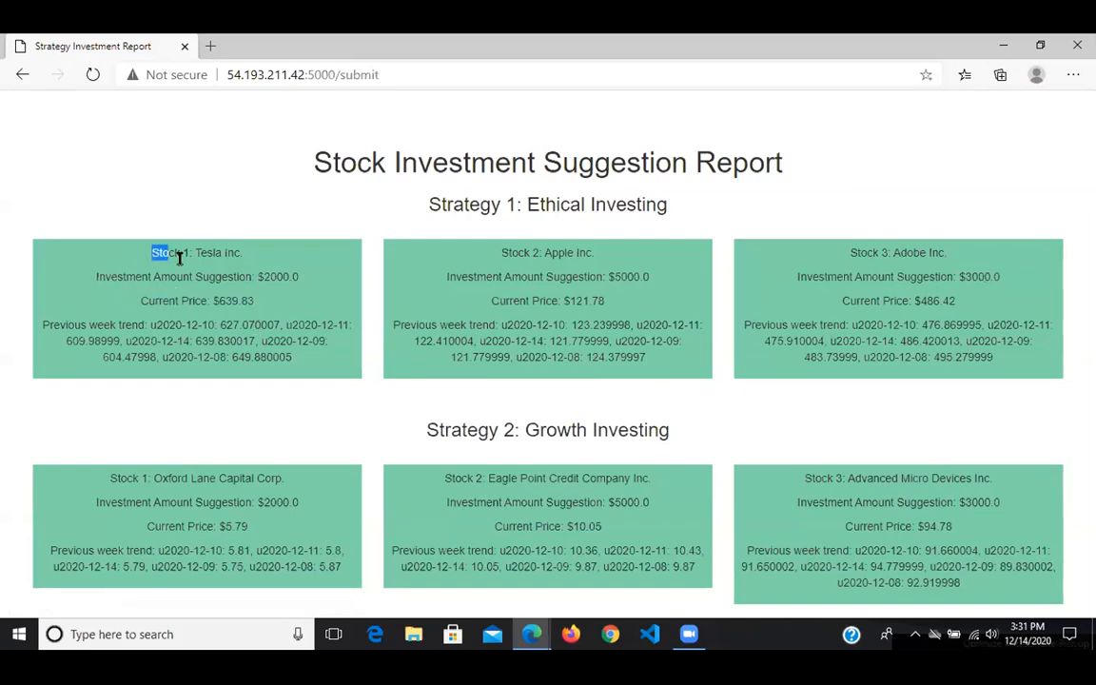
pyautogui.moveTo(179, 252); pyautogui.dragTo(319, 366)
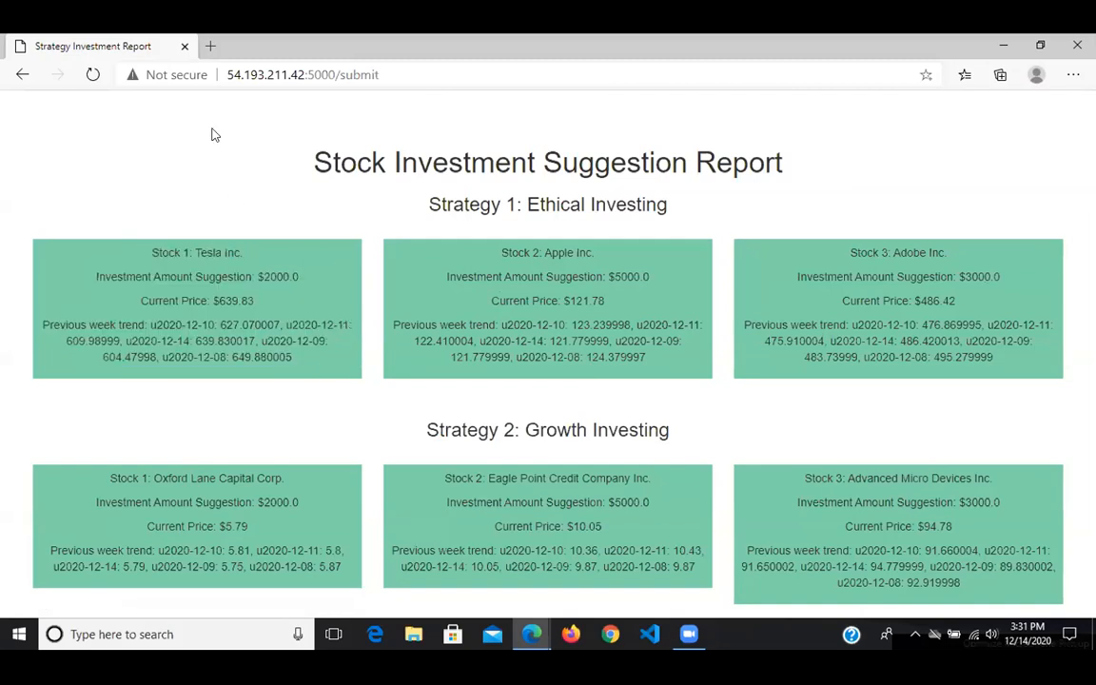
# Search Bing for 'tesla stock price' and open the TSLA quote showing 639.83.
pyautogui.write('tesla')
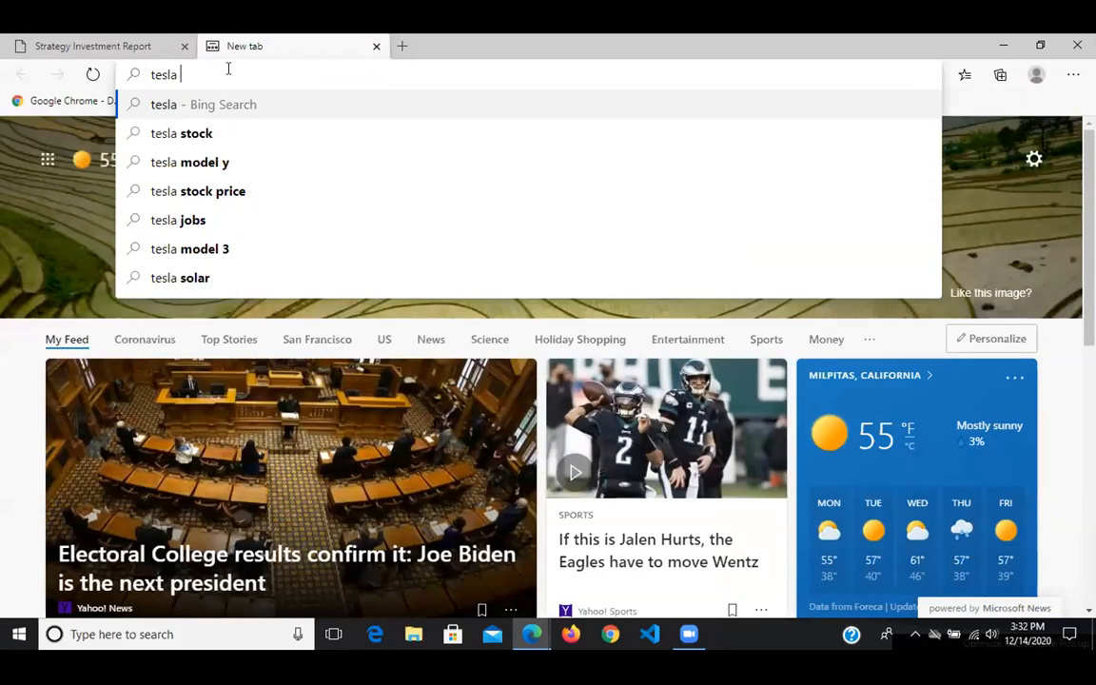
pyautogui.write('stock price')
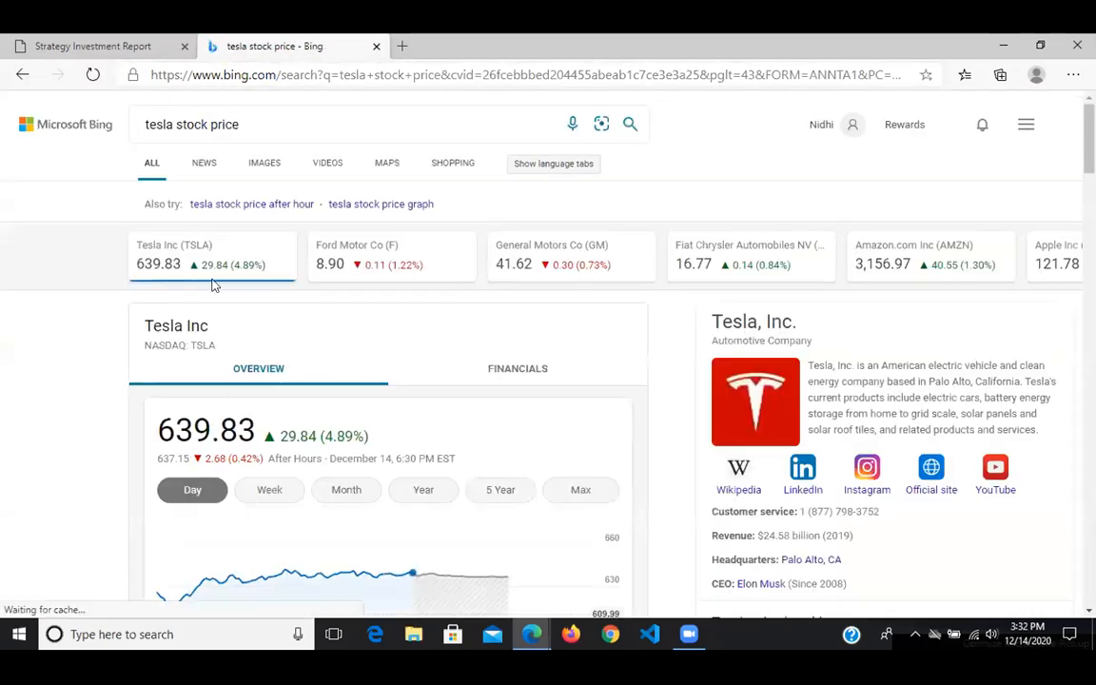
pyautogui.click(93, 45)
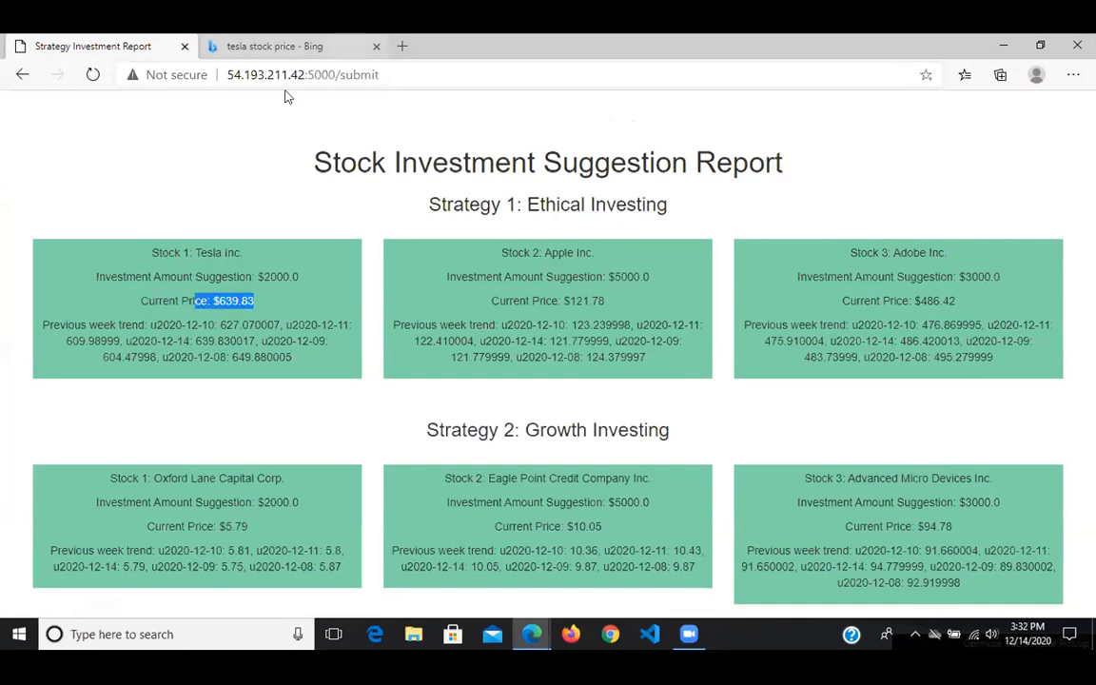
pyautogui.moveTo(480, 523)
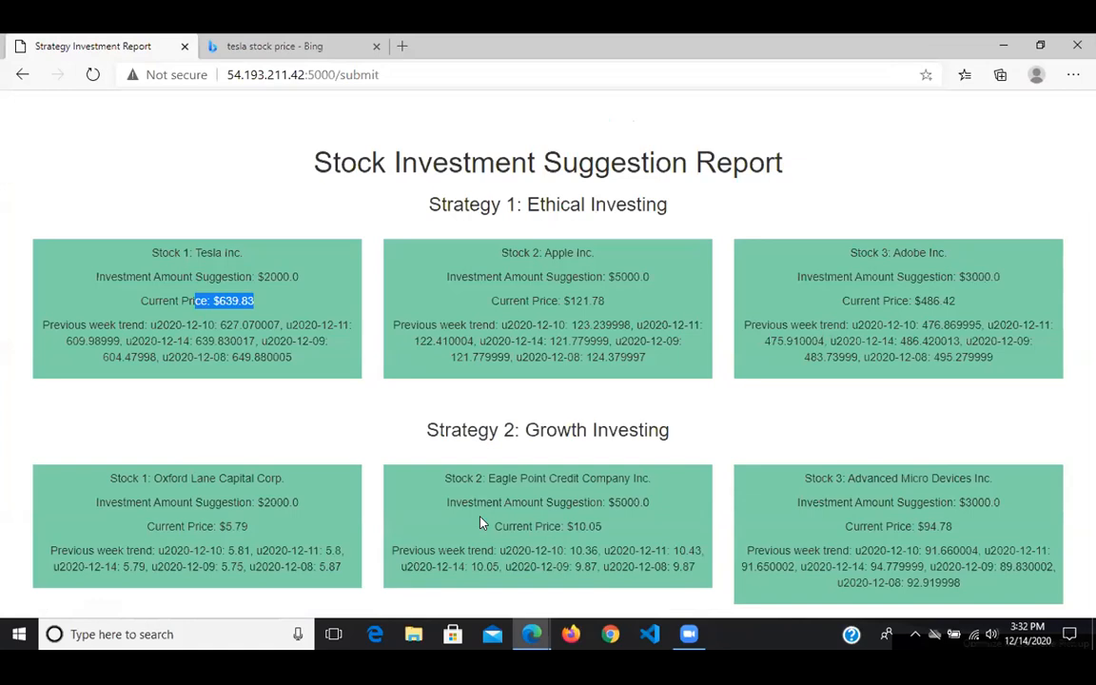
pyautogui.moveTo(90, 345)
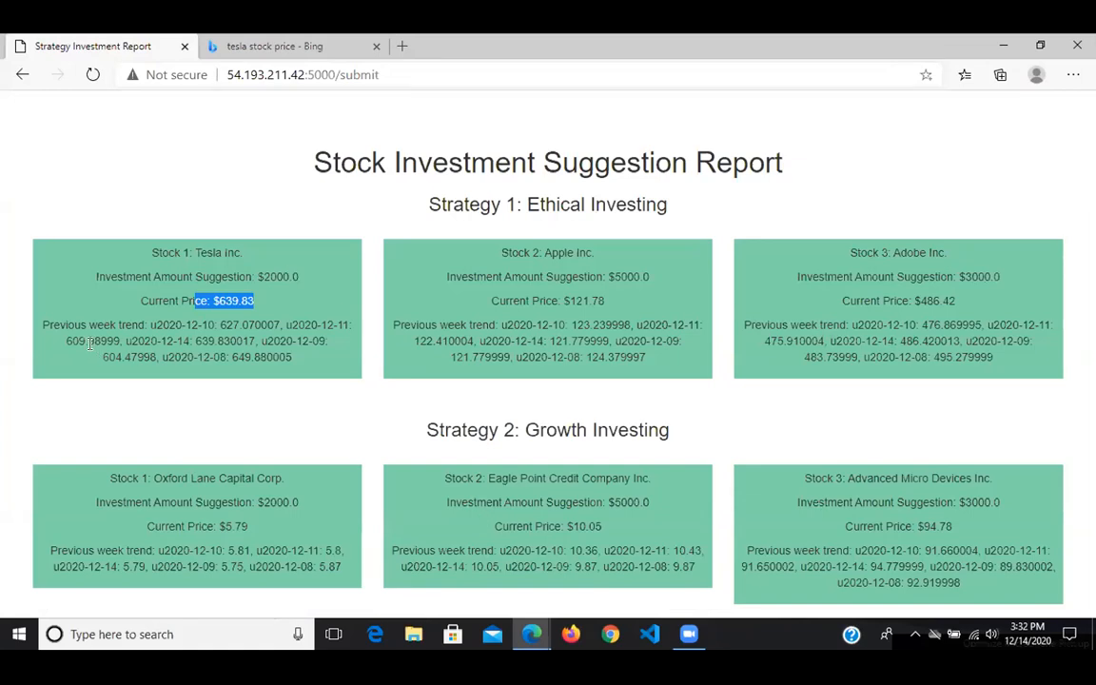
pyautogui.moveTo(221, 323)
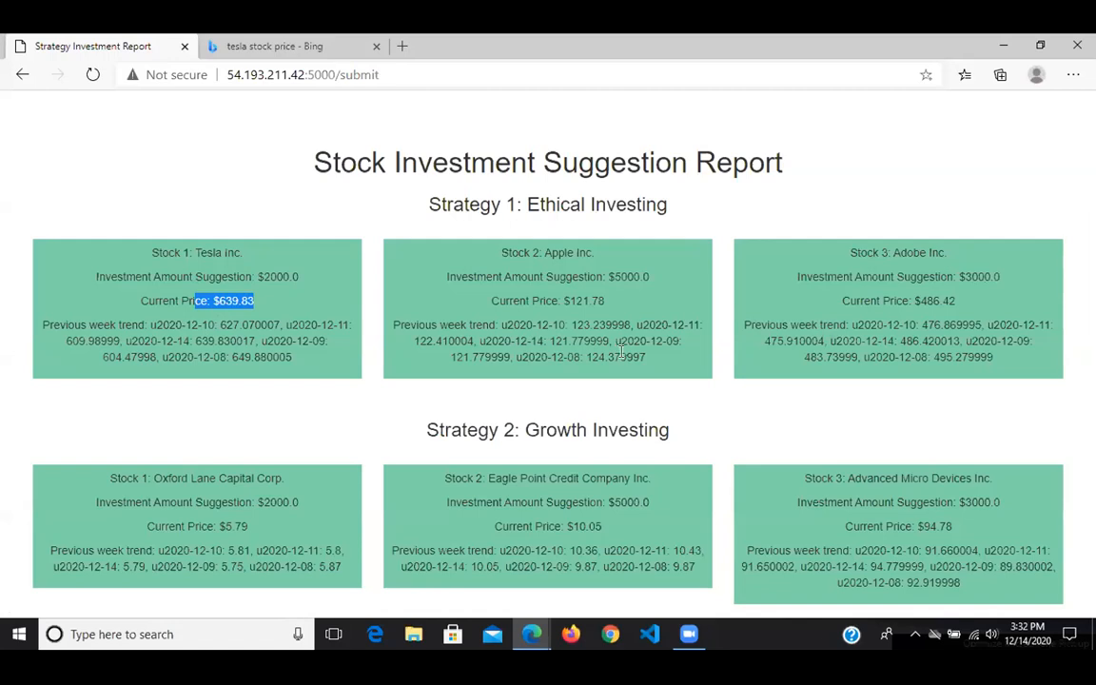
pyautogui.moveTo(271, 257)
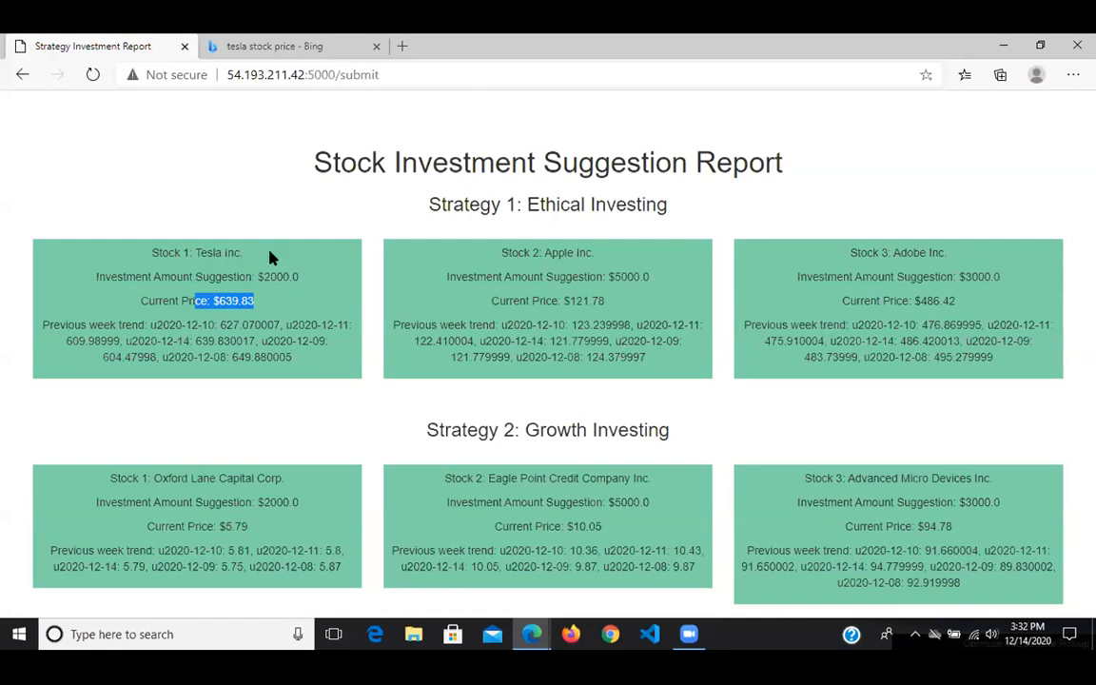
# Navigate back to the input form holding $10000 with Ethical and Growth Investing.
pyautogui.click(23, 75)
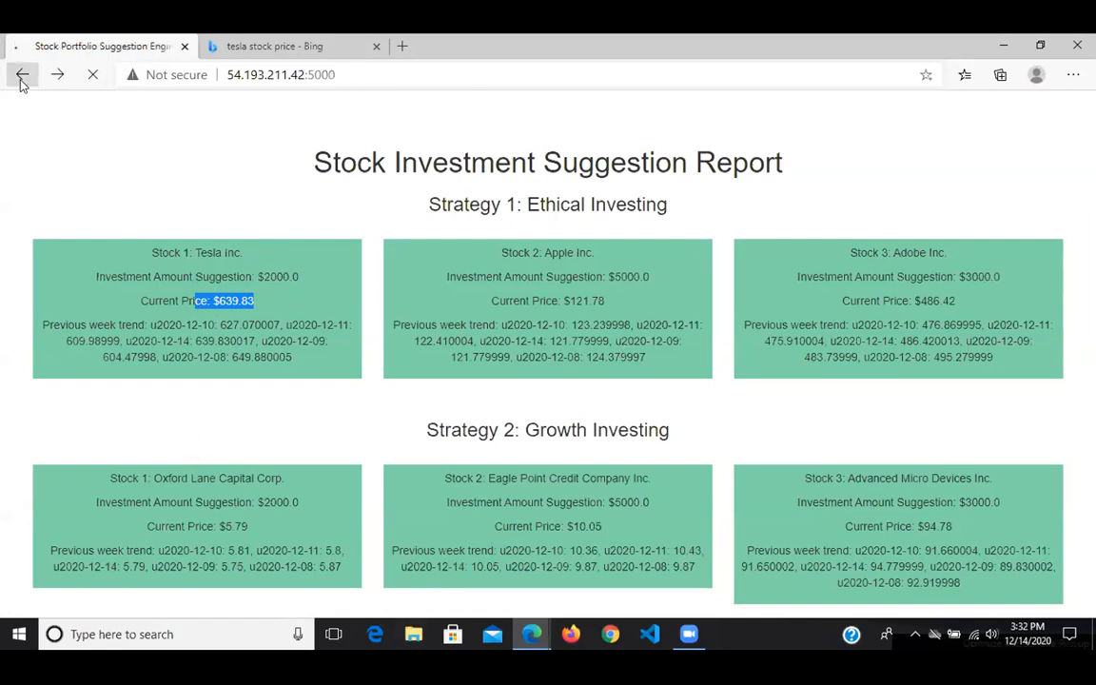
pyautogui.click(22, 74)
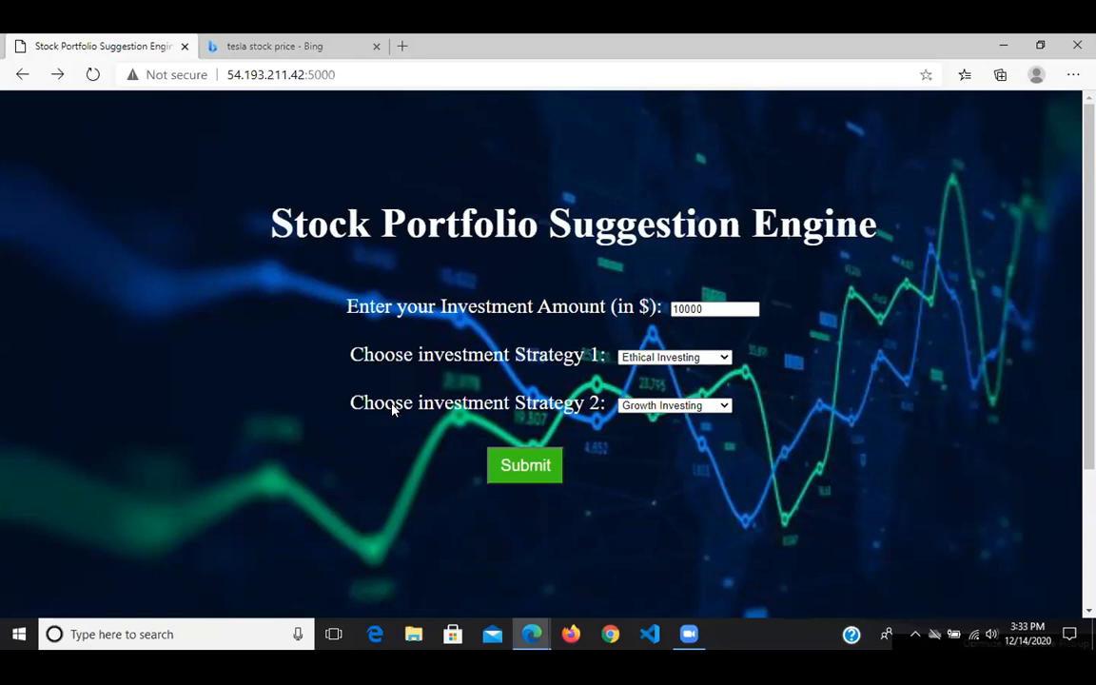
pyautogui.moveTo(503, 362)
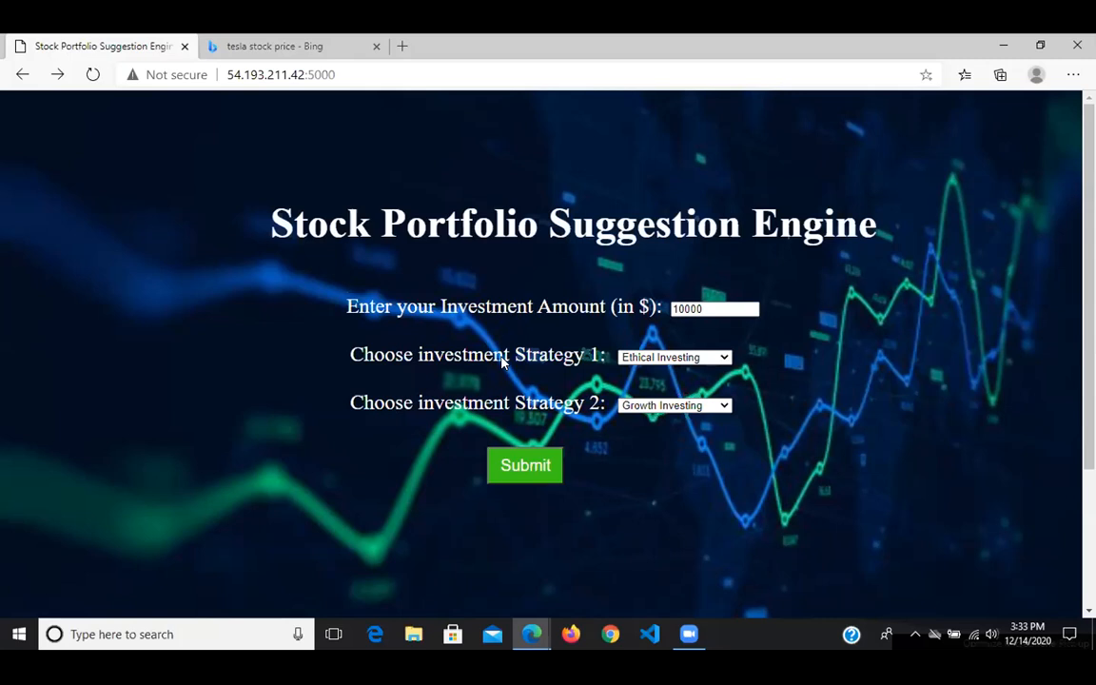
pyautogui.moveTo(995, 198)
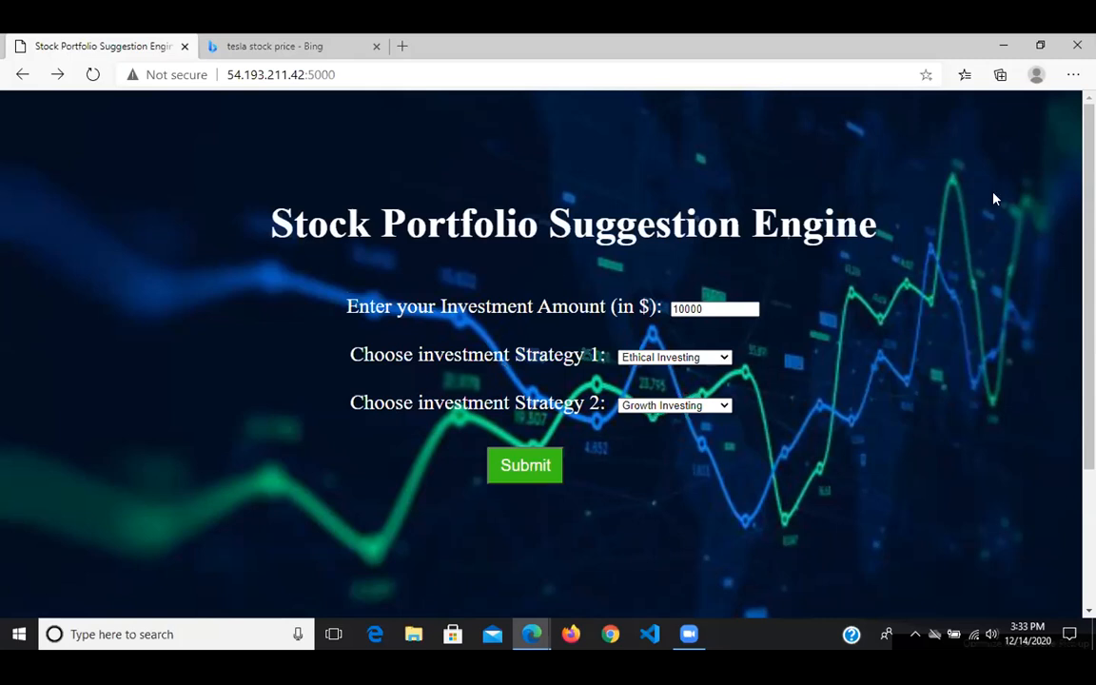
pyautogui.moveTo(868, 251)
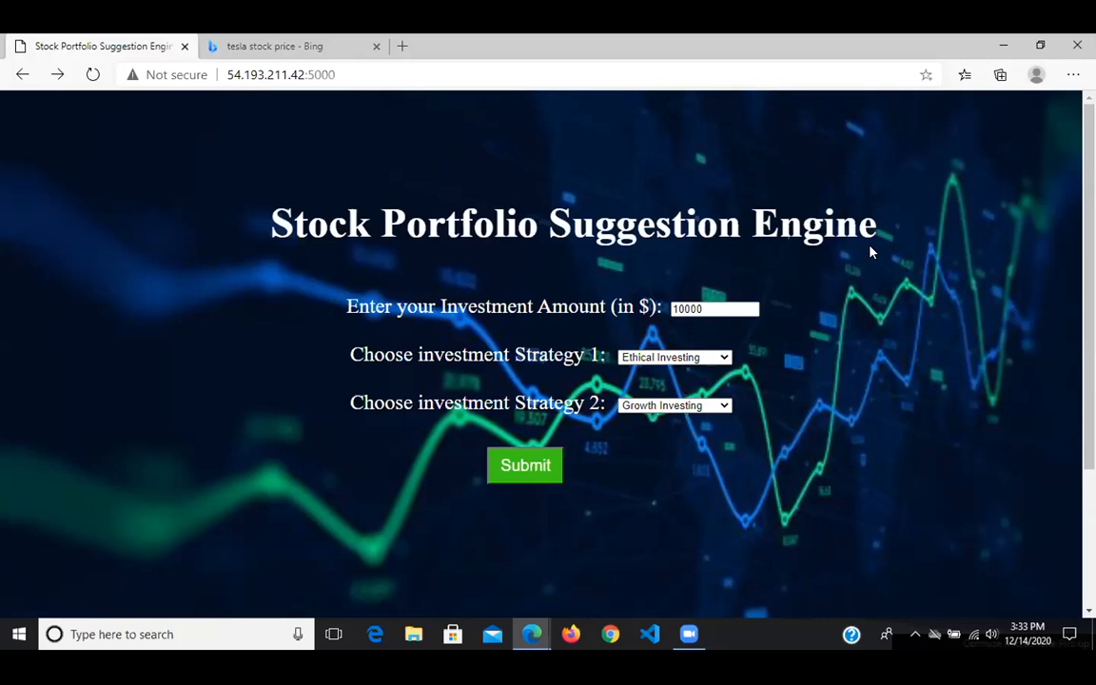
pyautogui.moveTo(734, 193)
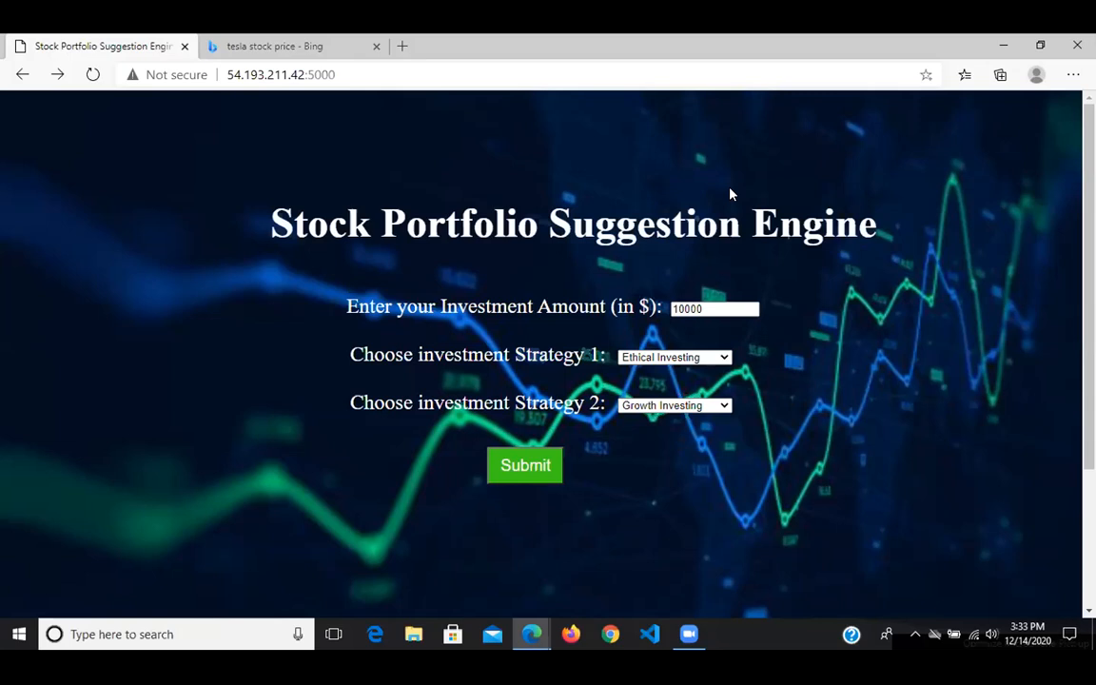
pyautogui.moveTo(708, 122)
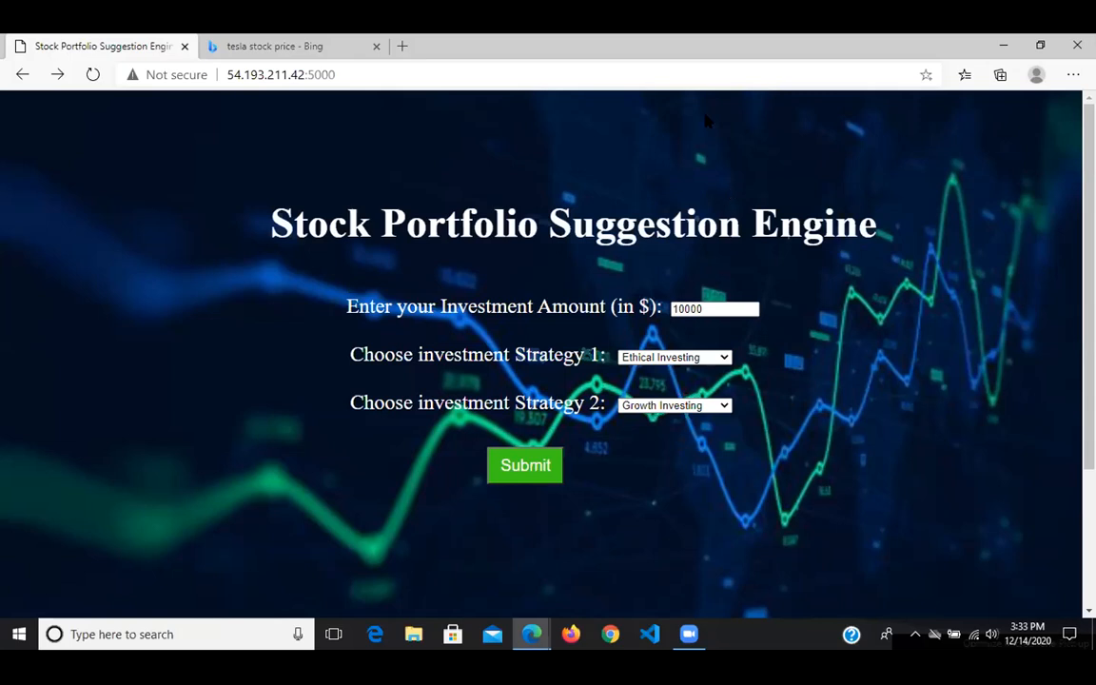